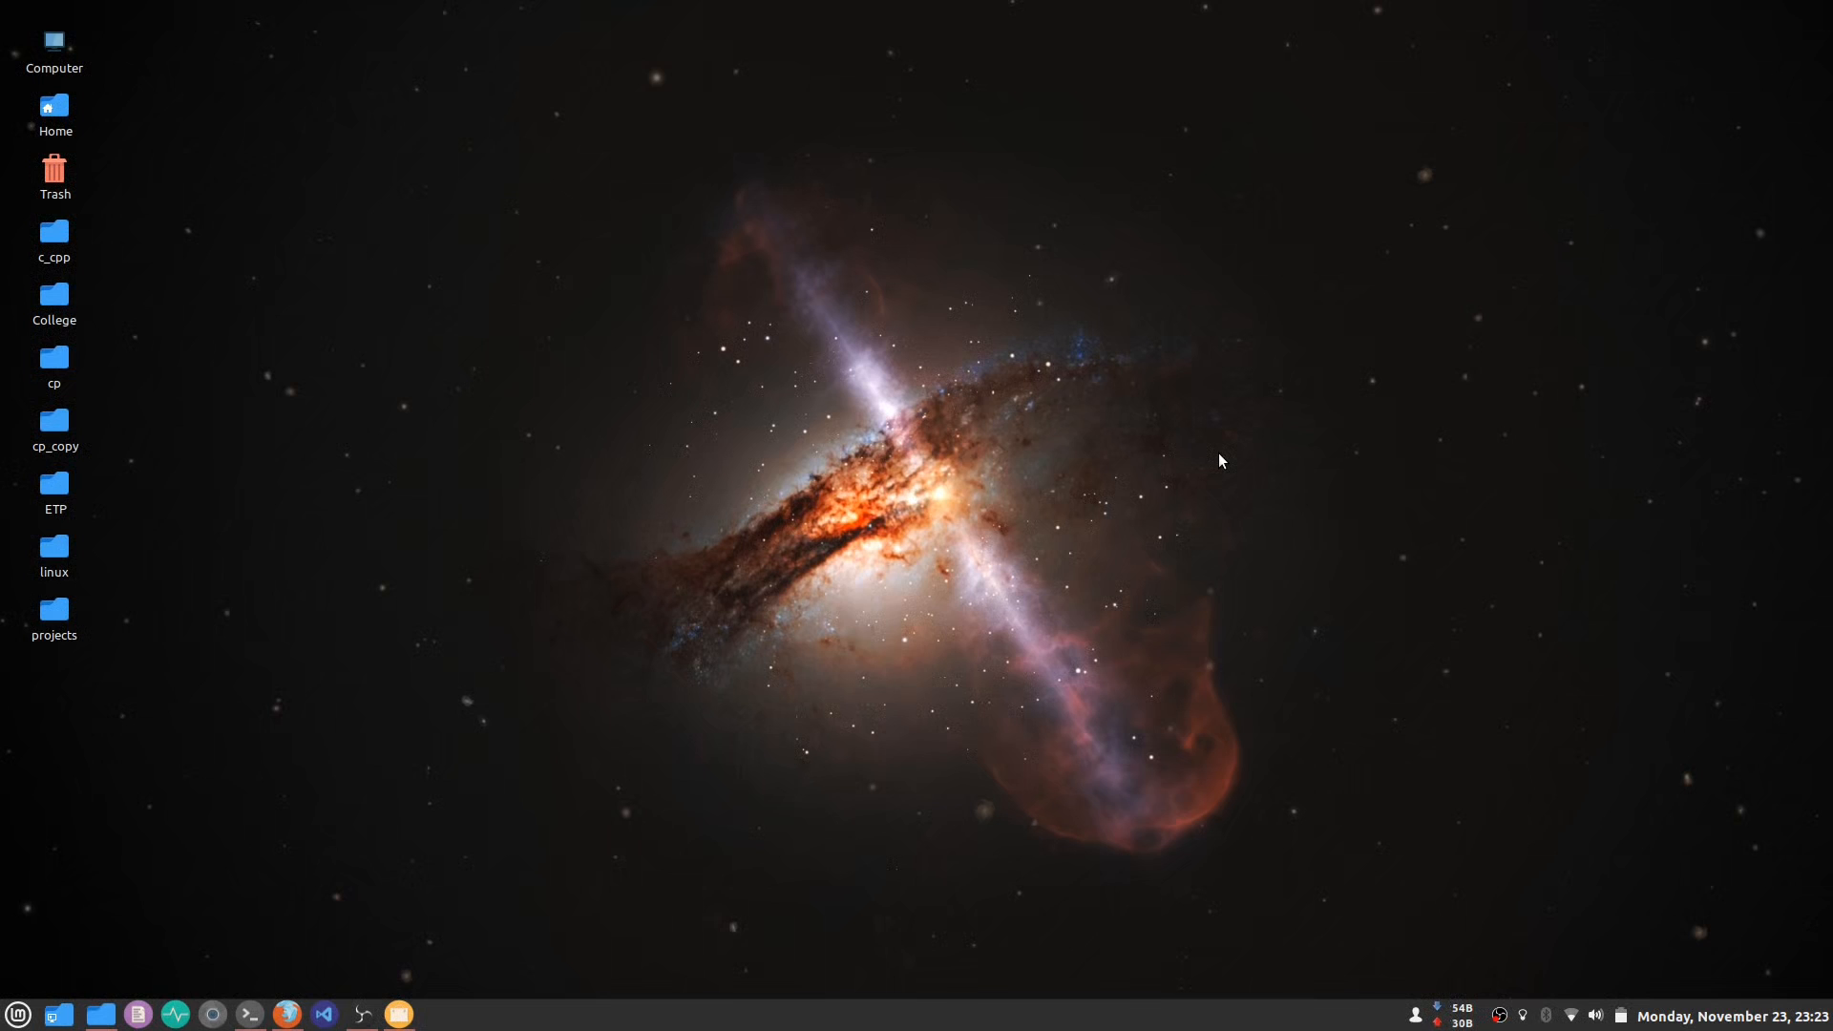
- Launch Software Manager from the Cinnamon menu by searching 'soft'
{"action": "left_click", "coordinate": [17, 1012]}
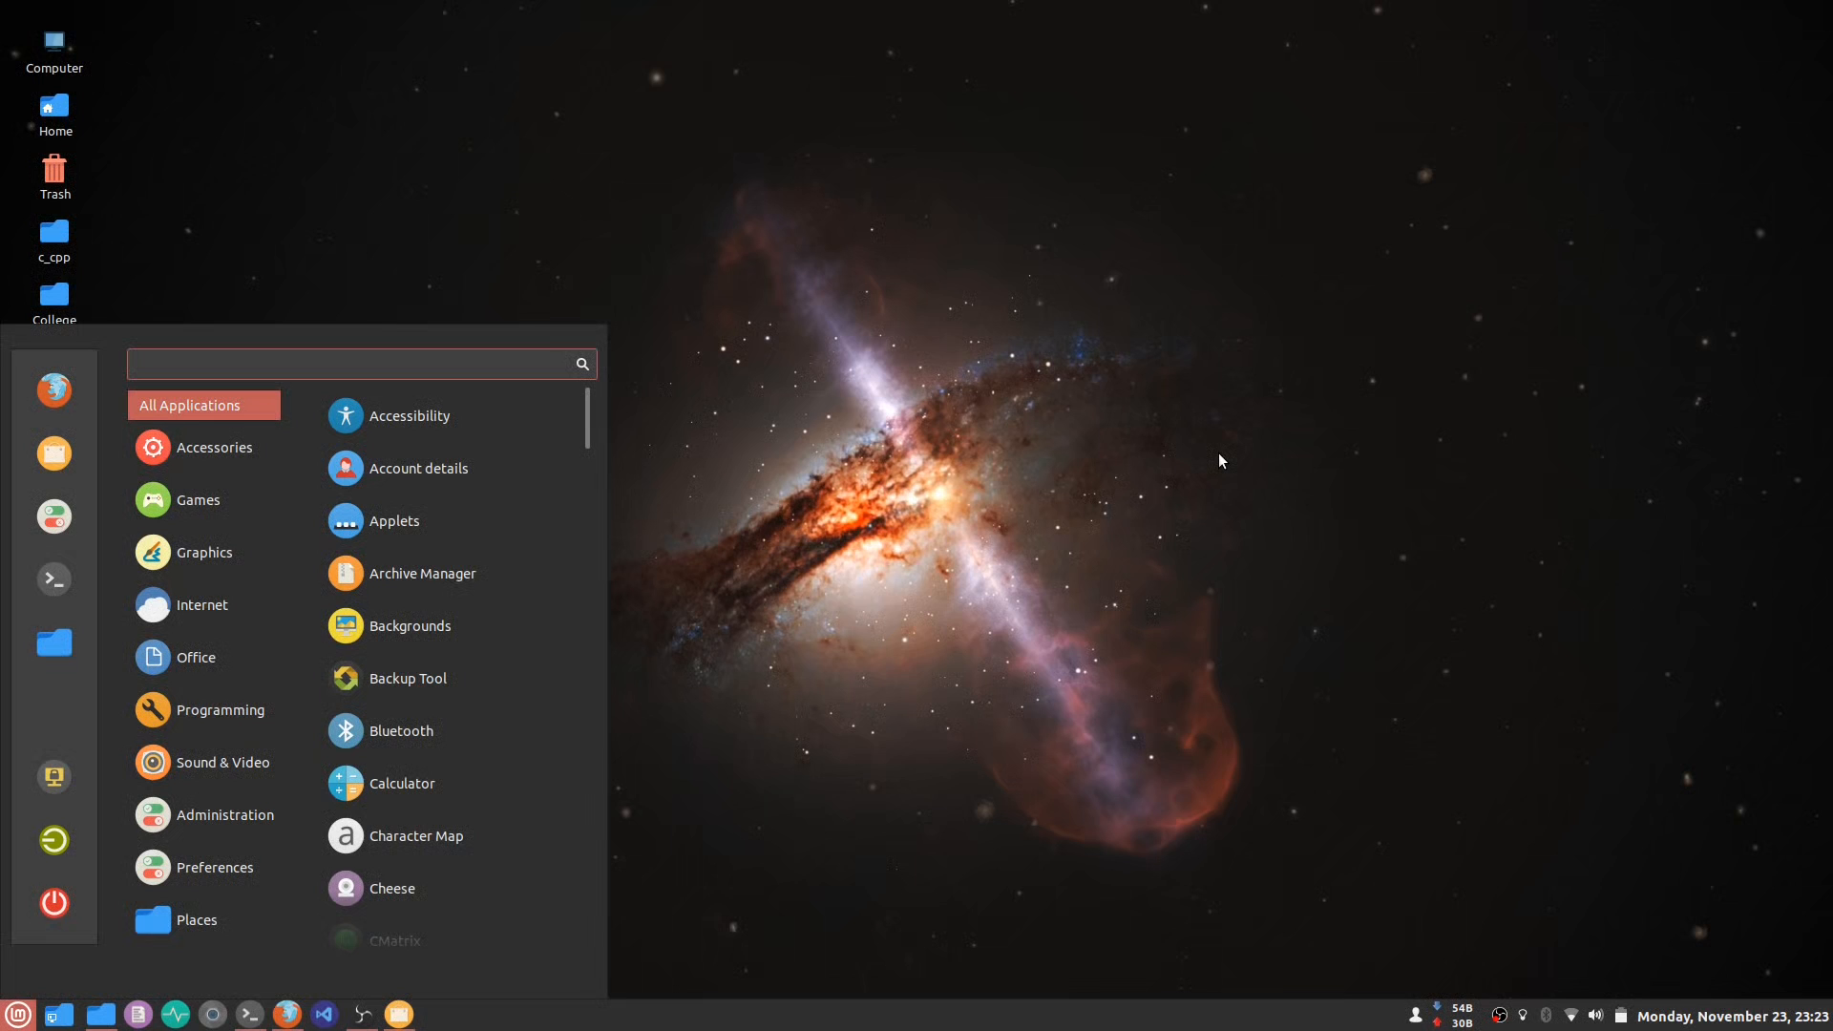
{"action": "type", "text": "soft"}
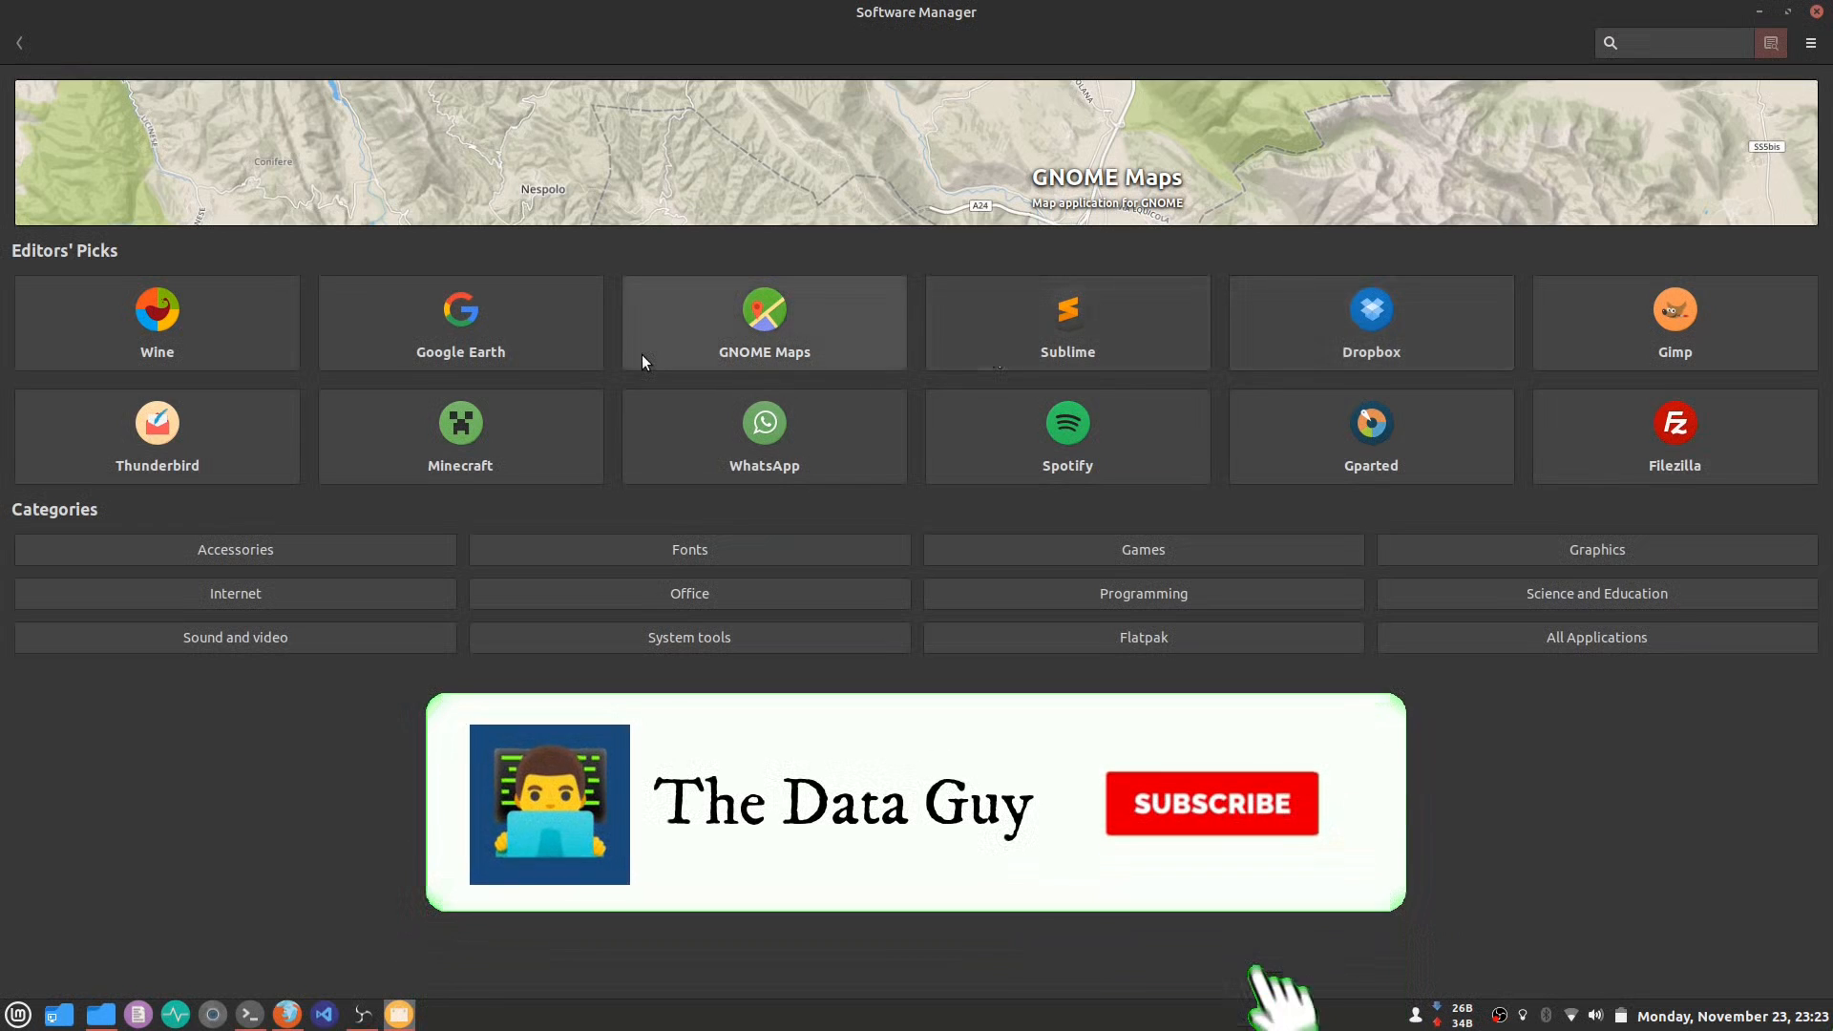
{"action": "left_click", "coordinate": [1210, 803]}
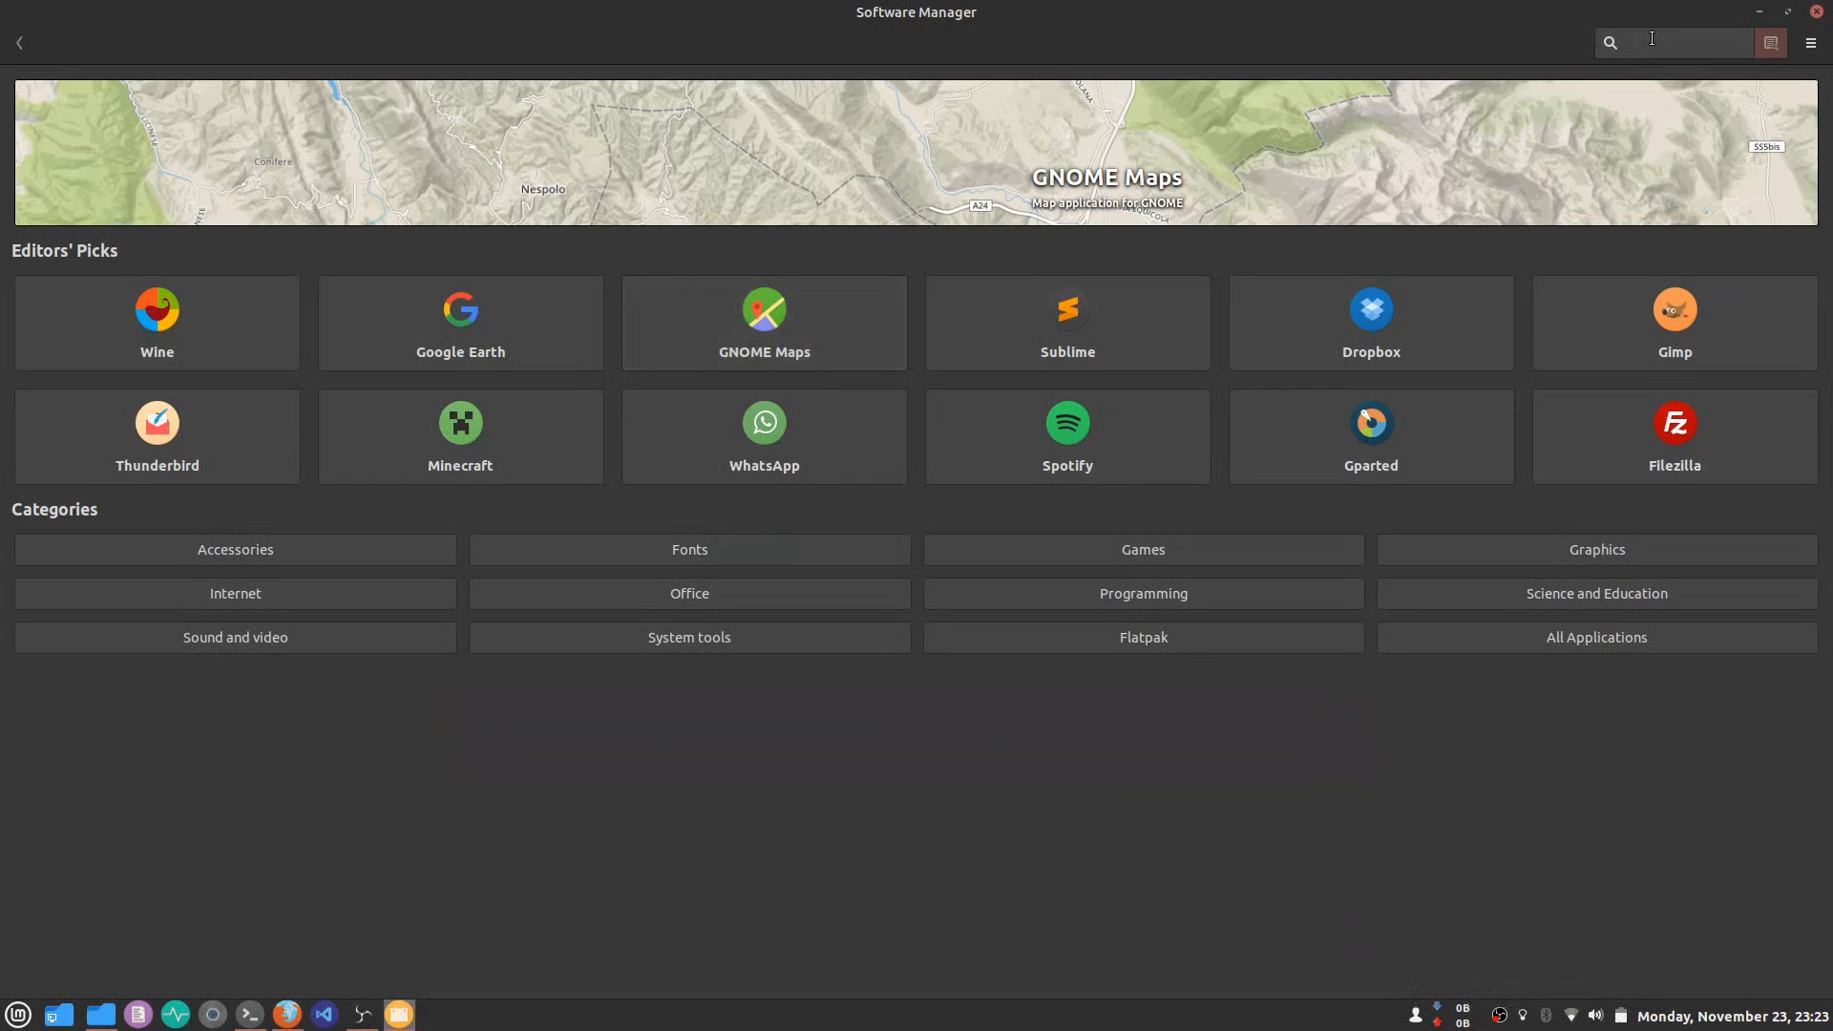
- Search 'code' and install Code::Blocks, approving with administrator password
{"action": "type", "text": "codeblo"}
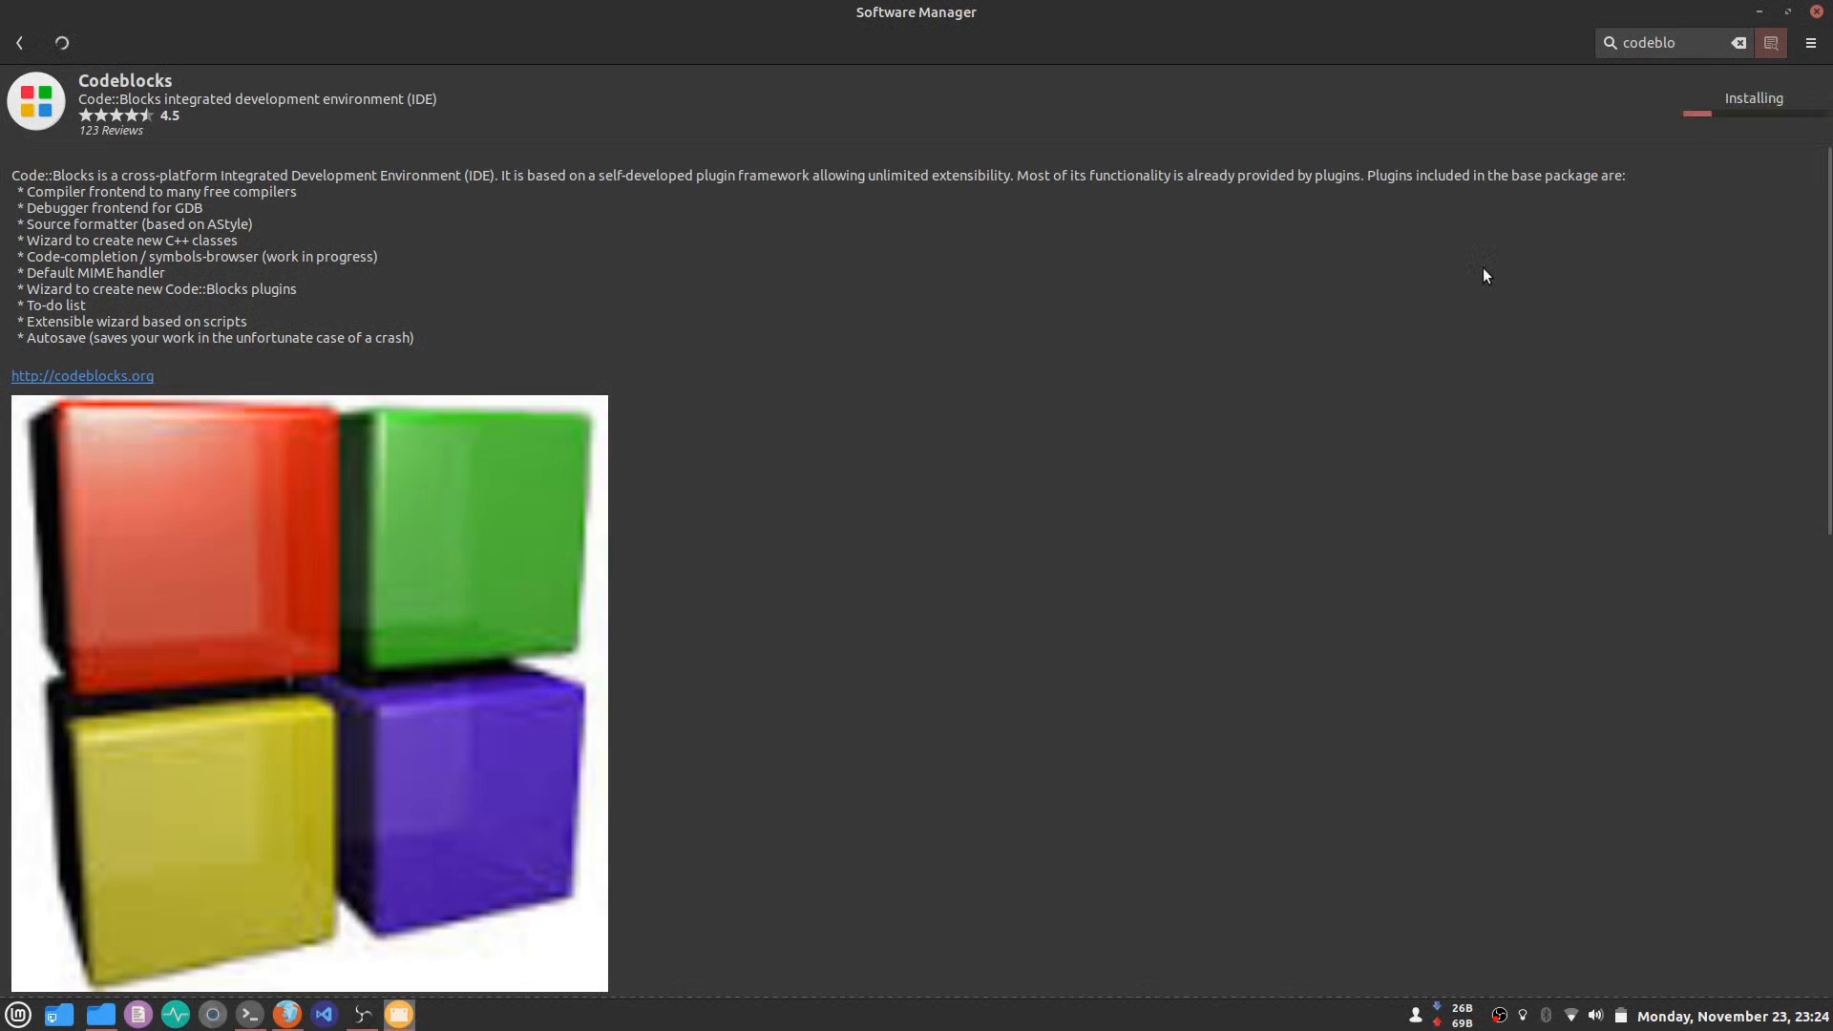
{"action": "mouse_move", "coordinate": [1347, 283]}
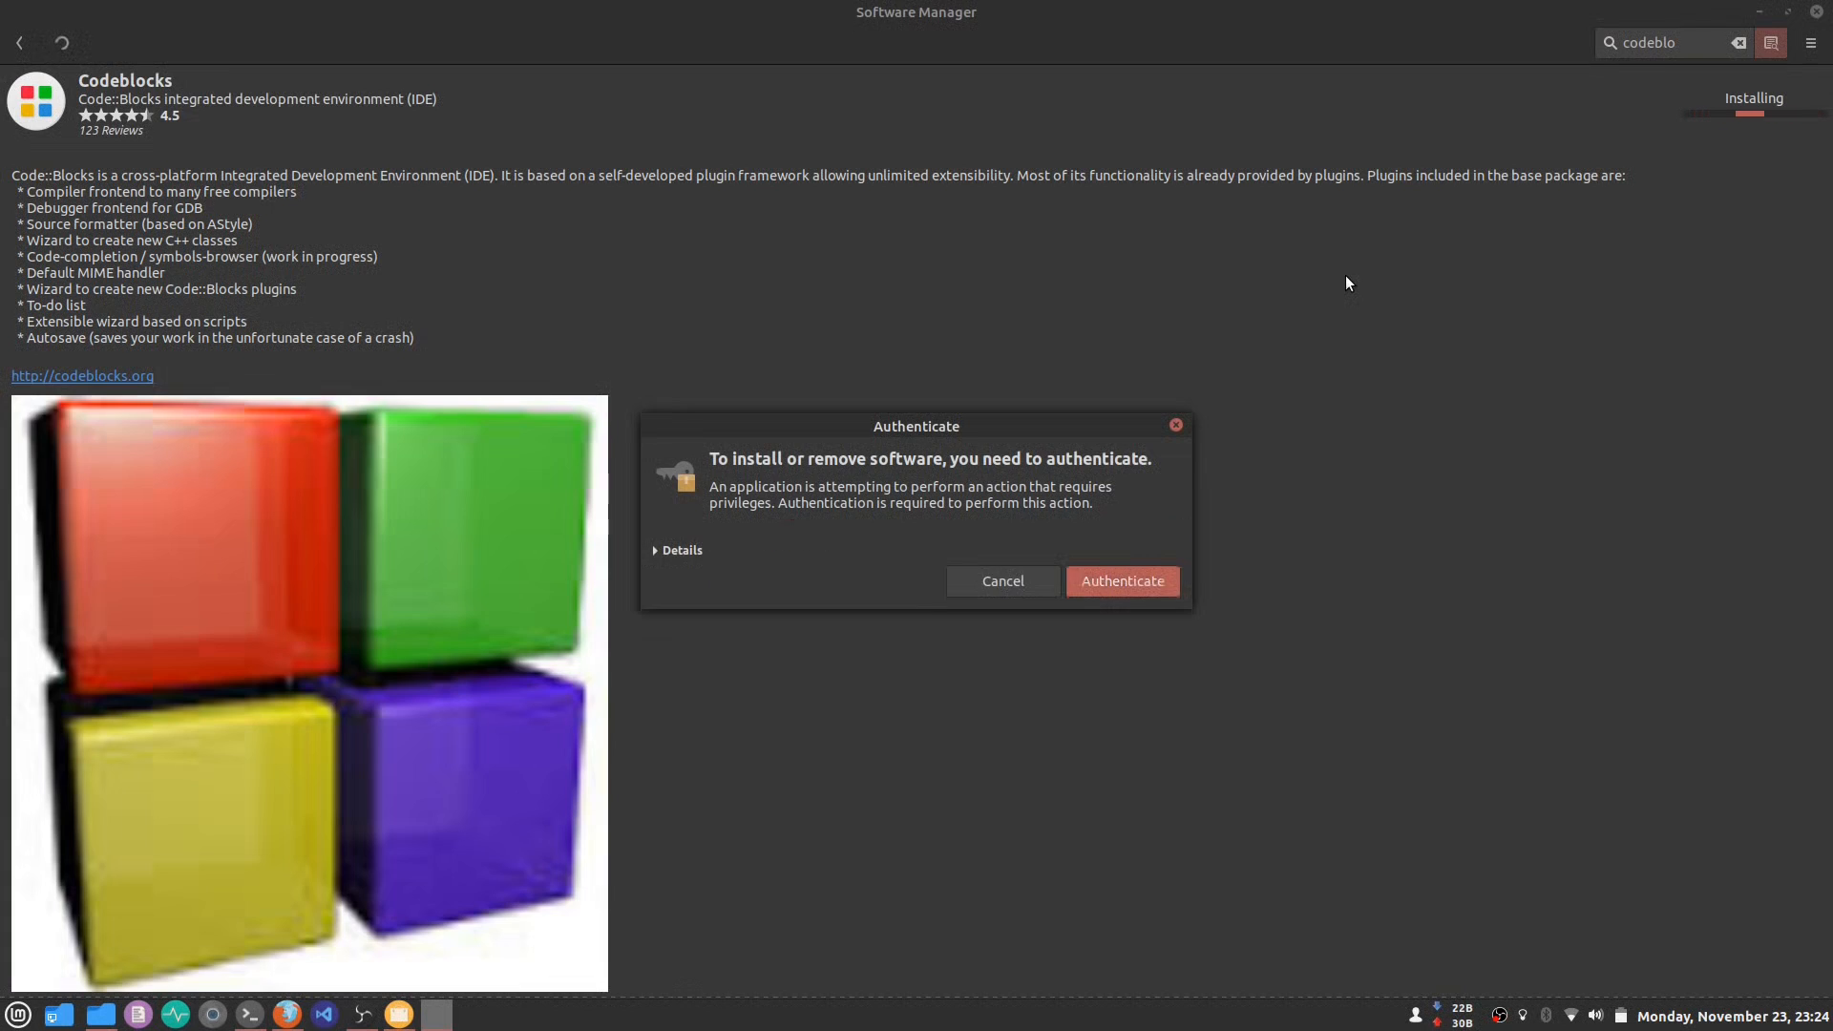
{"action": "left_click", "coordinate": [1120, 581]}
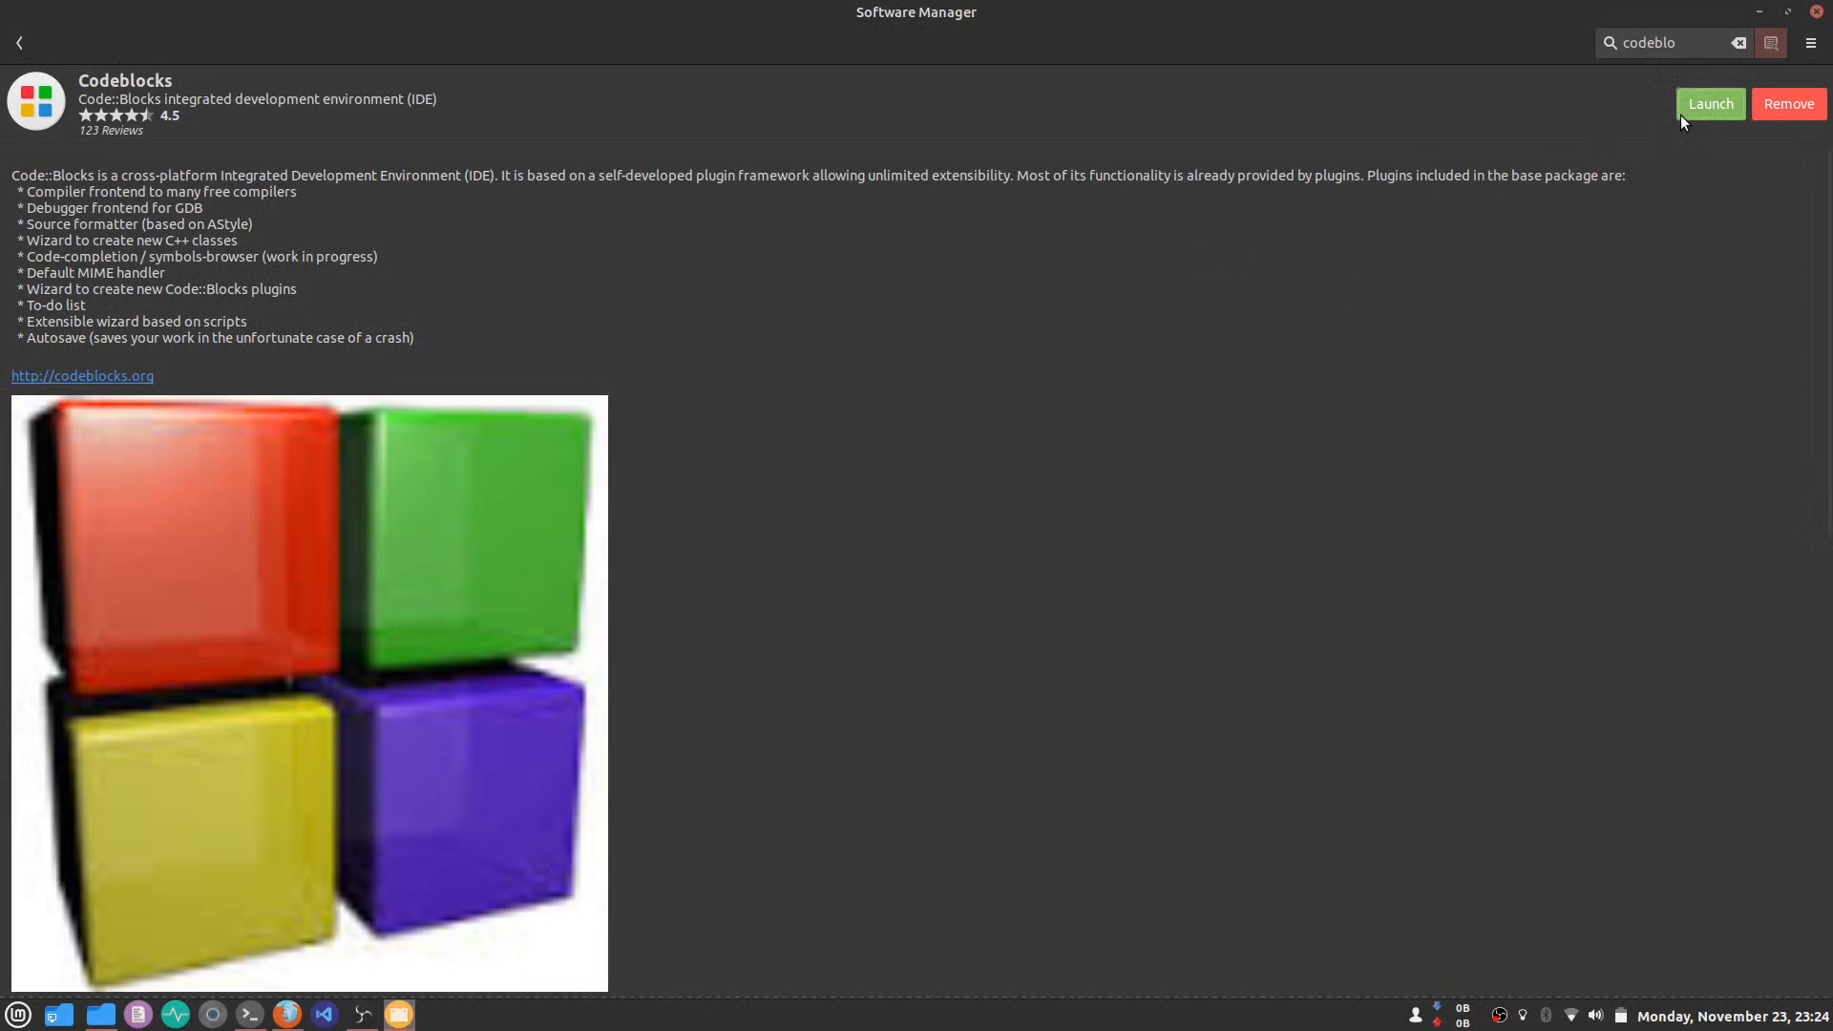
{"action": "mouse_move", "coordinate": [1165, 308]}
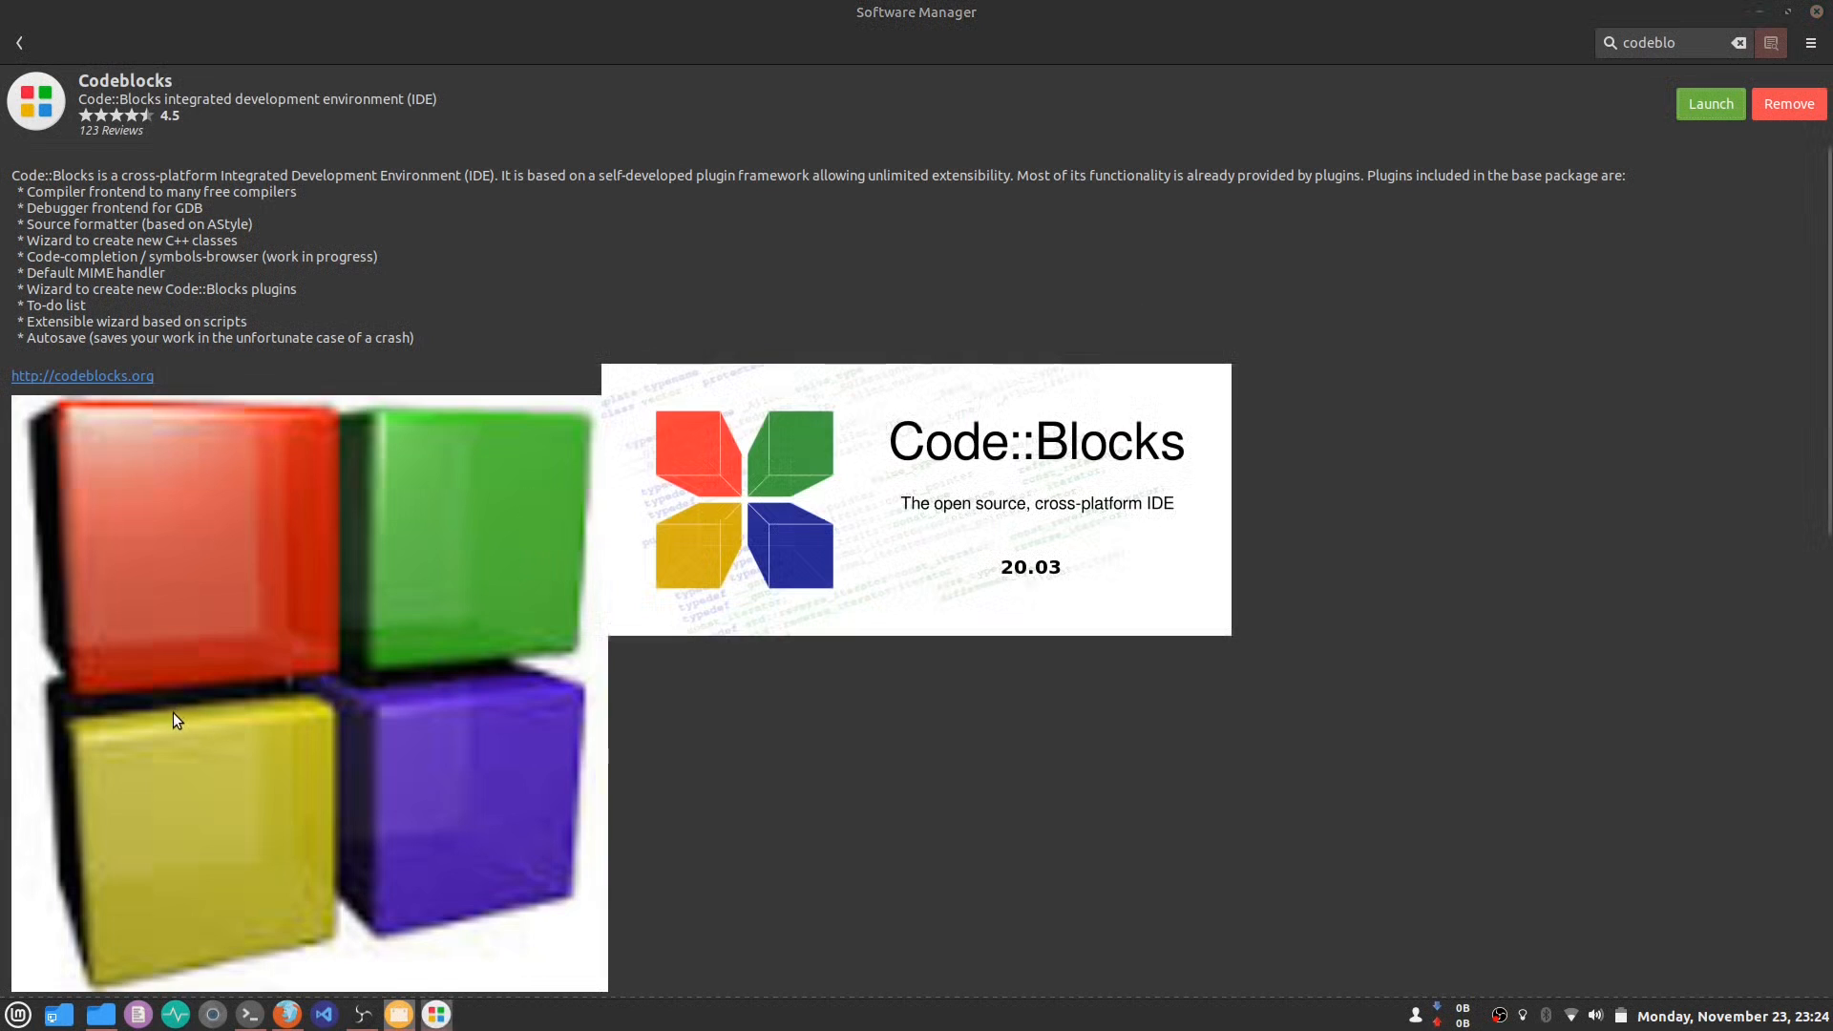
- Close the Code::Blocks 20.03 window after its Start here page appears
{"action": "left_click", "coordinate": [1709, 104]}
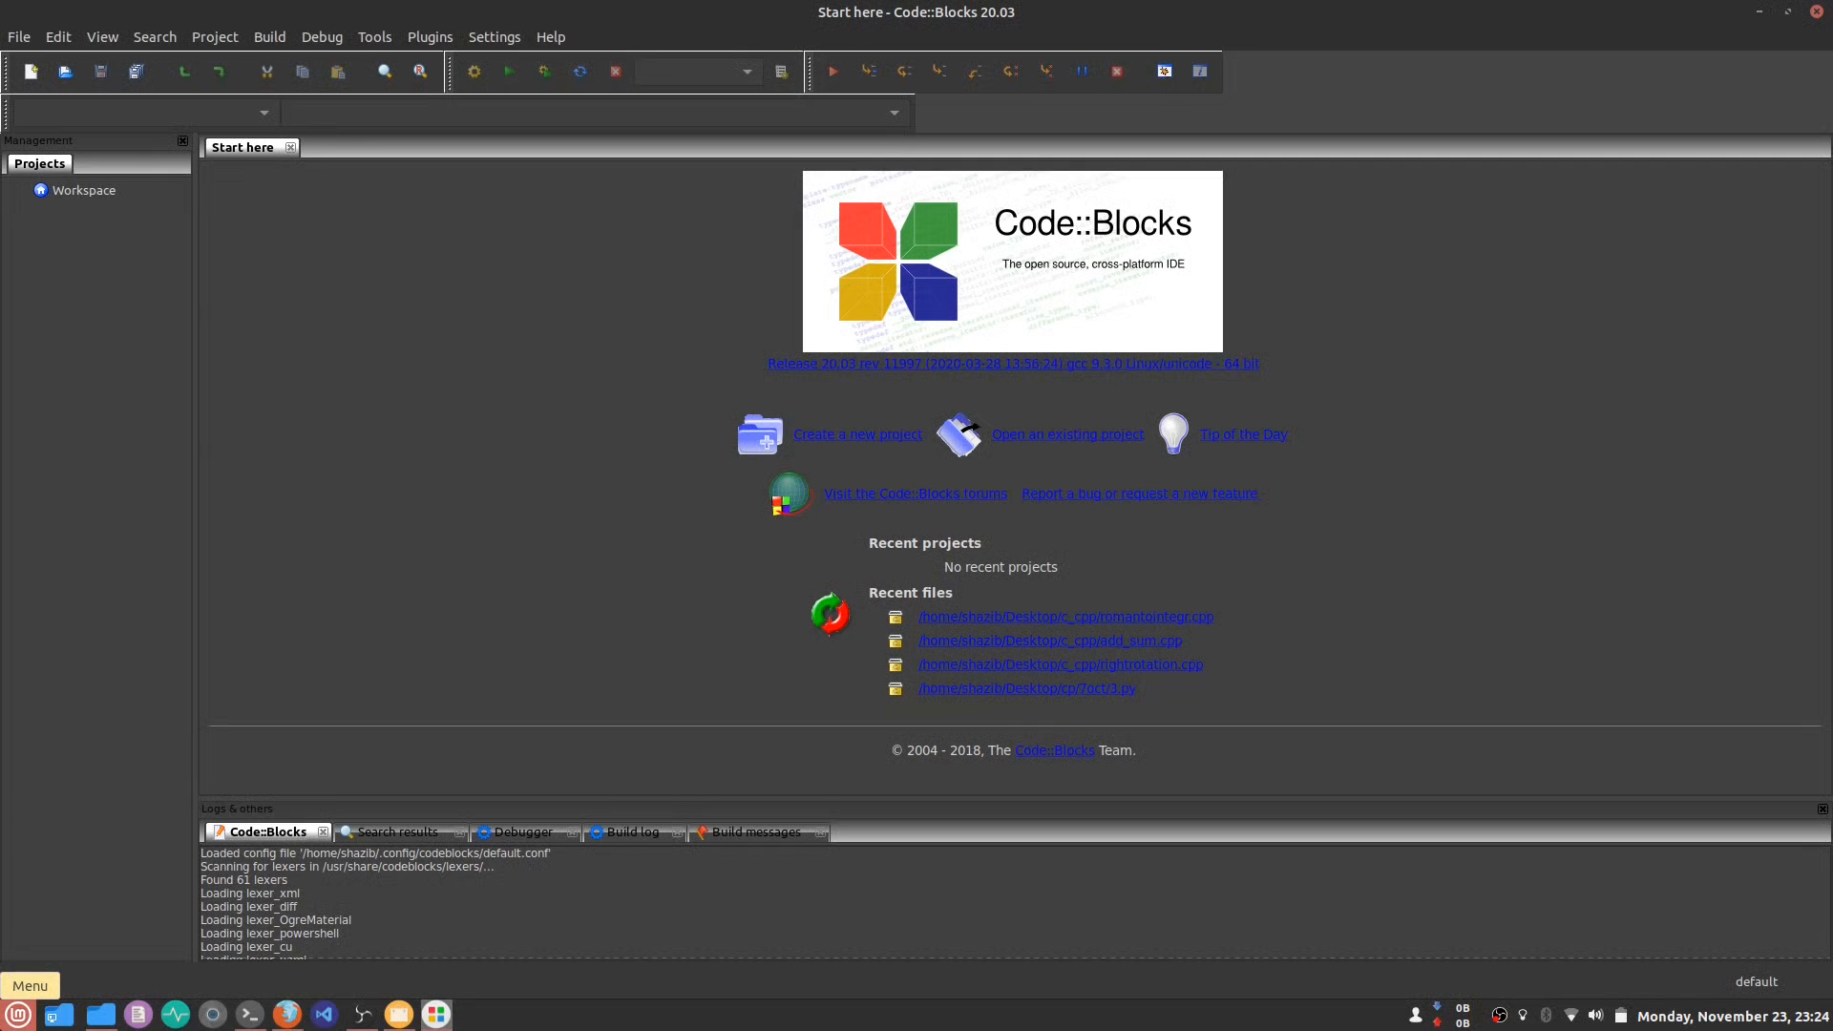
{"action": "type", "text": "col"}
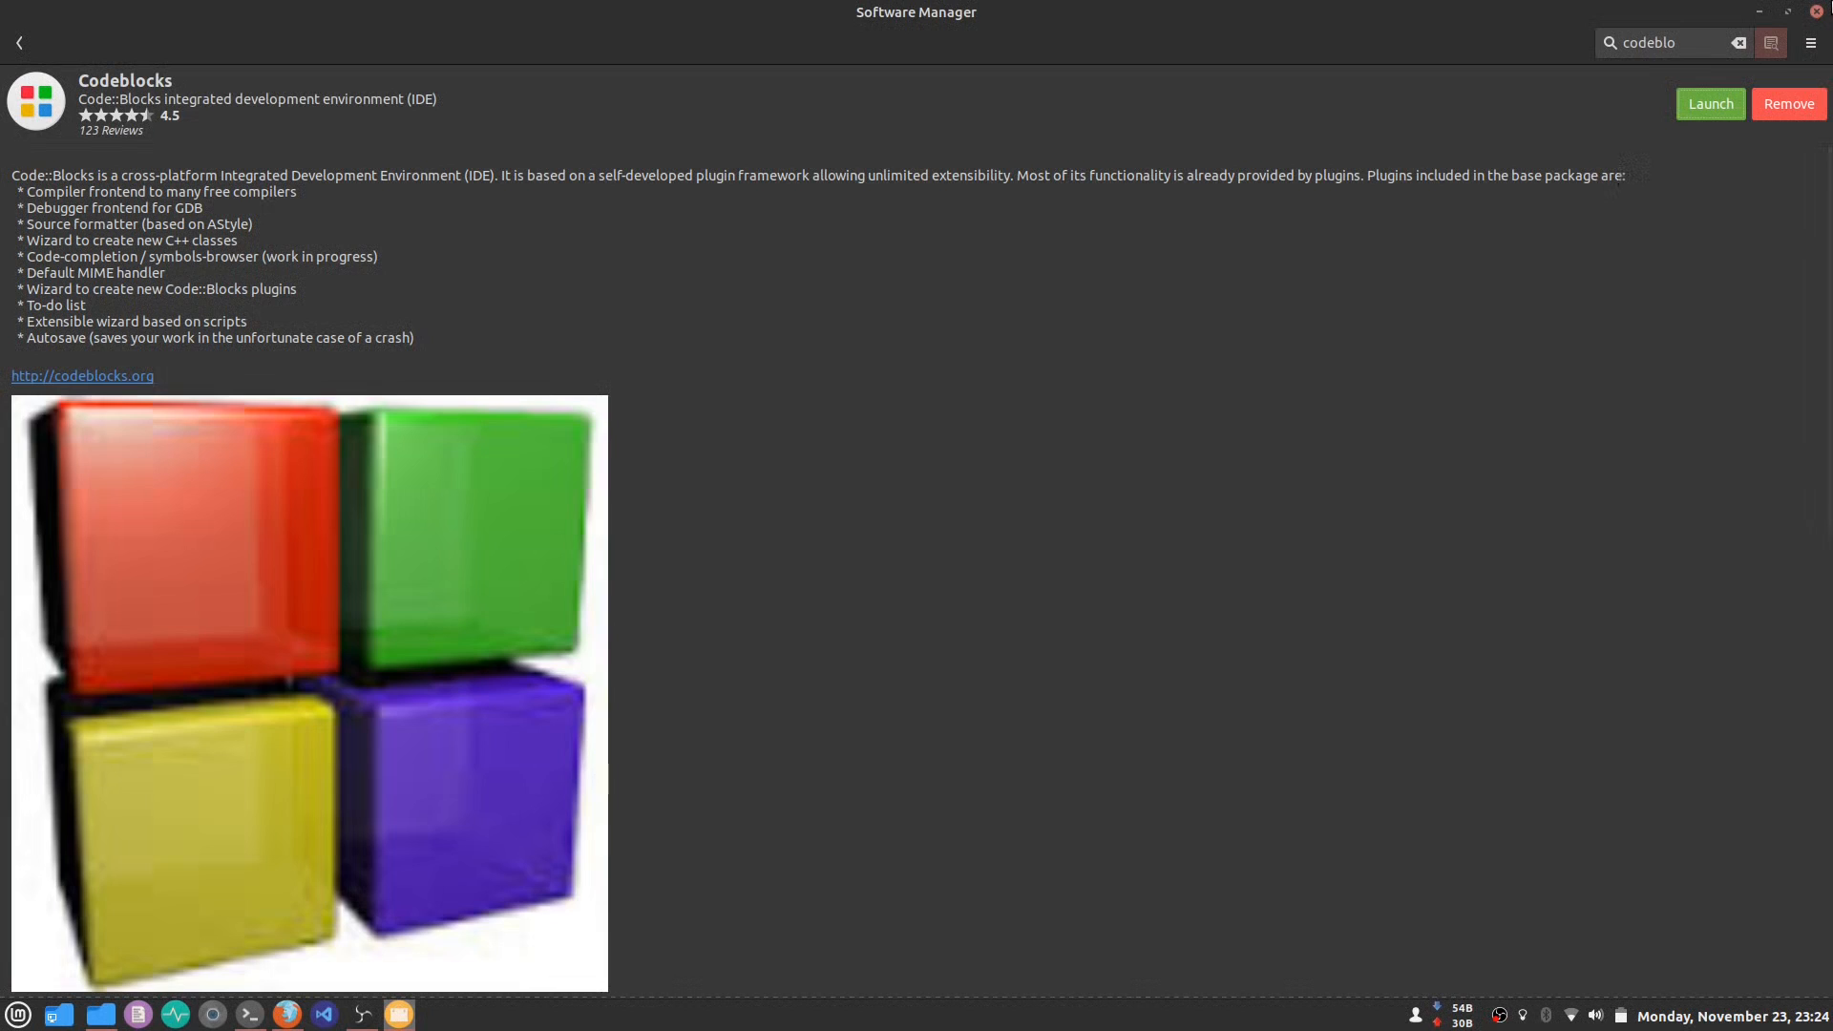
- Remove Codeblocks and clear the store's search box
{"action": "left_click", "coordinate": [1787, 103]}
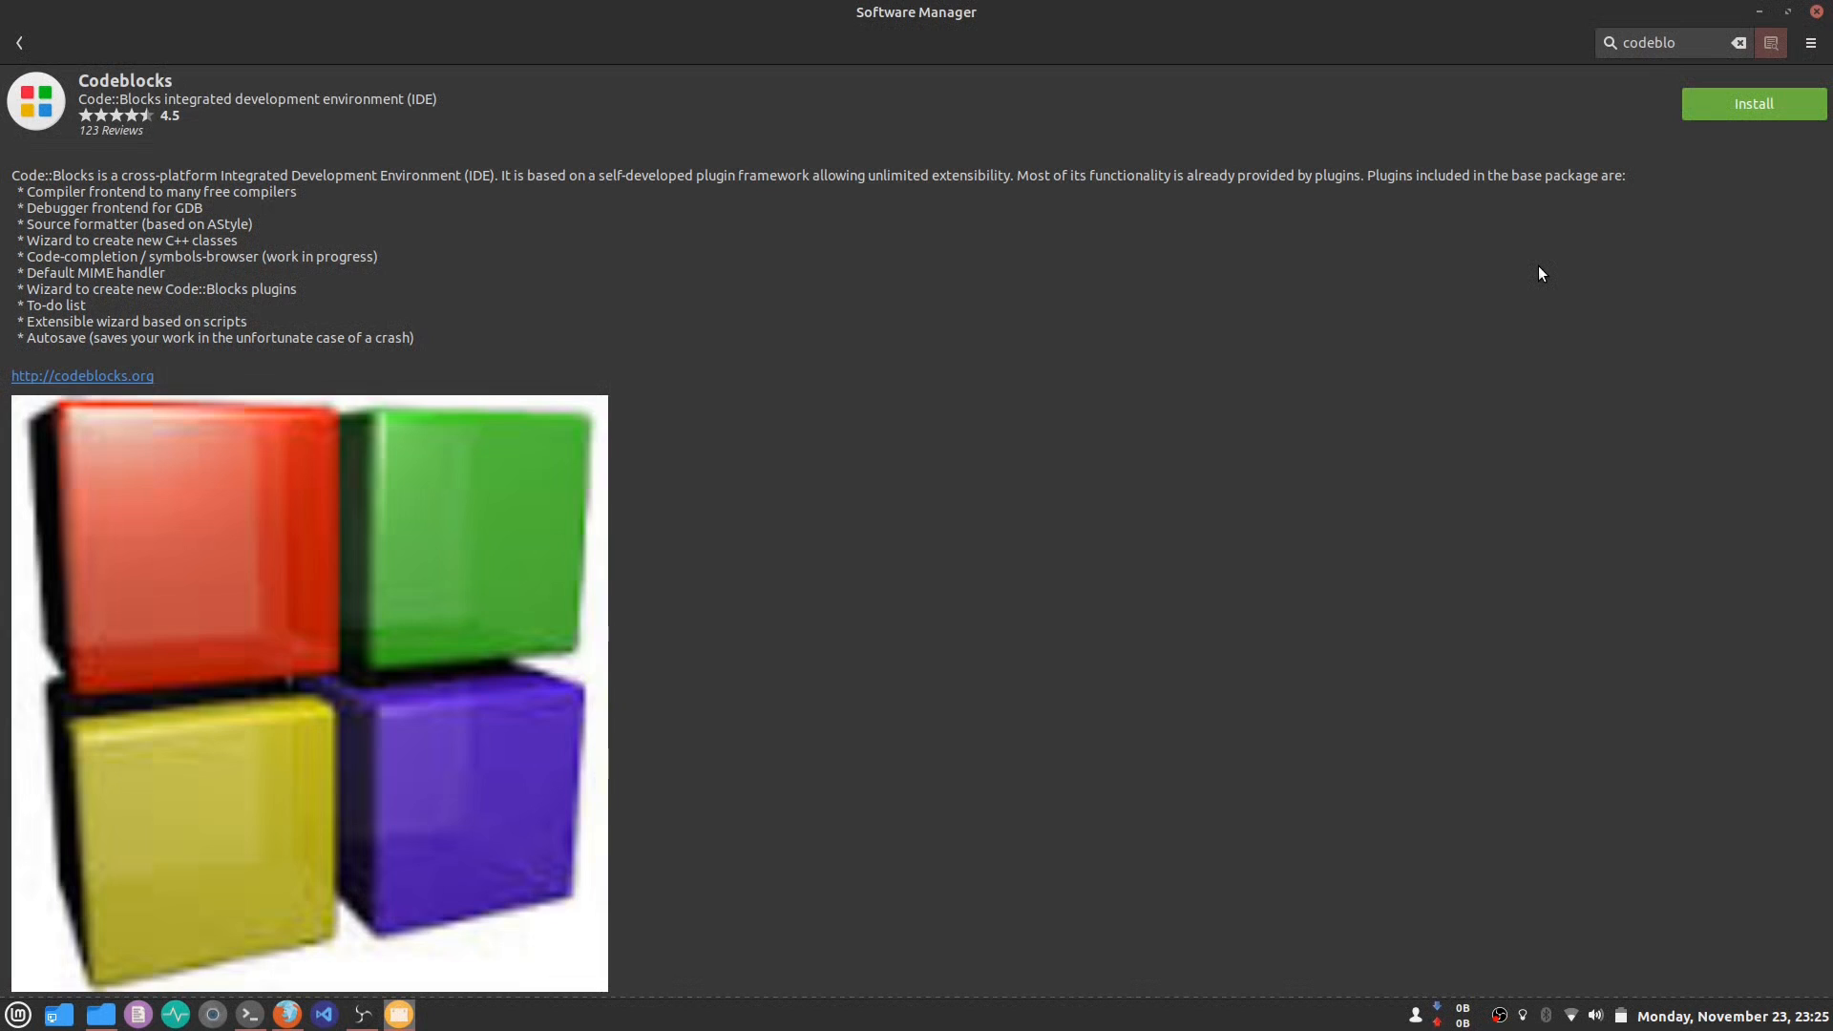
{"action": "left_click", "coordinate": [1739, 43]}
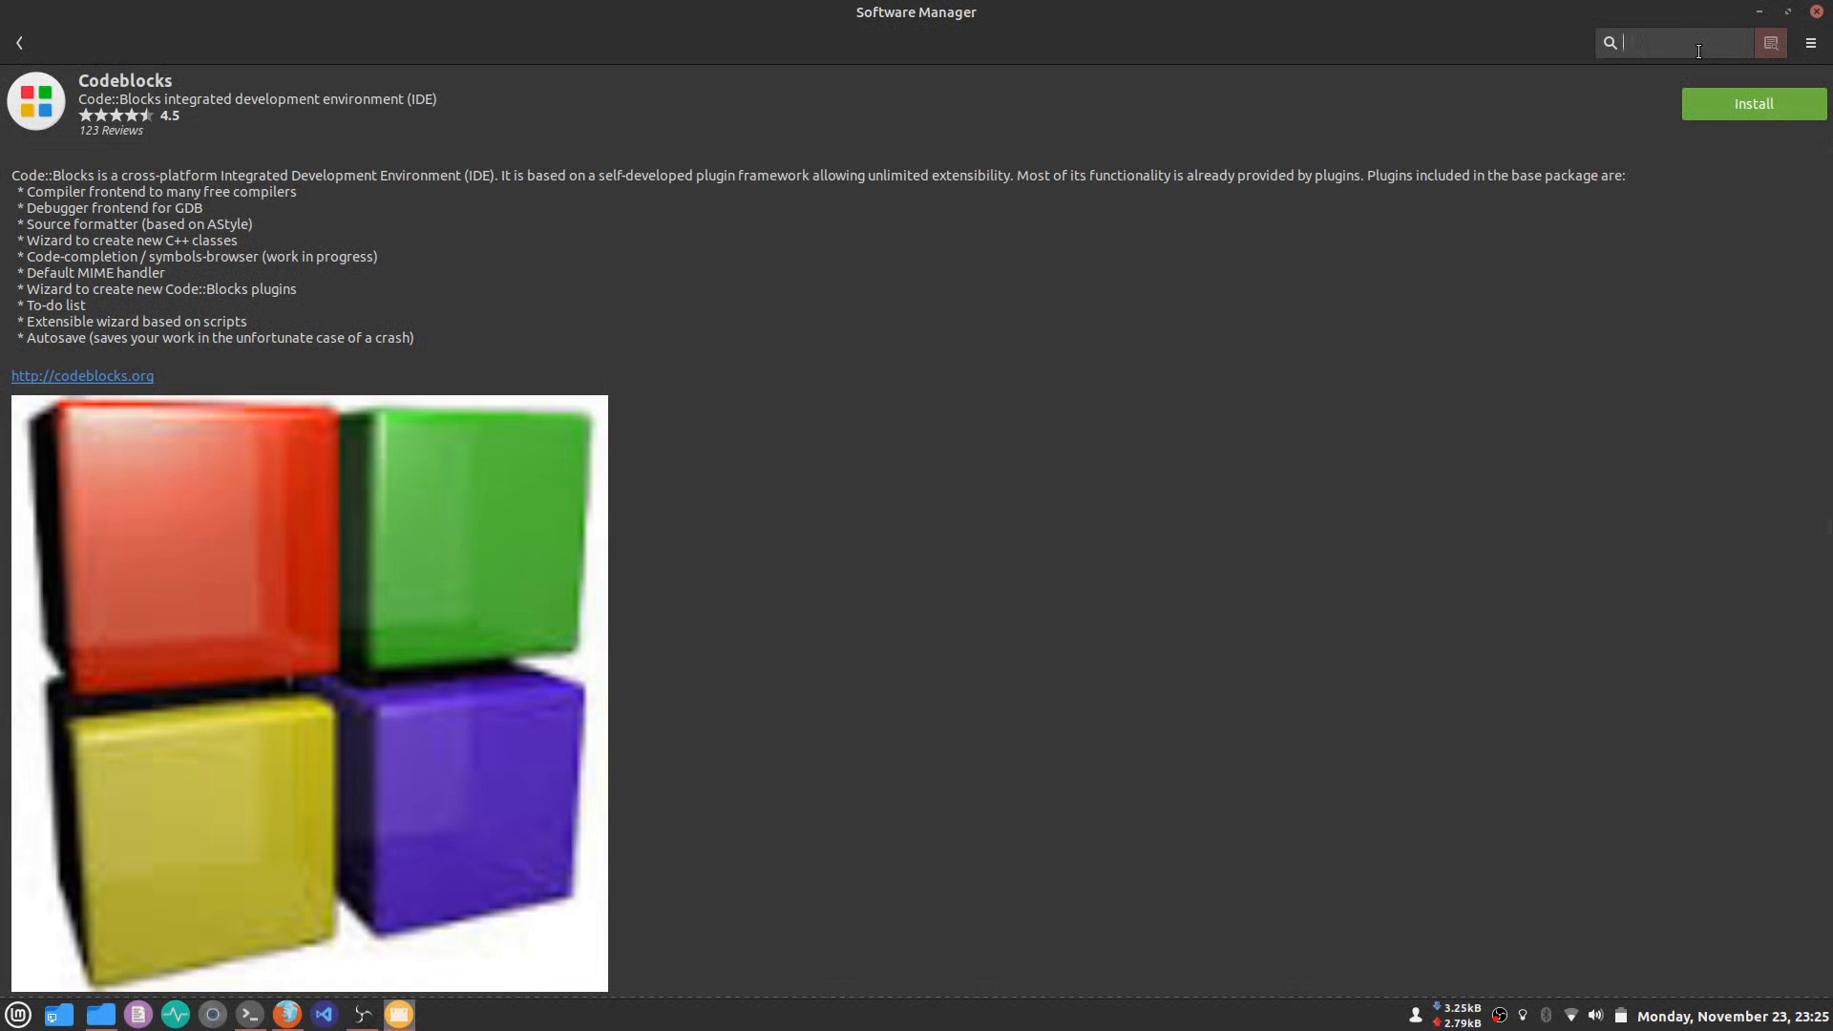
- Search the store for 'vscode', then open Firefox at google.com
{"action": "type", "text": "vscod"}
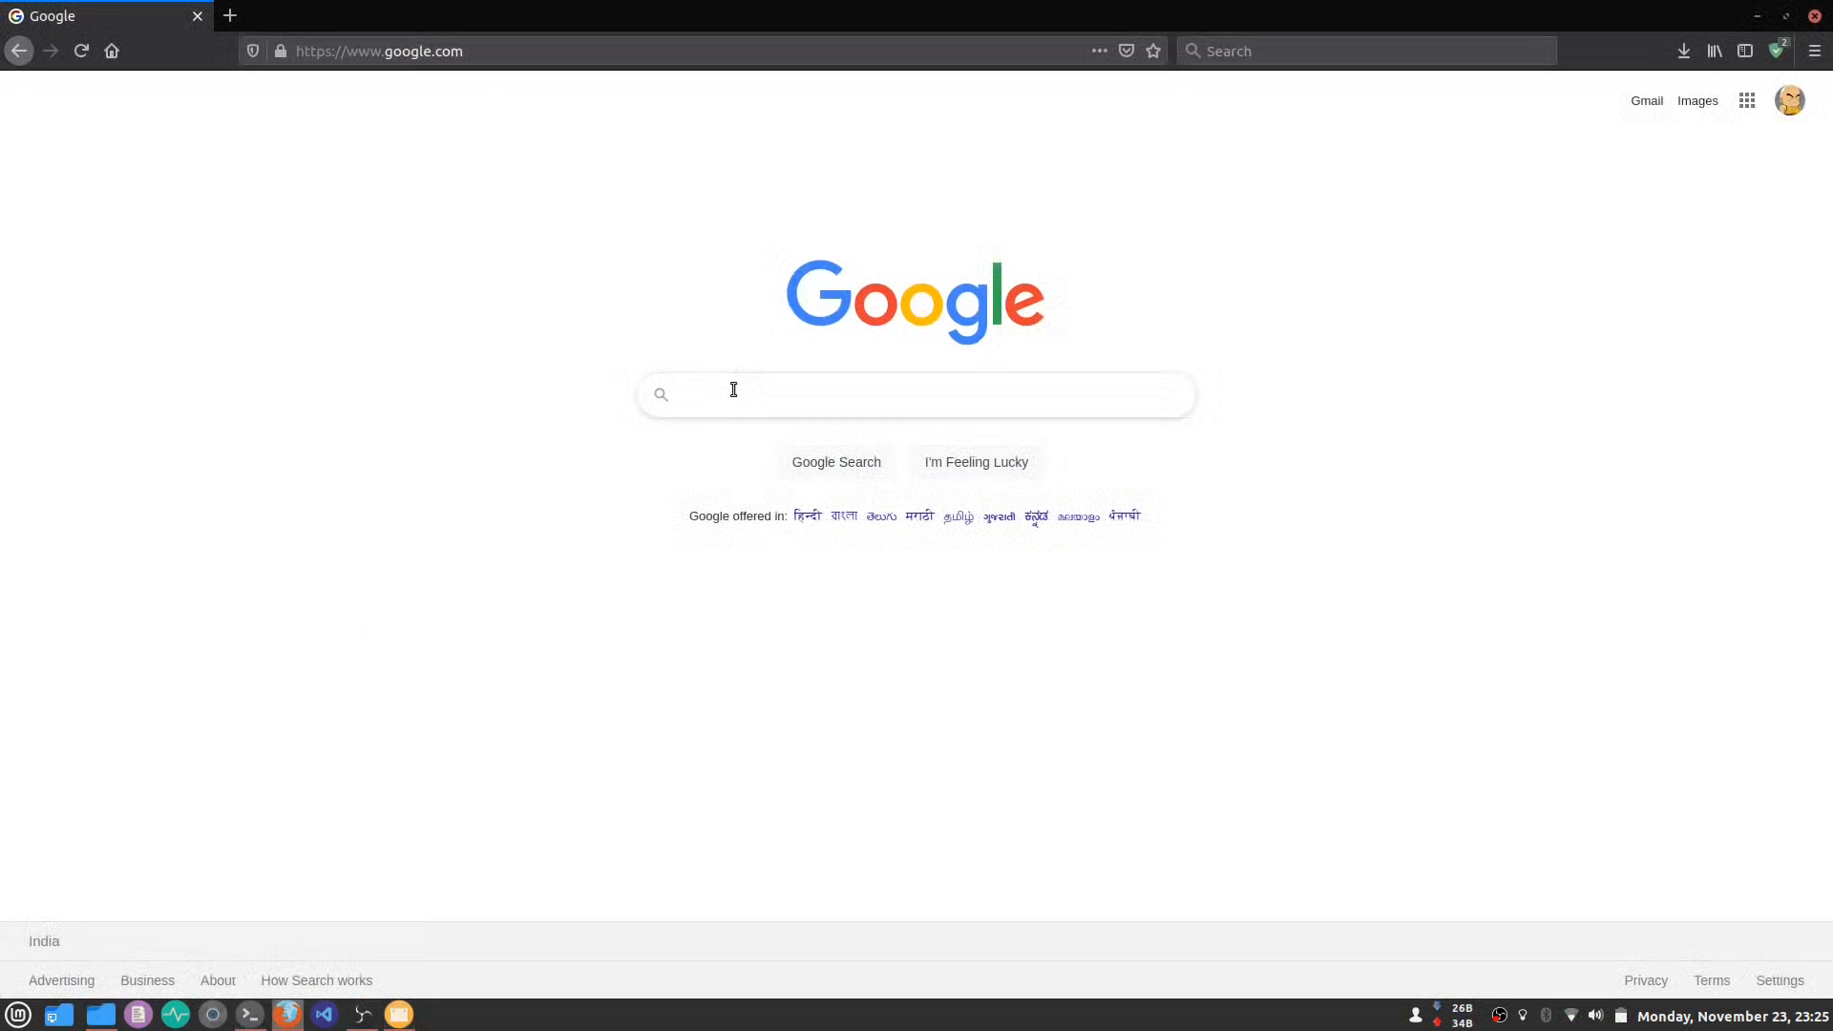
- Google 'vscode', get the Visual Studio Code .deb, and minimize the browser
{"action": "type", "text": "vscode"}
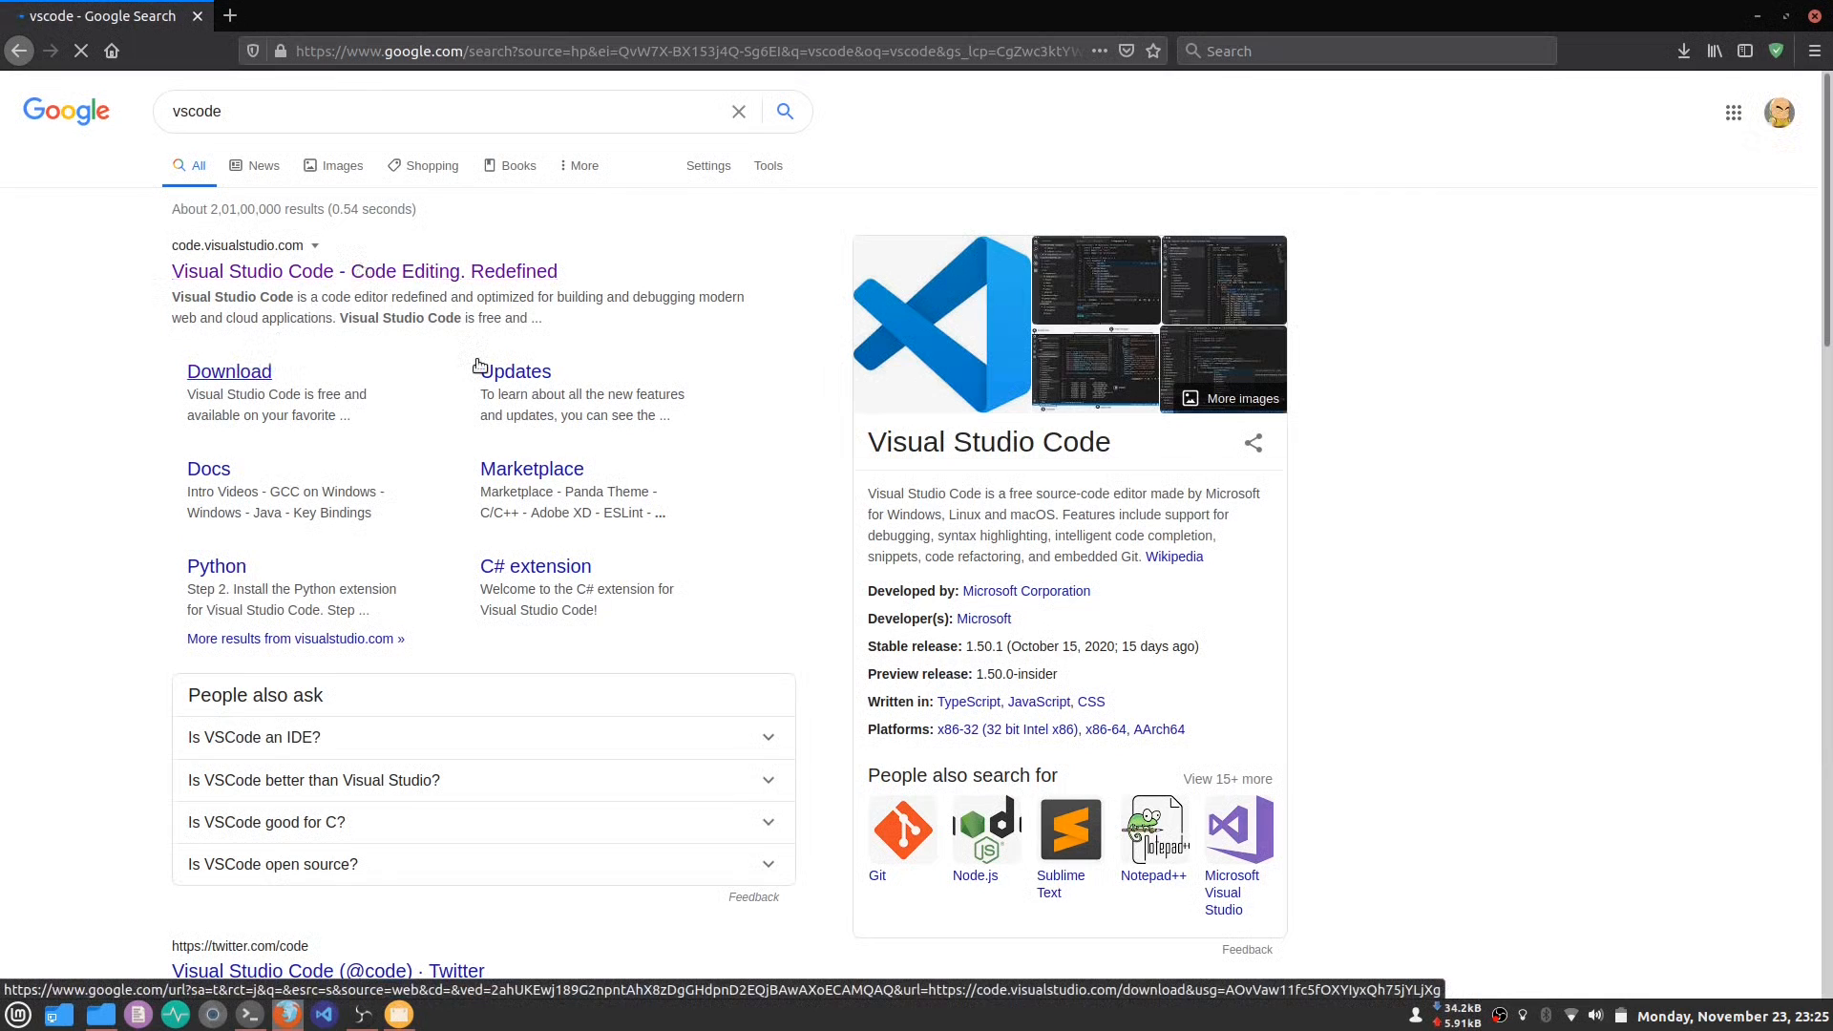
{"action": "left_click", "coordinate": [229, 371]}
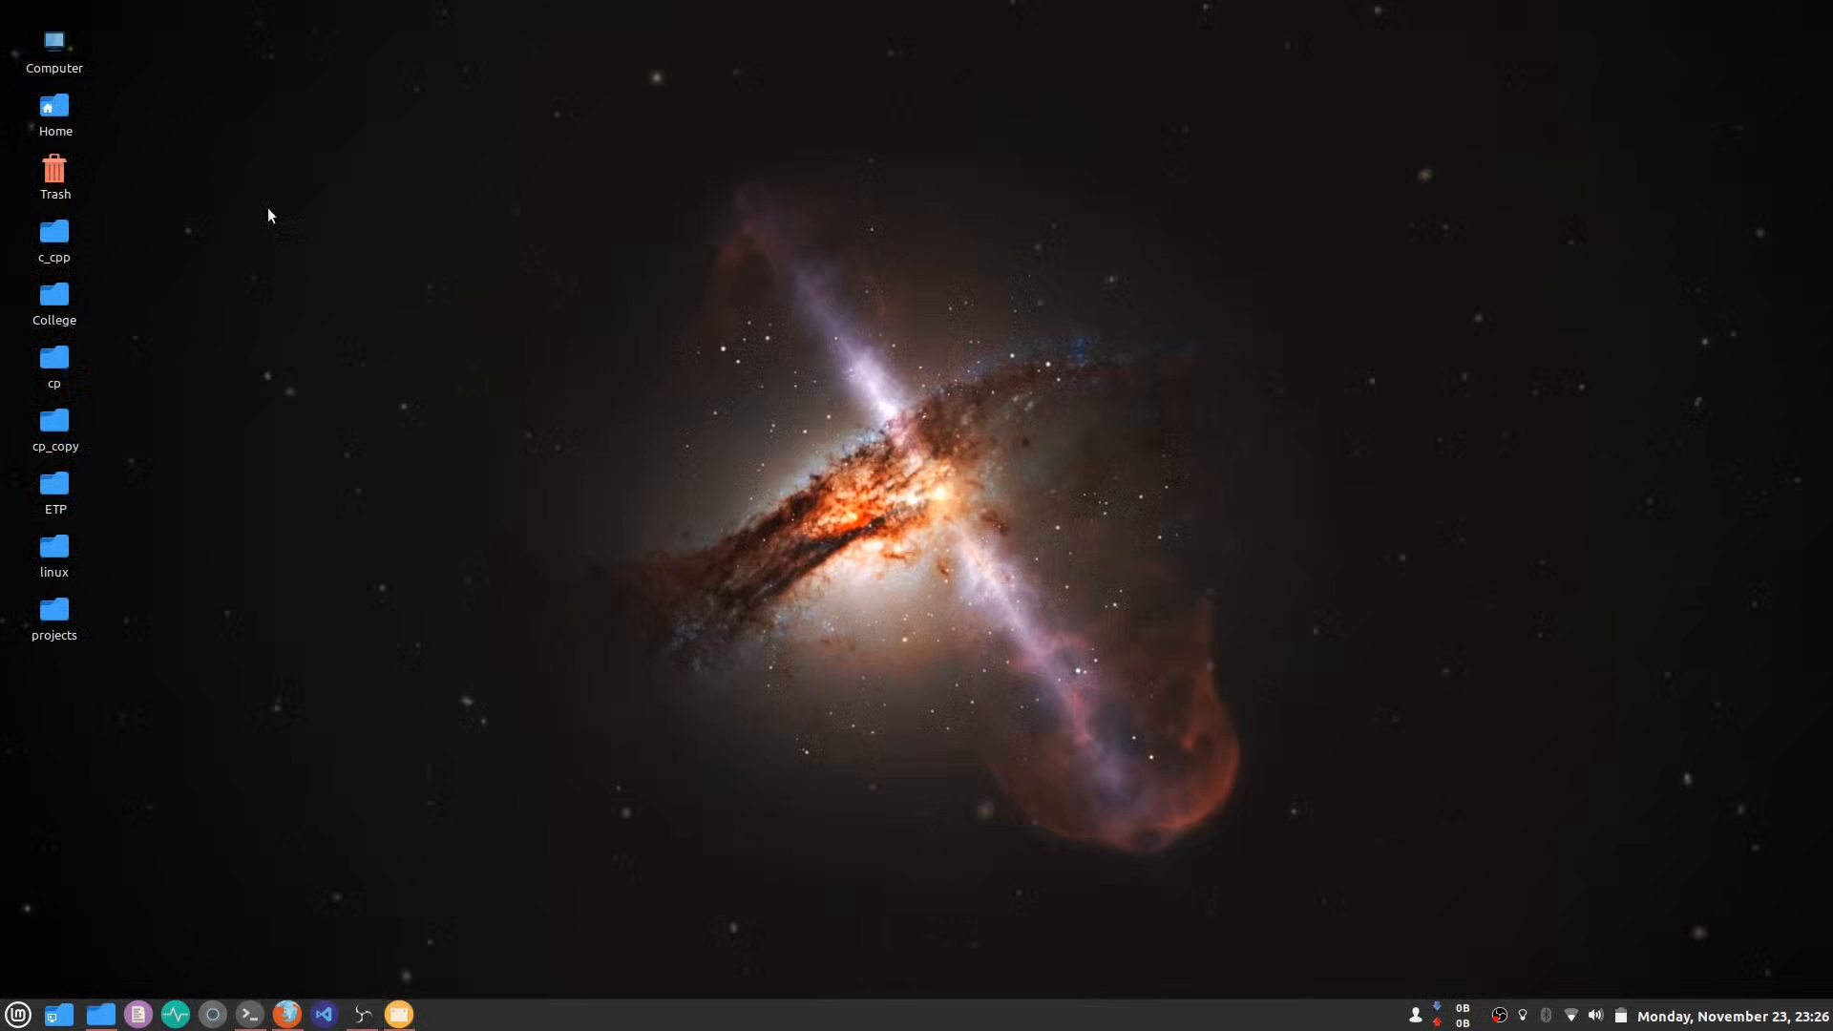
- Open Downloads in Nemo and run 'sudo apt install gdebi' in a terminal there
{"action": "double_click", "coordinate": [54, 37]}
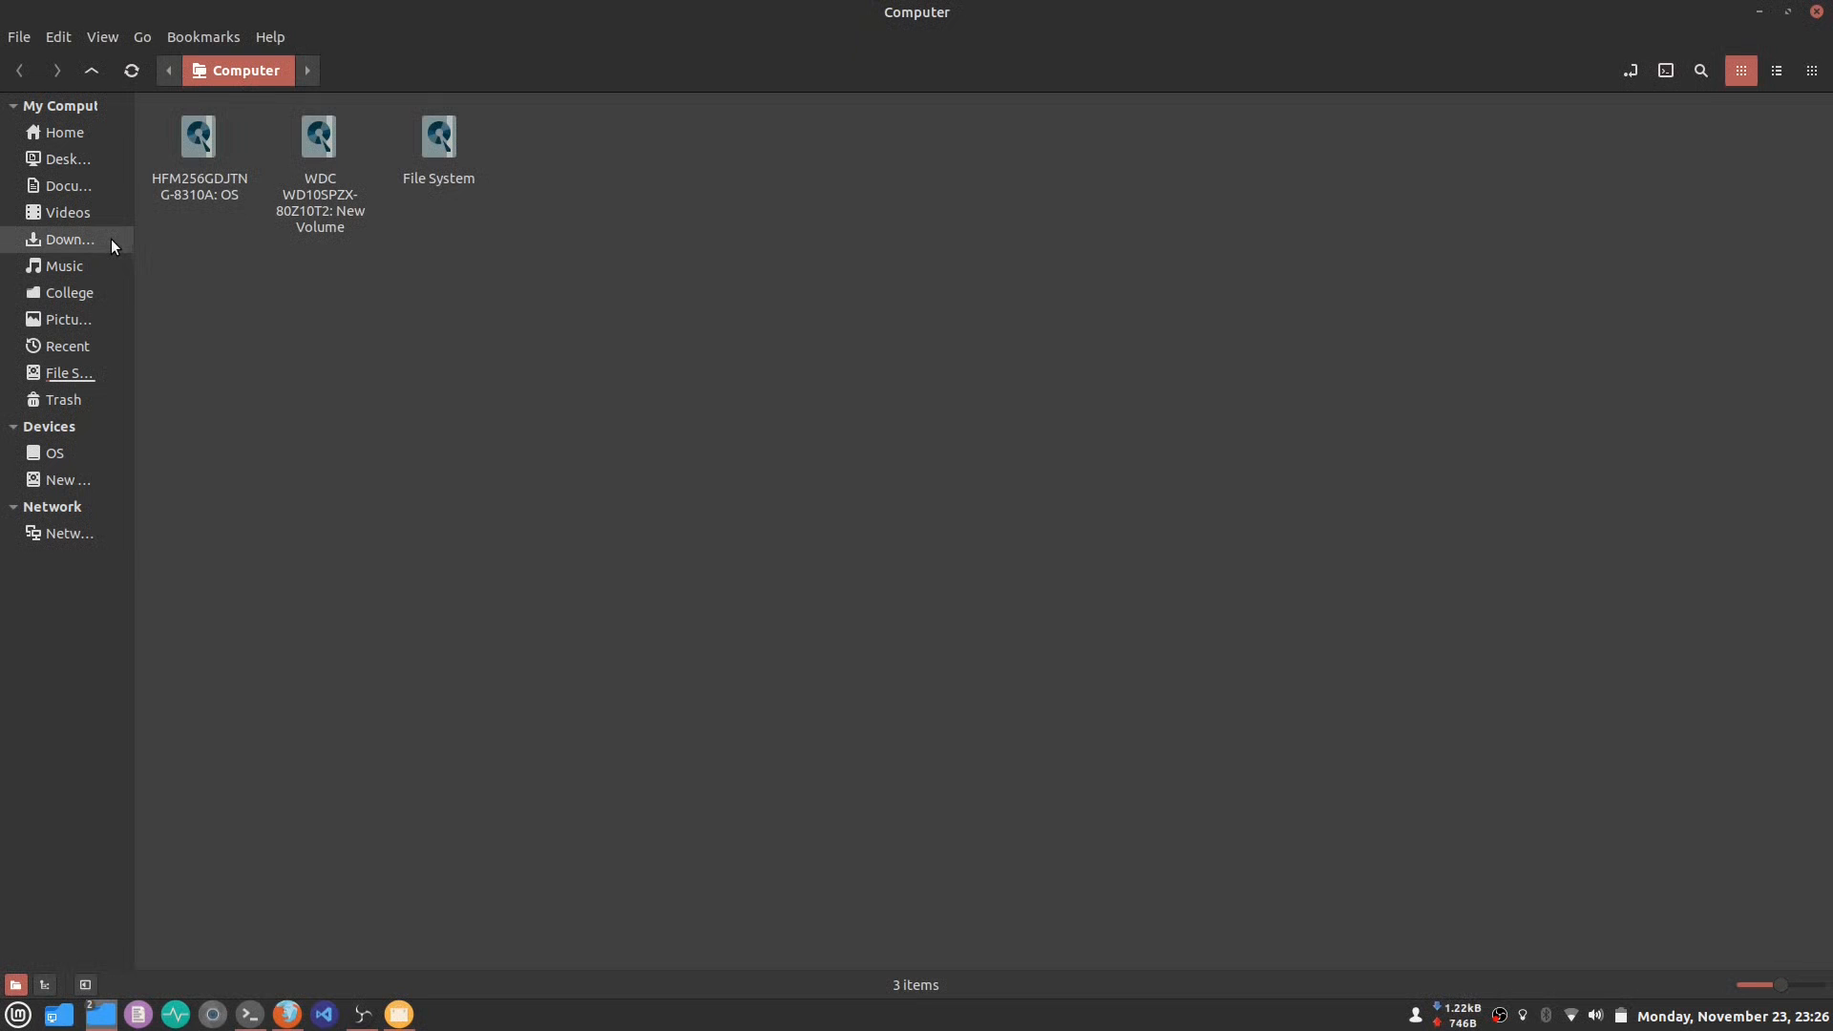
{"action": "left_click", "coordinate": [70, 239]}
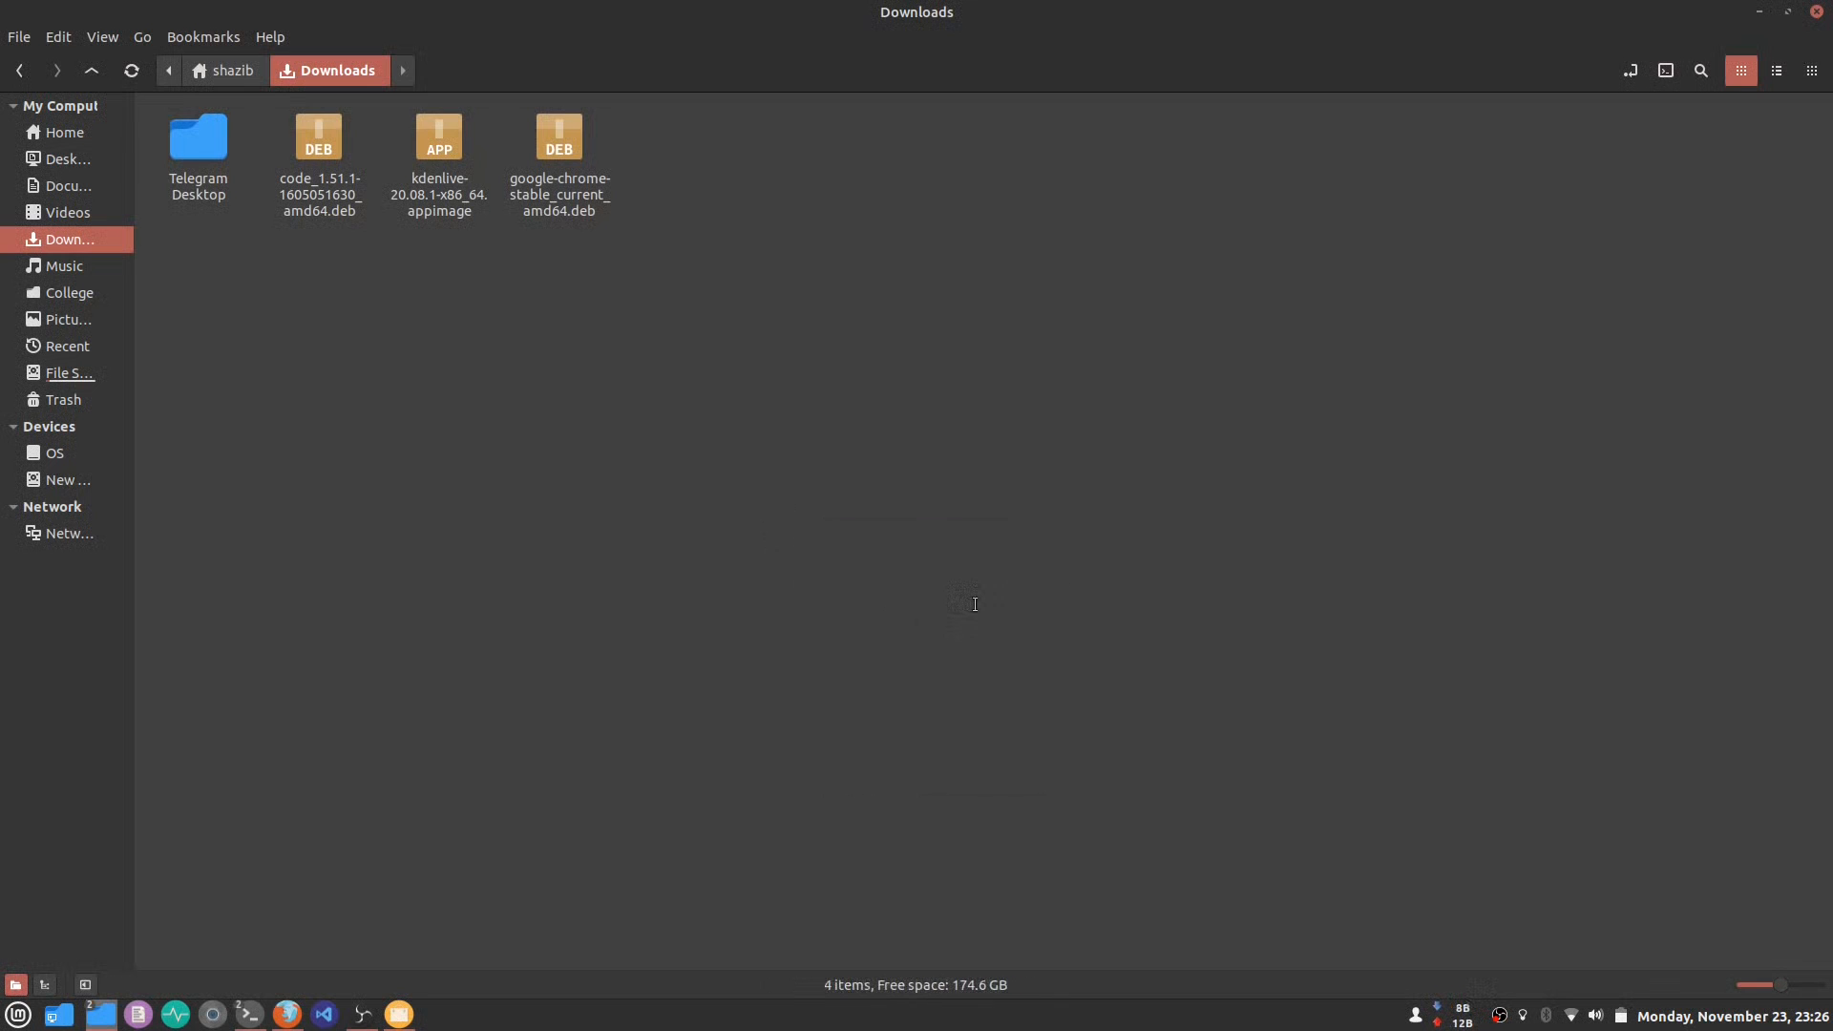
{"action": "type", "text": "sudo apt install gdebi"}
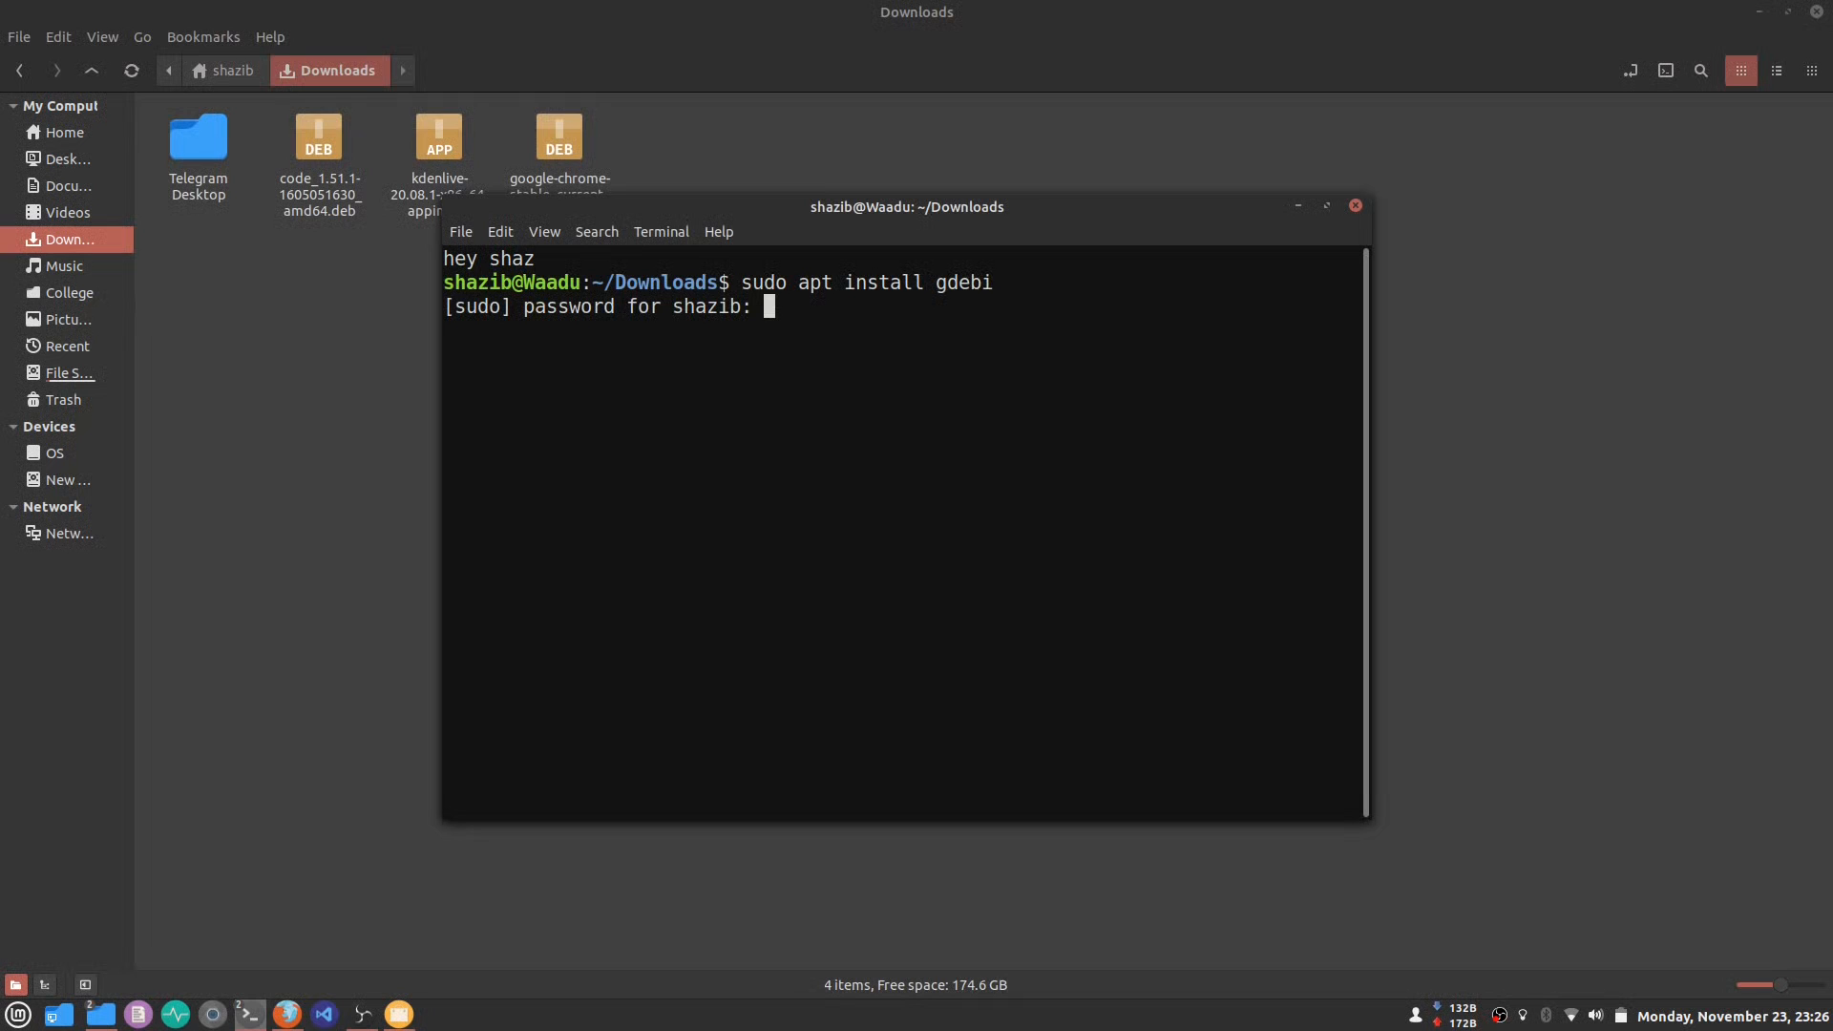
- Enter the sudo password to run the gdebi install, then open Software Manager
{"action": "type", "text": "******"}
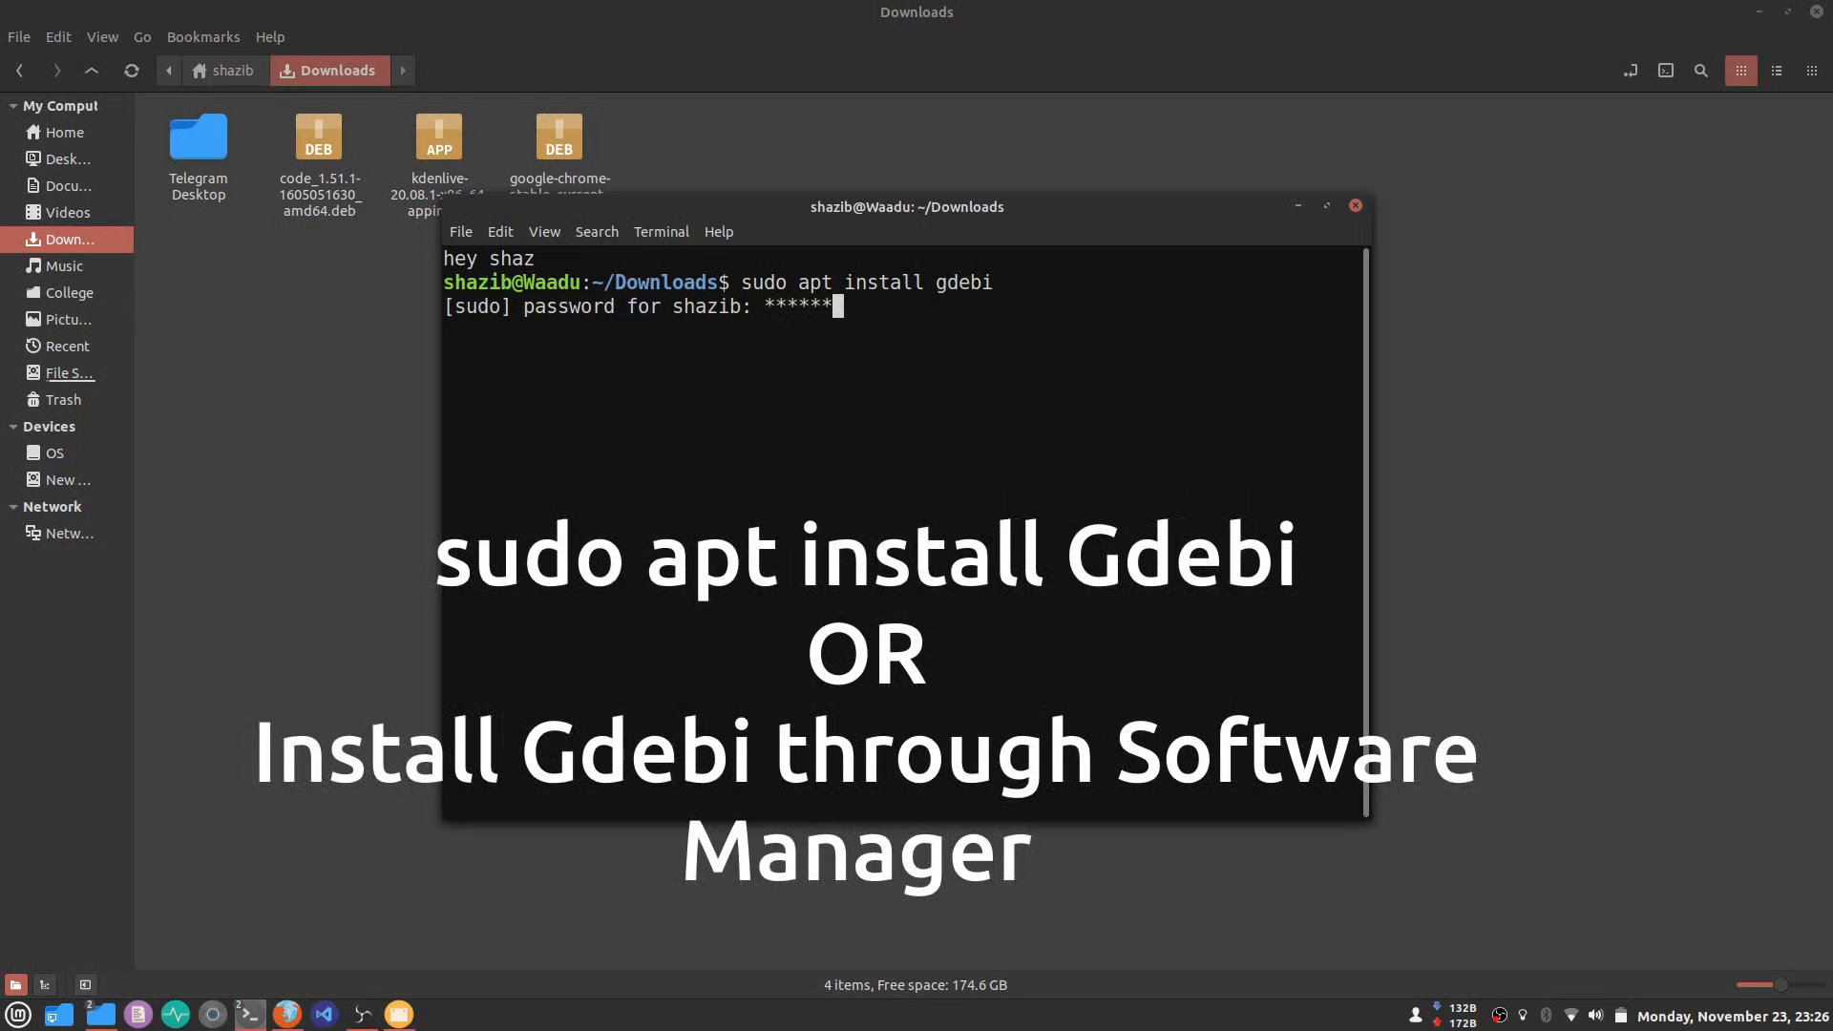
{"action": "key", "text": "Return"}
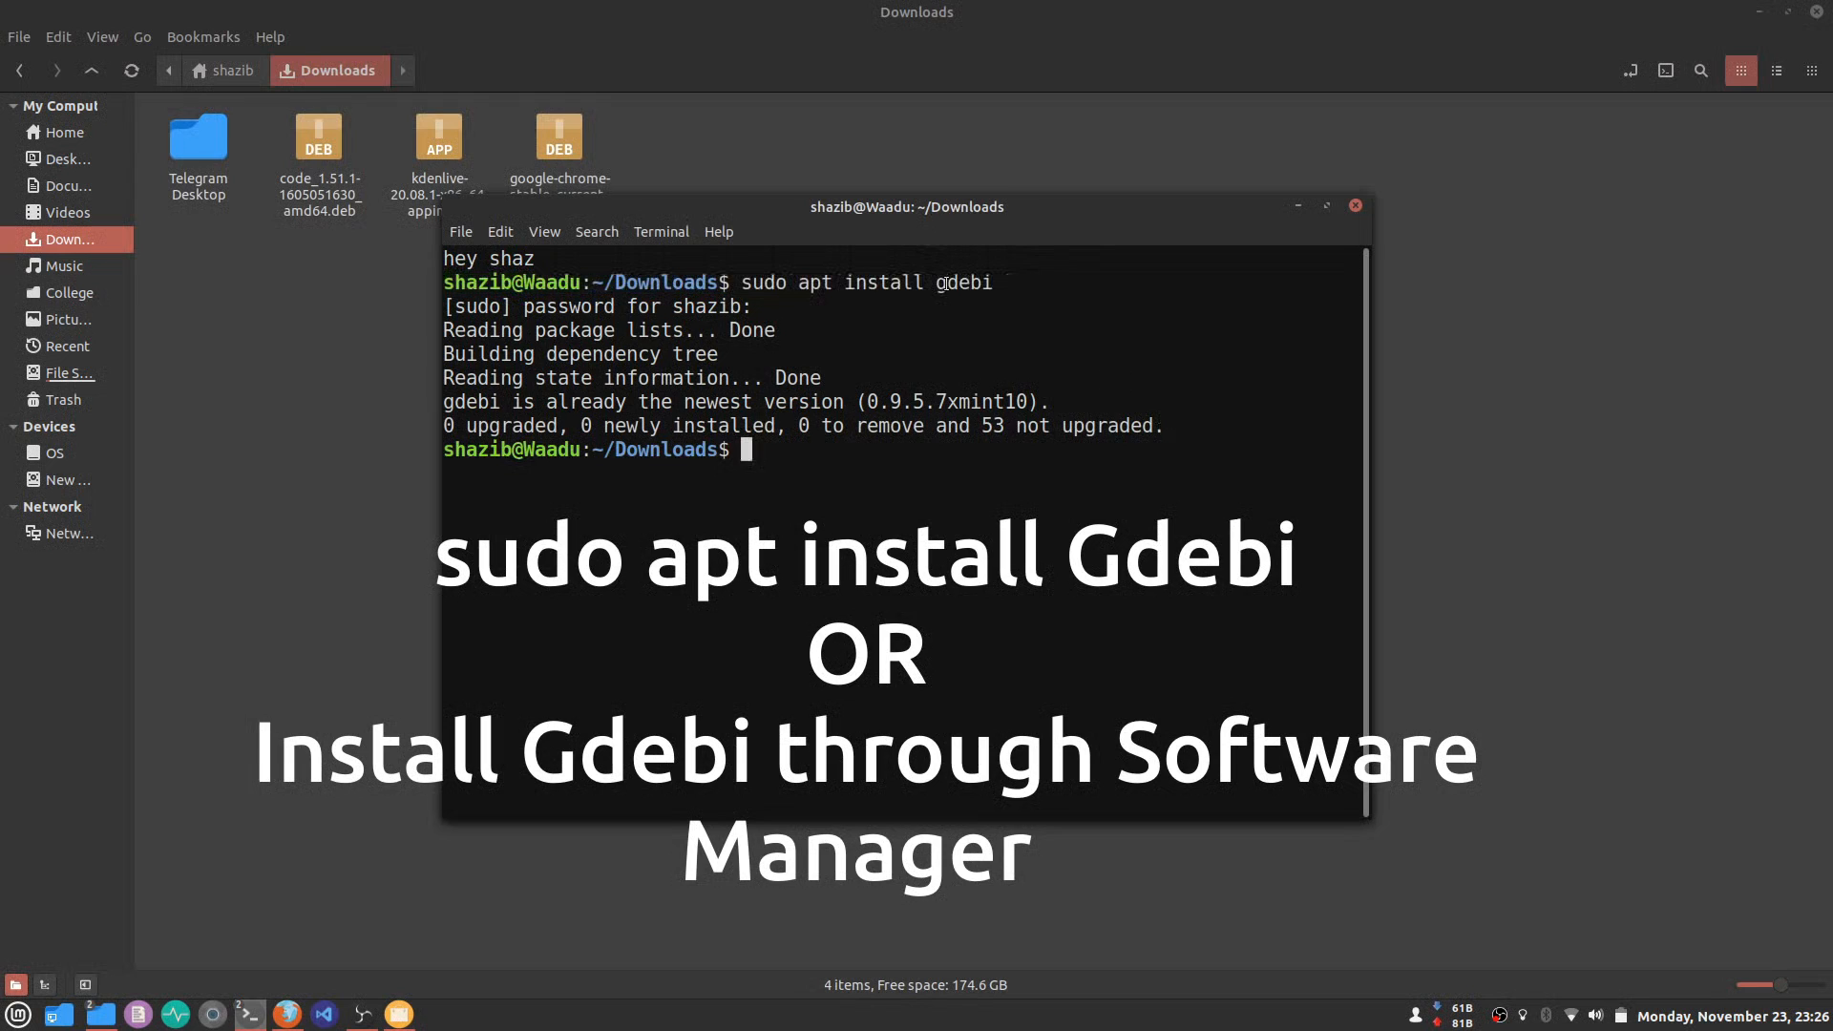
{"action": "left_click", "coordinate": [1354, 206]}
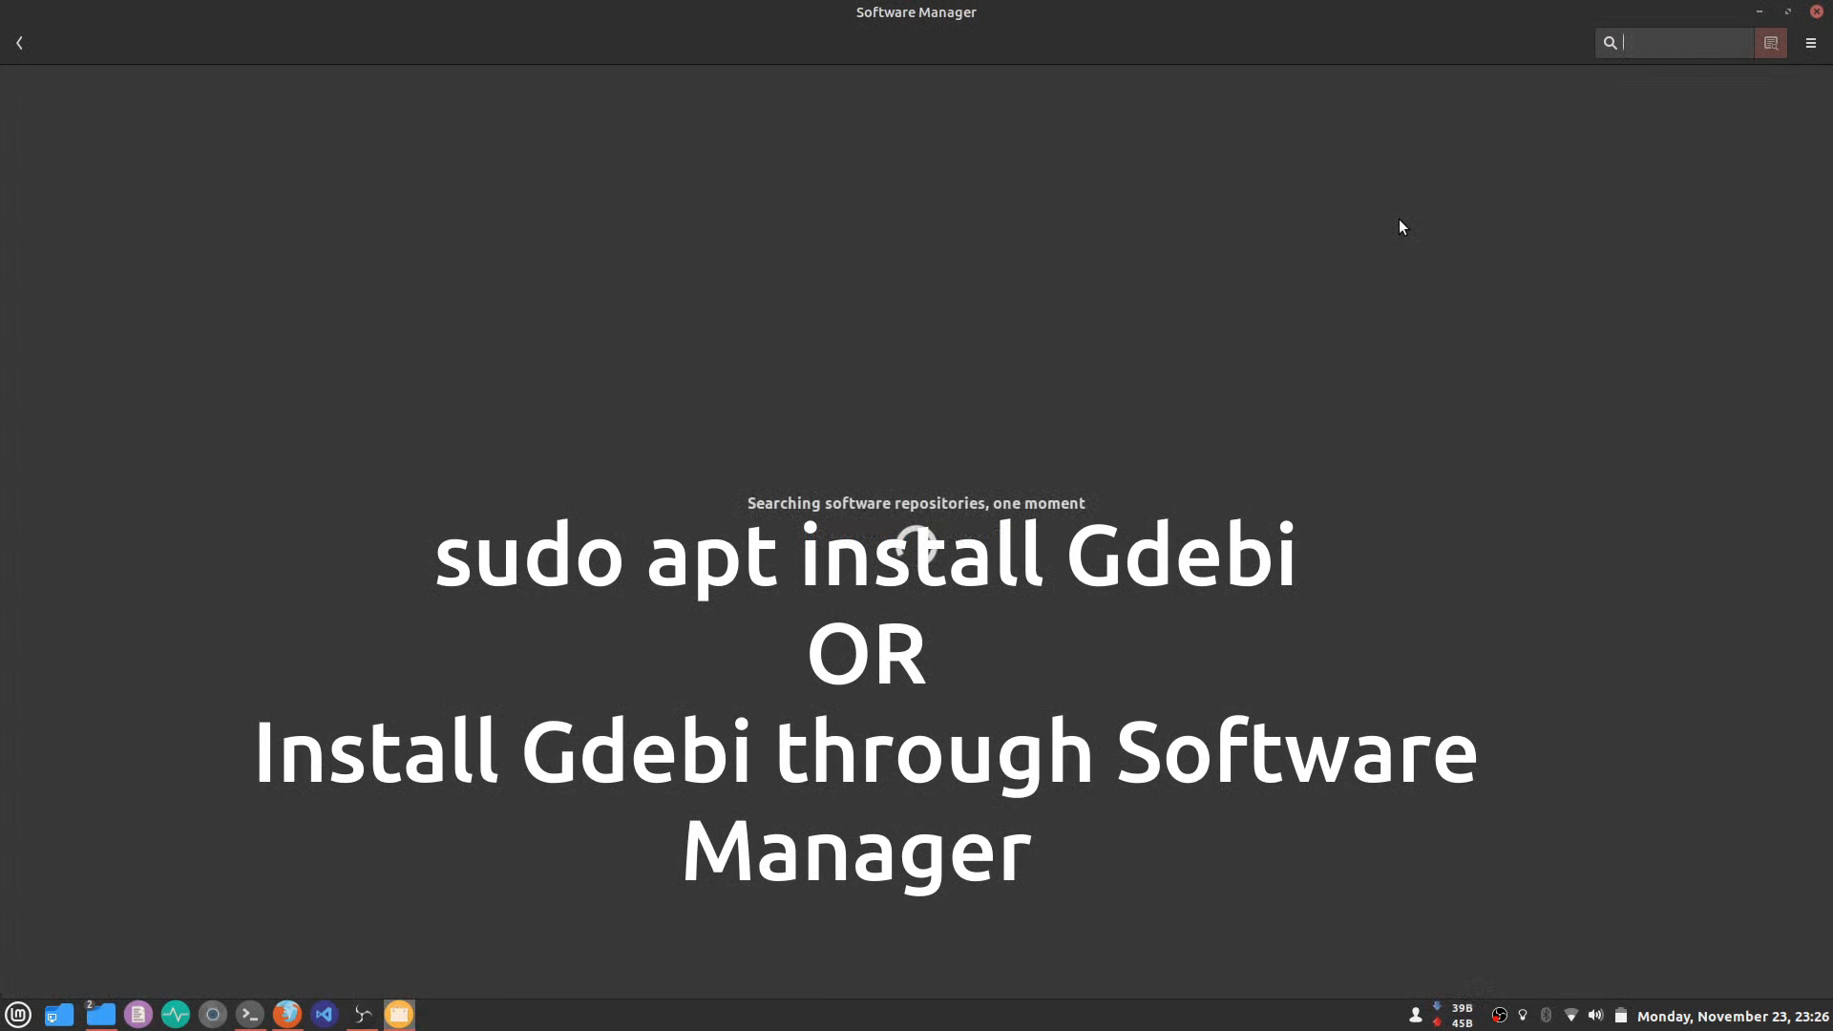
- Search the store for 'gdebi', then select the VS Code .deb in Downloads
{"action": "type", "text": "gdebi"}
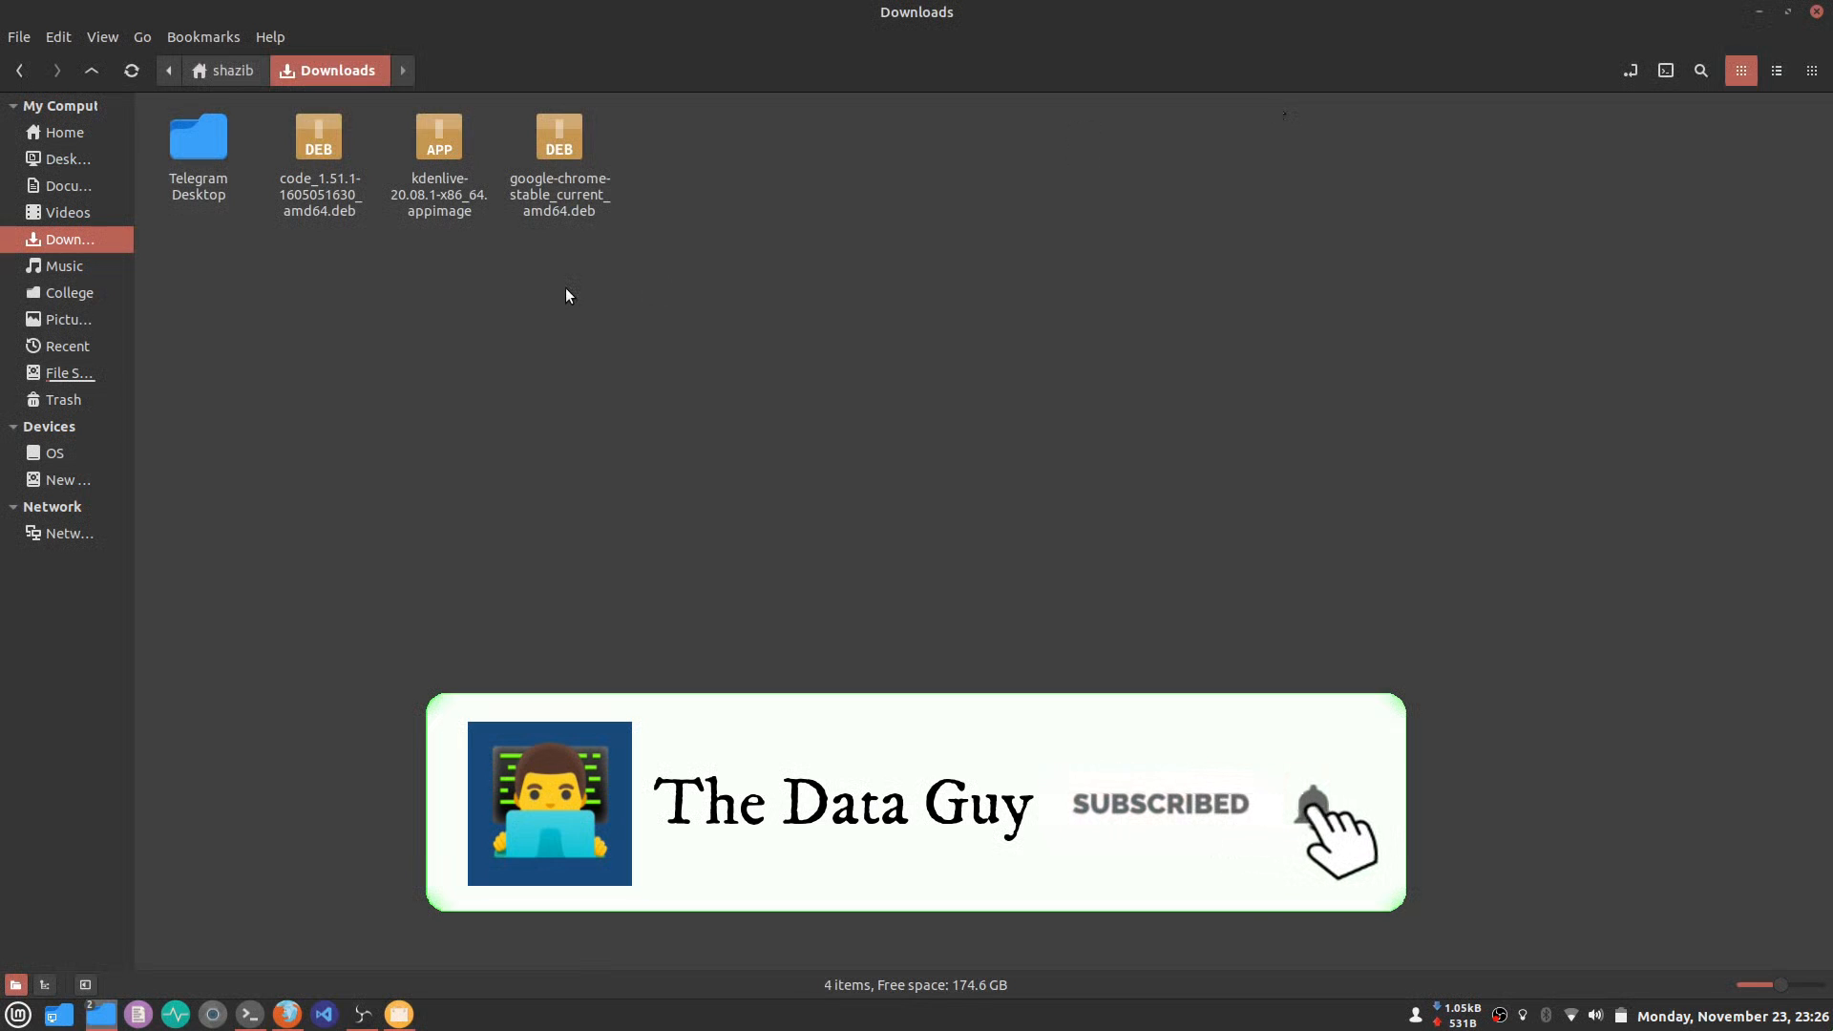
{"action": "left_click", "coordinate": [318, 163]}
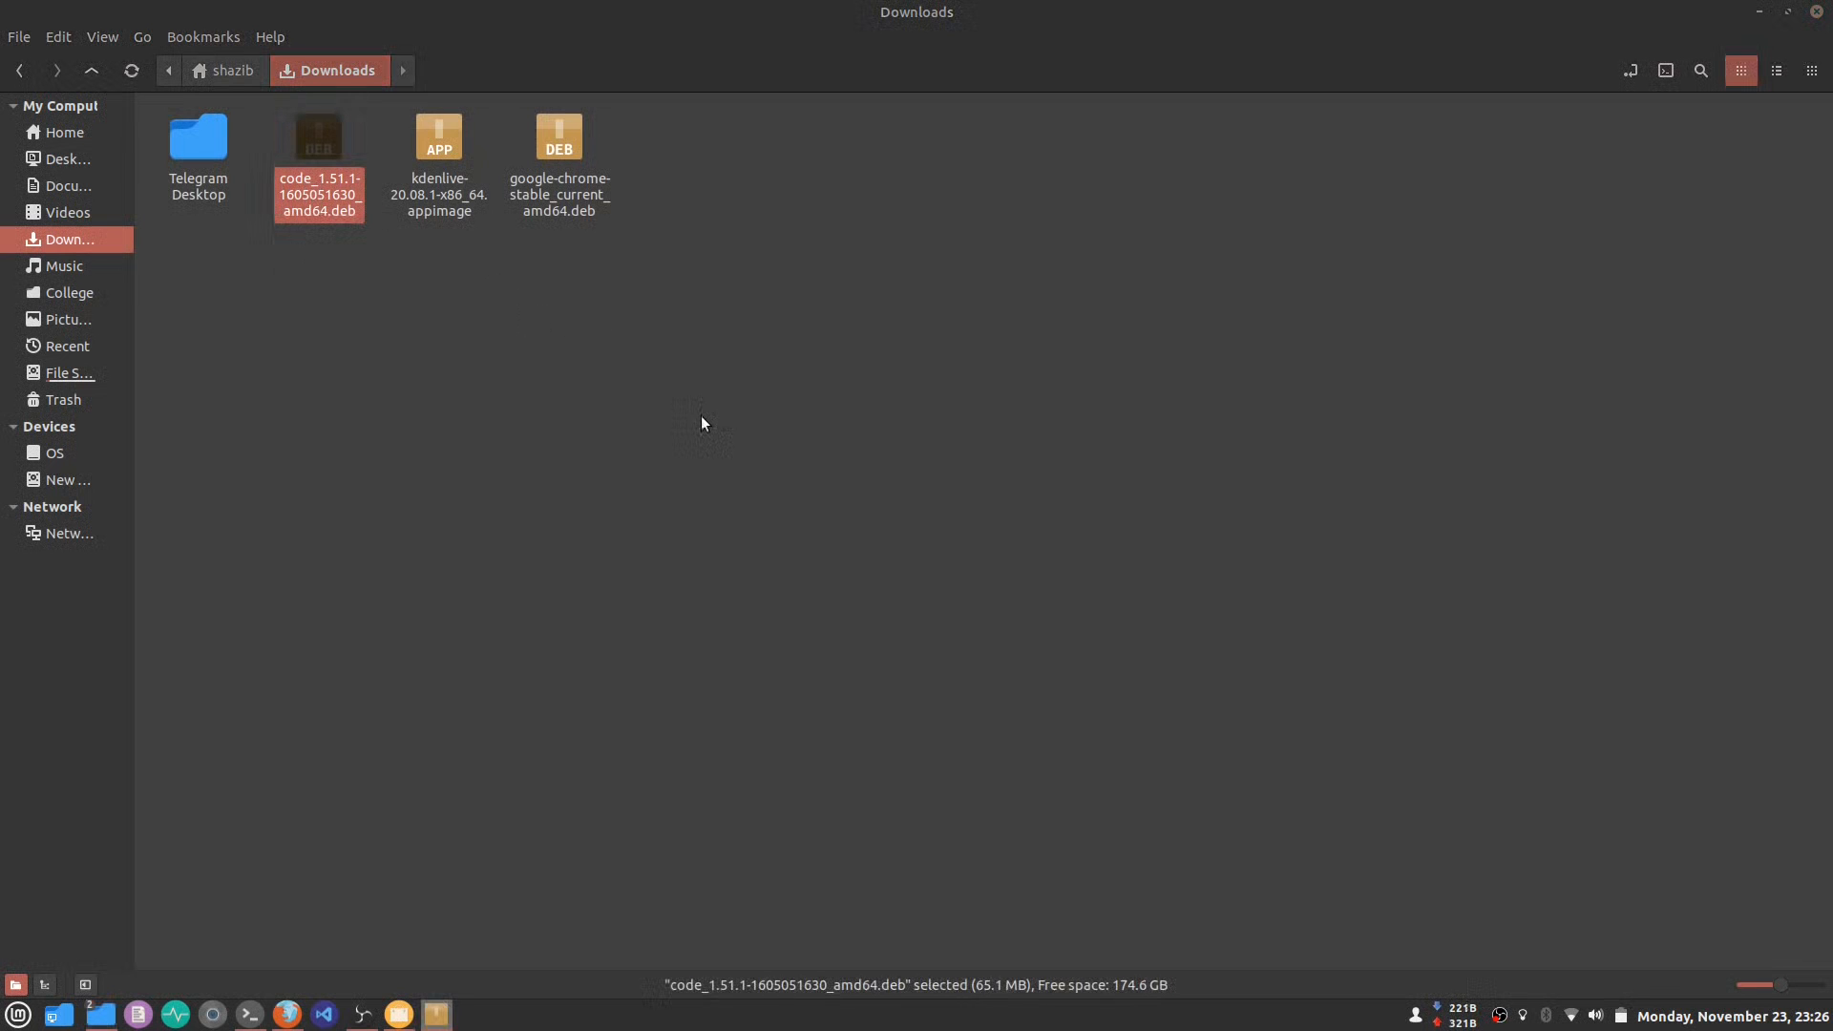
{"action": "double_click", "coordinate": [318, 136]}
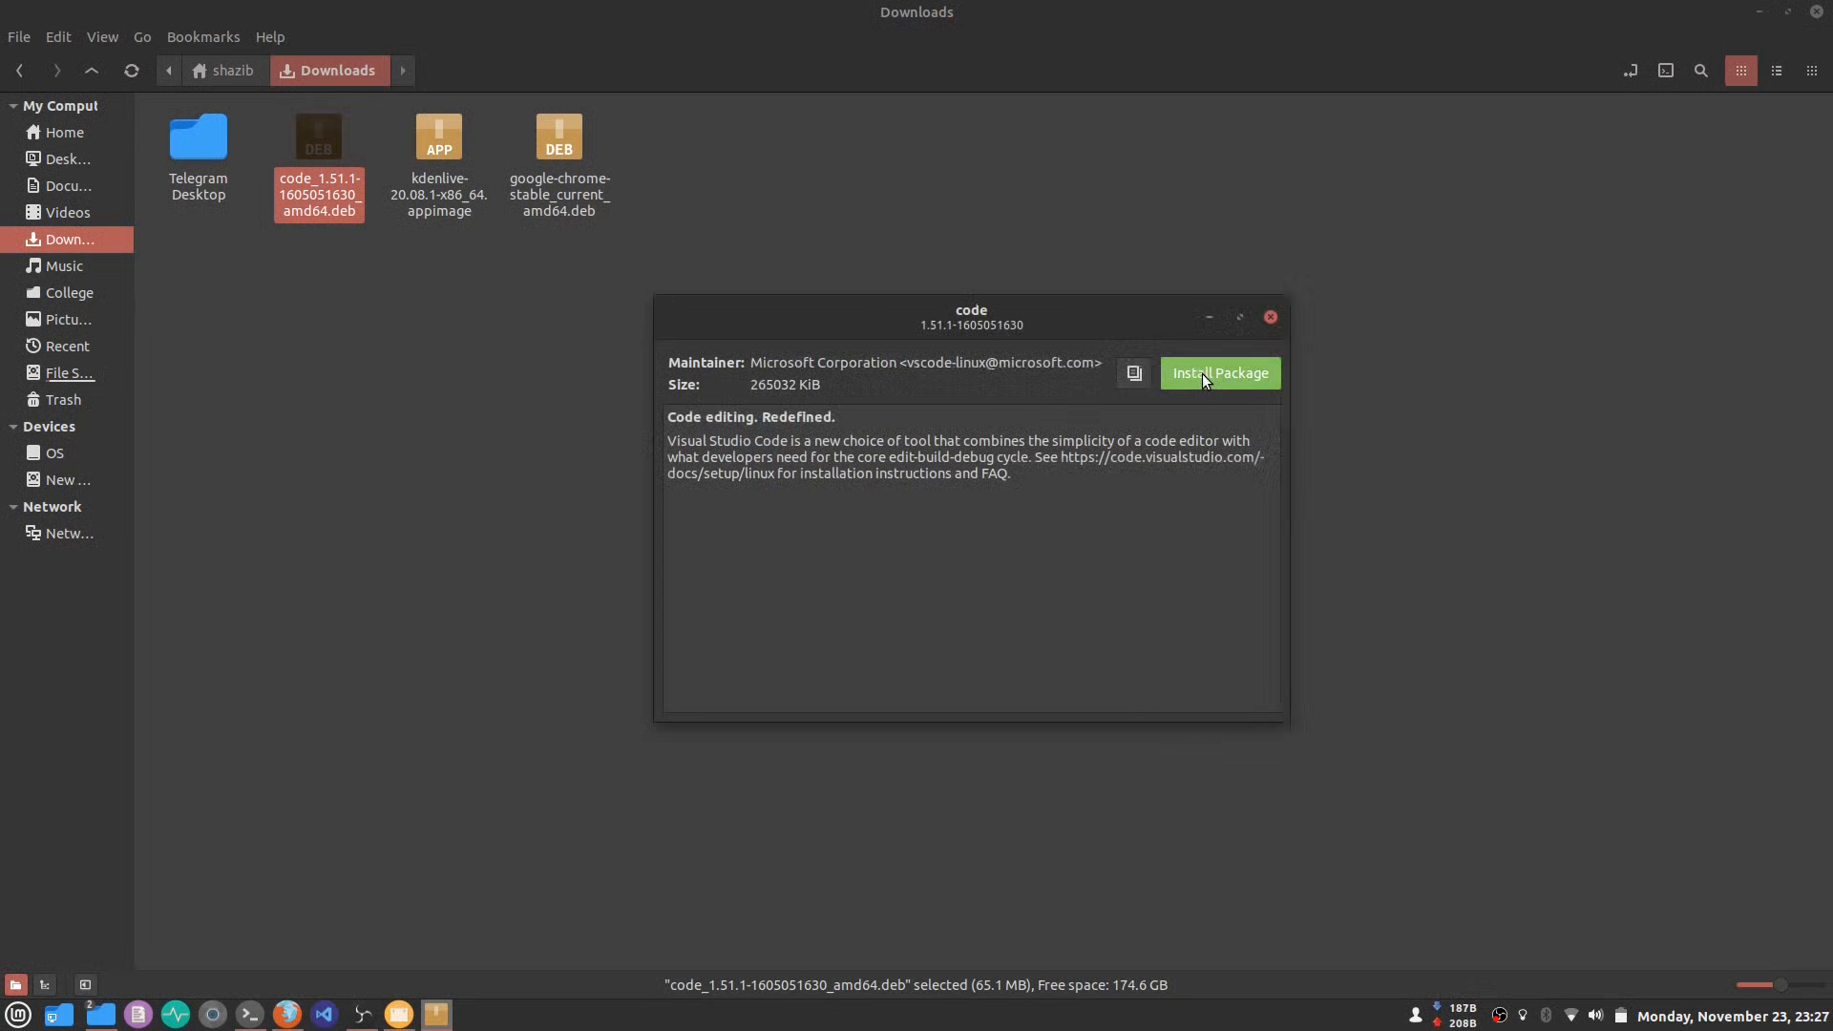
- Authenticate with the password to install code 1.51.1 over version 1.50.1
{"action": "left_click", "coordinate": [1220, 372]}
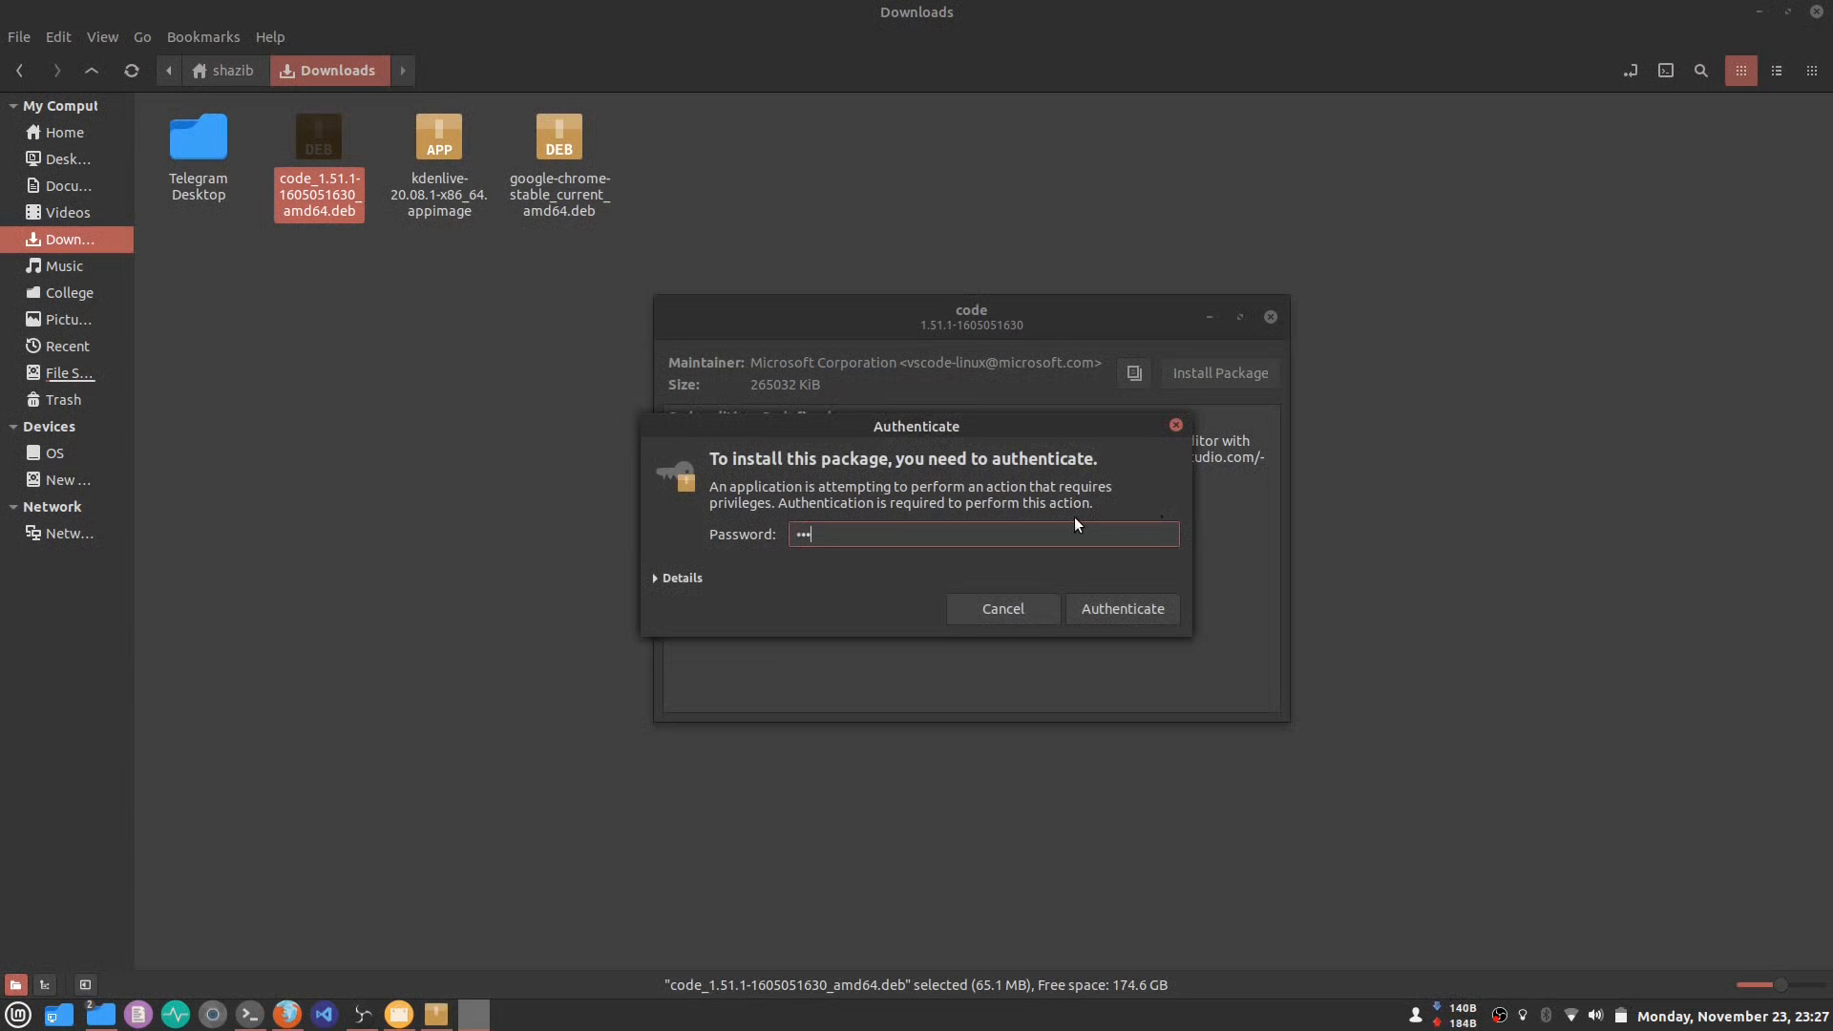
{"action": "left_click", "coordinate": [1120, 608]}
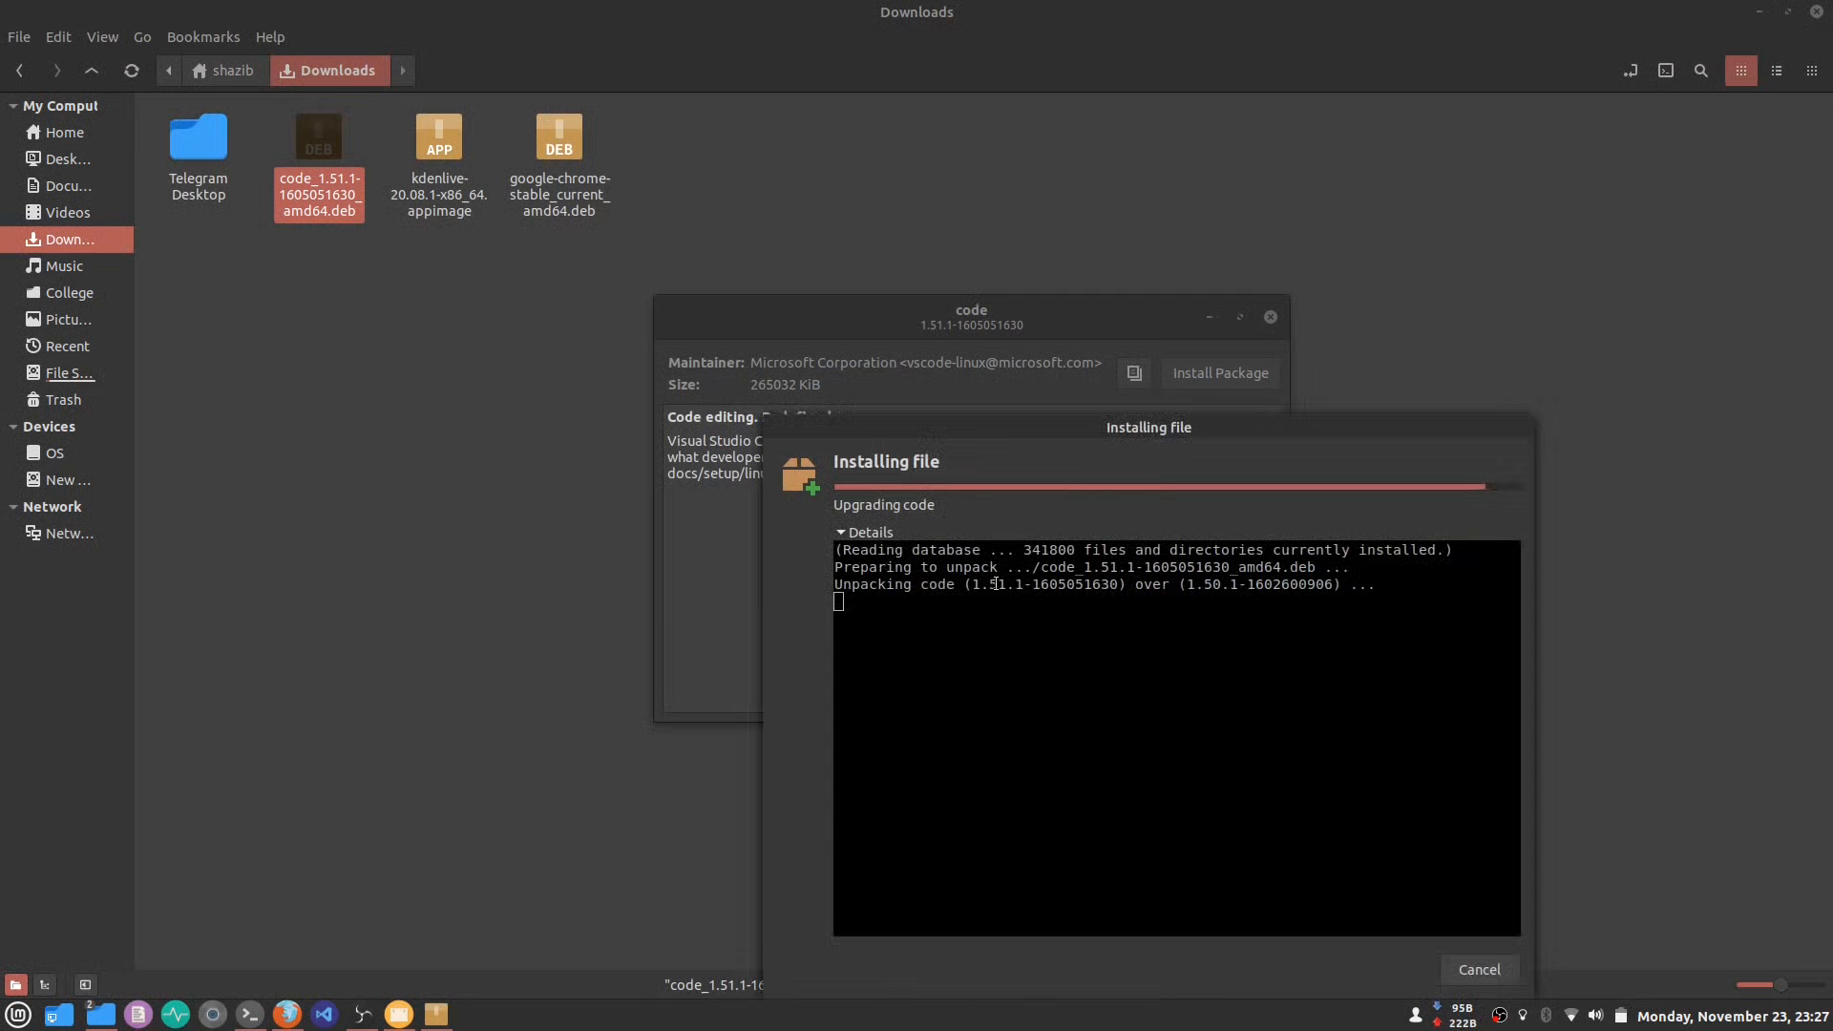
{"action": "mouse_move", "coordinate": [1004, 804]}
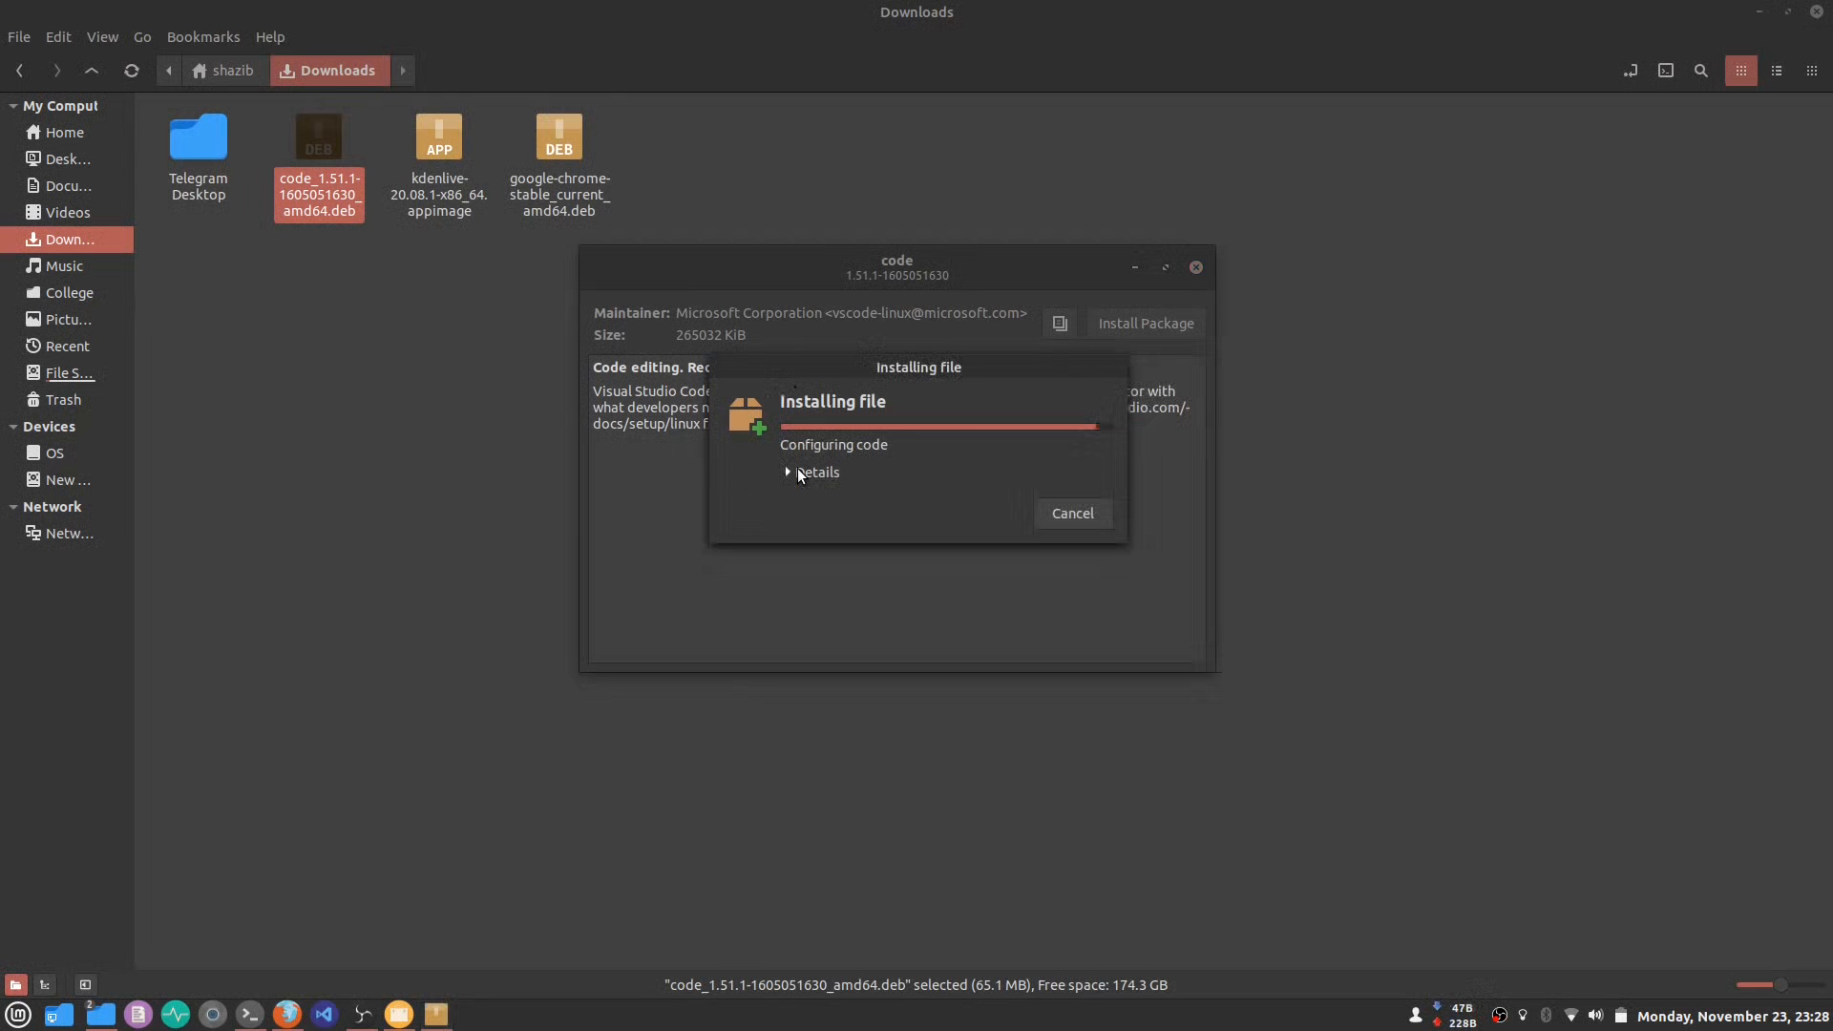
- Dismiss the finished install progress until GDebi shows 'Same version is already installed'
{"action": "left_click", "coordinate": [811, 473]}
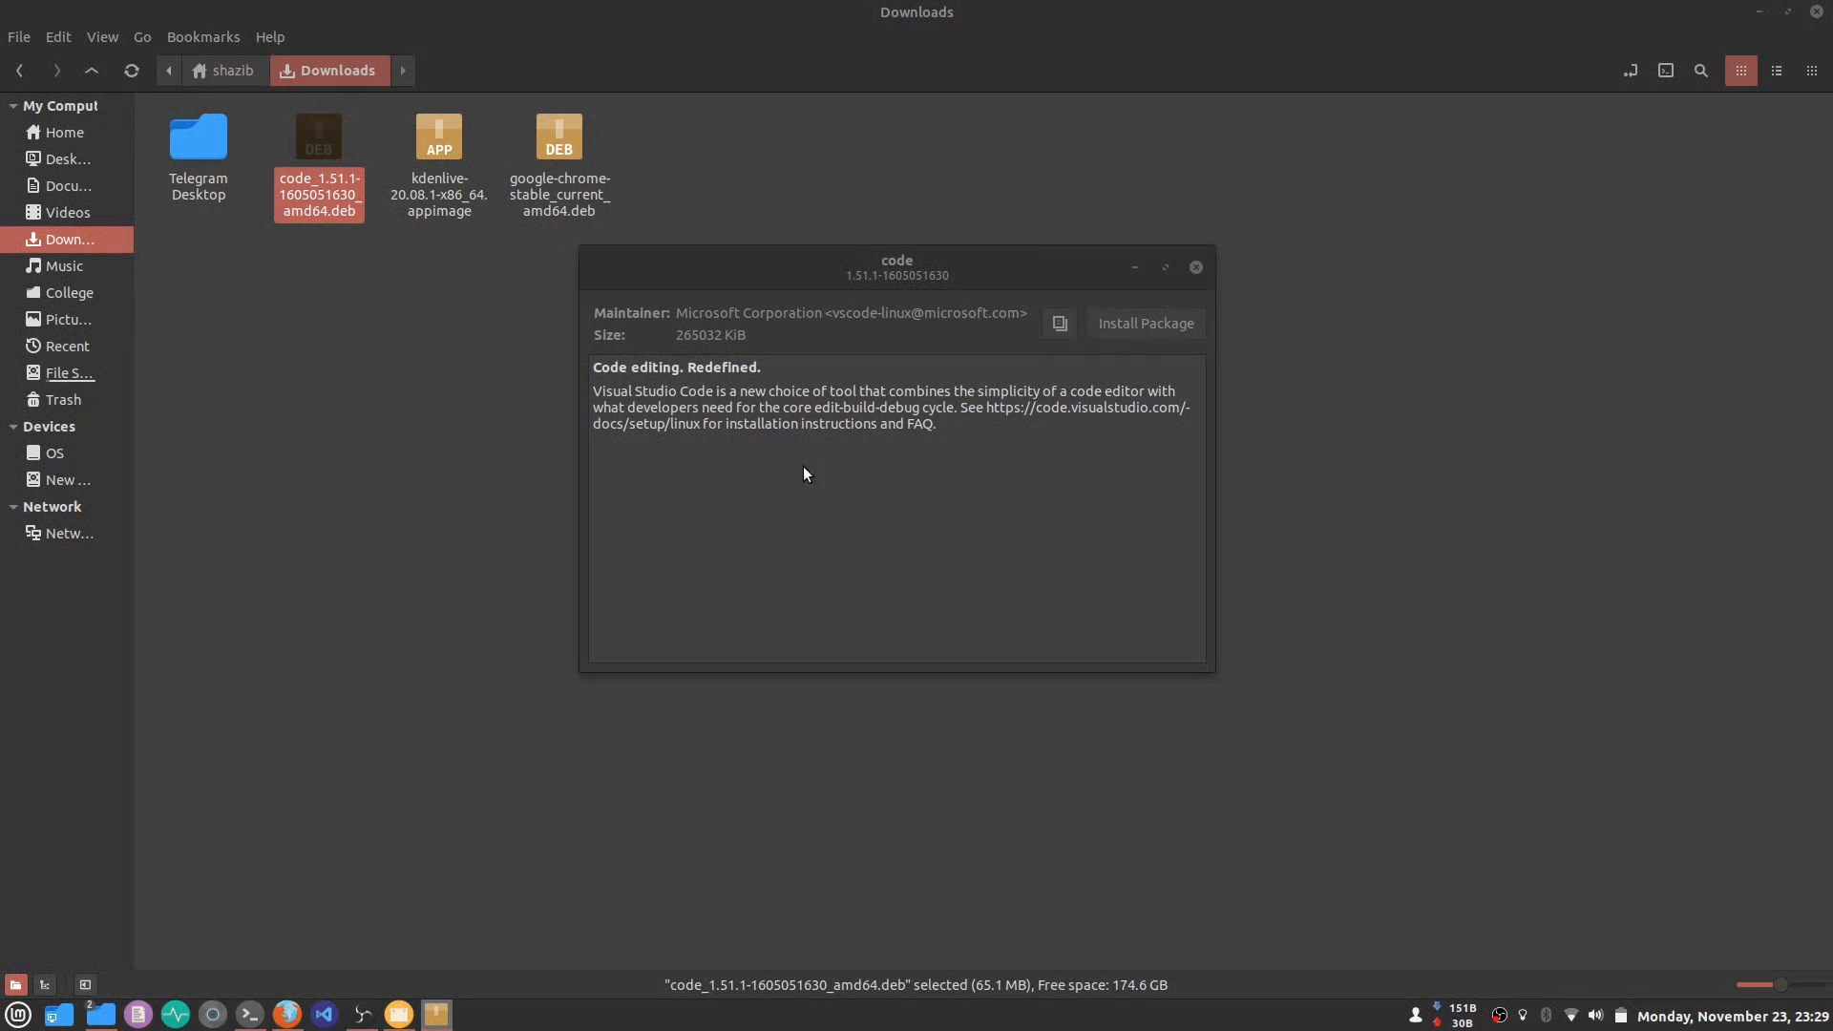
{"action": "mouse_move", "coordinate": [1040, 269]}
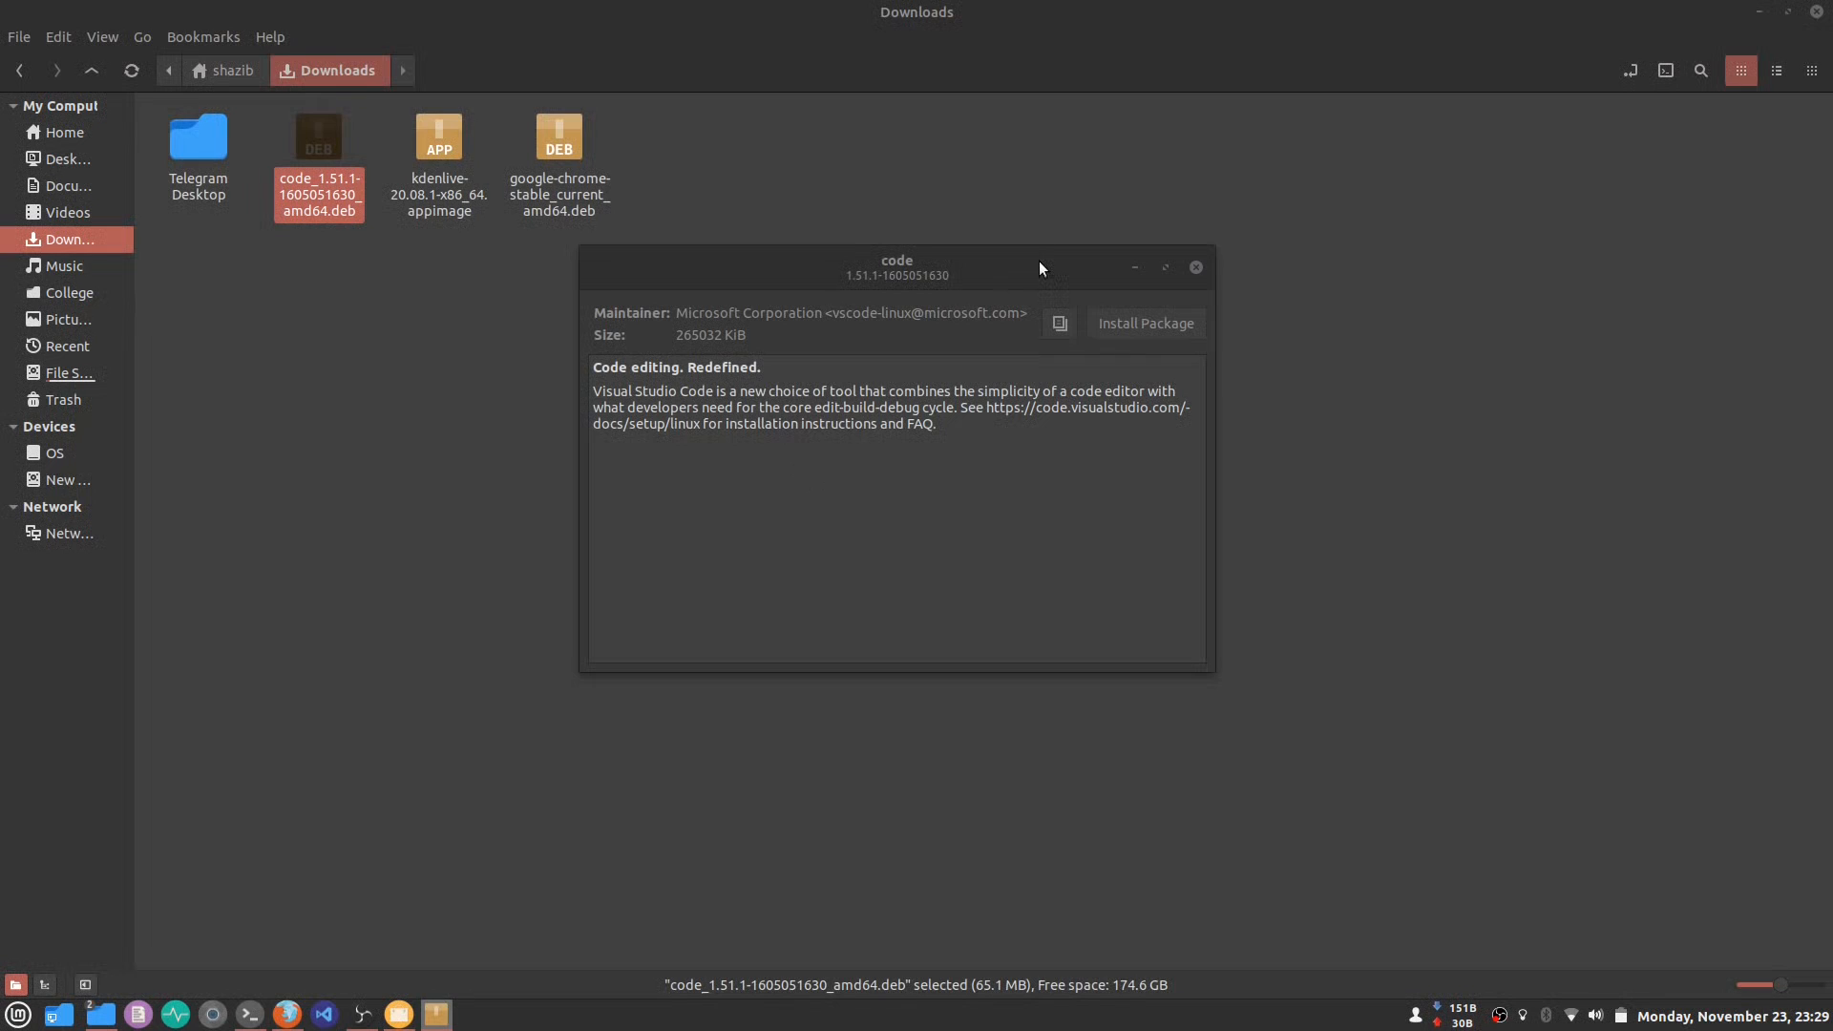
{"action": "mouse_move", "coordinate": [793, 386]}
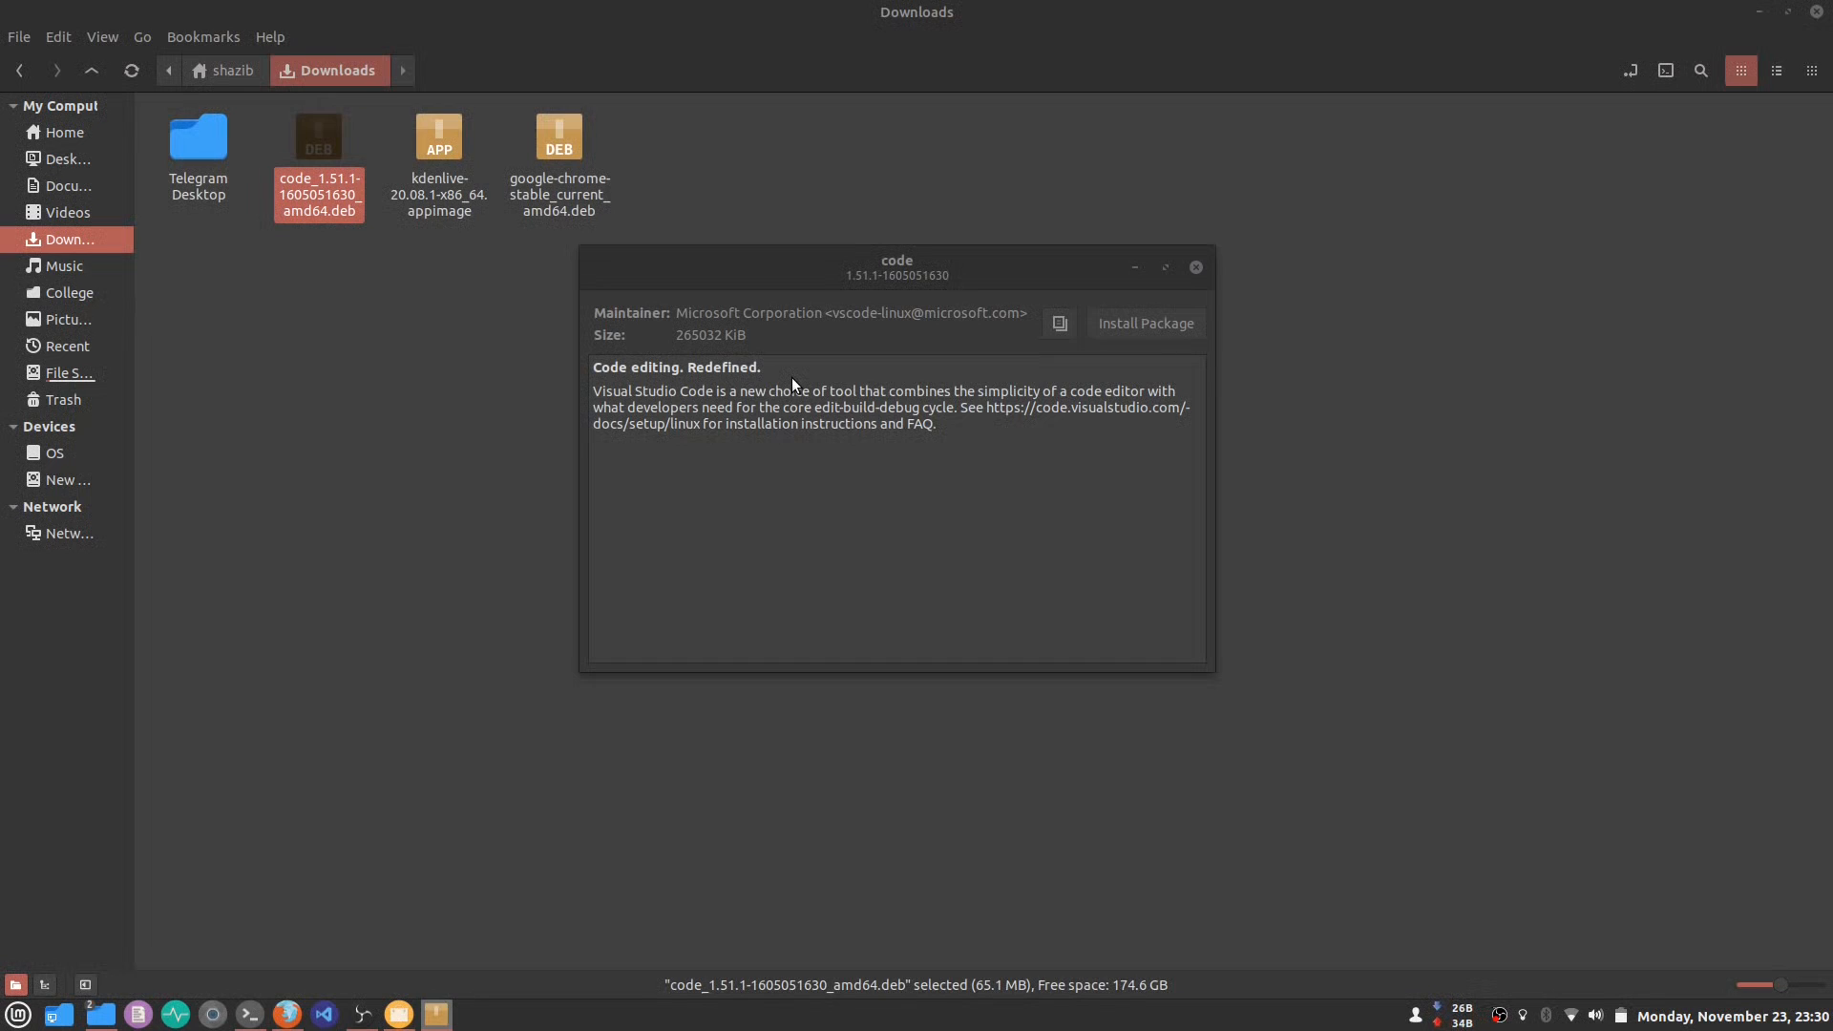
{"action": "left_click", "coordinate": [1144, 323]}
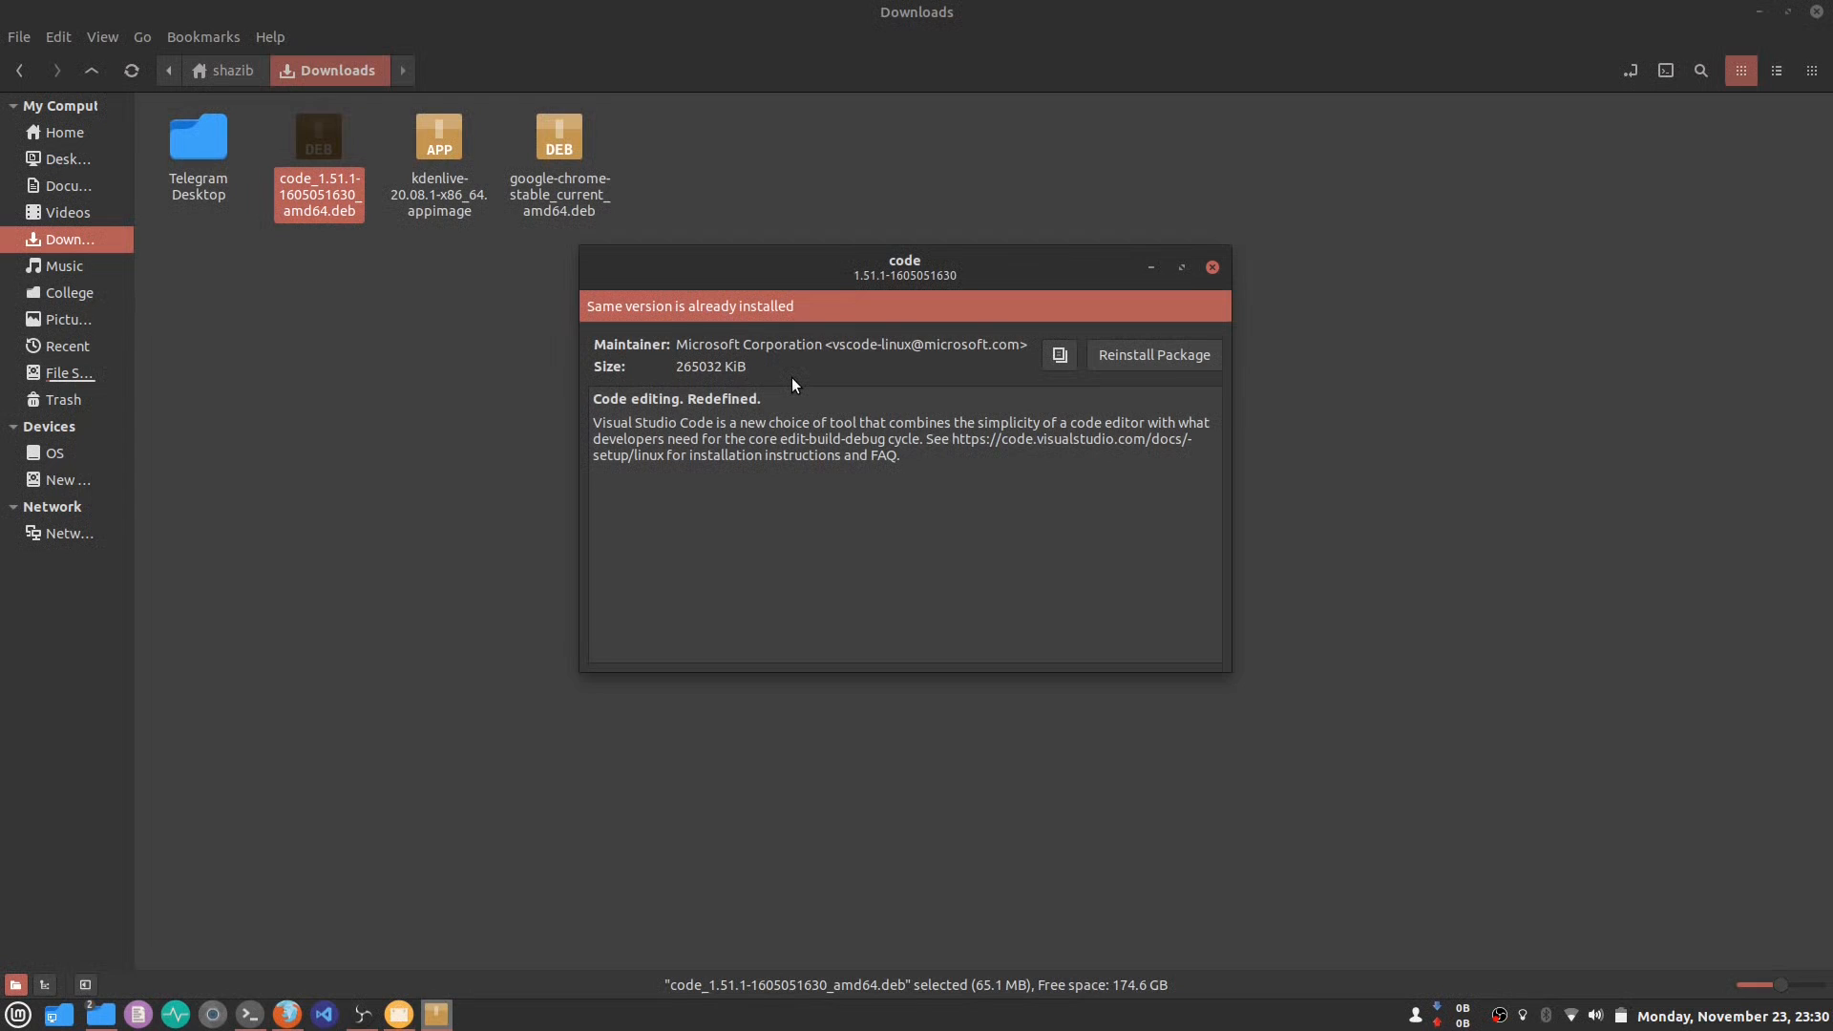
{"action": "mouse_move", "coordinate": [1076, 299]}
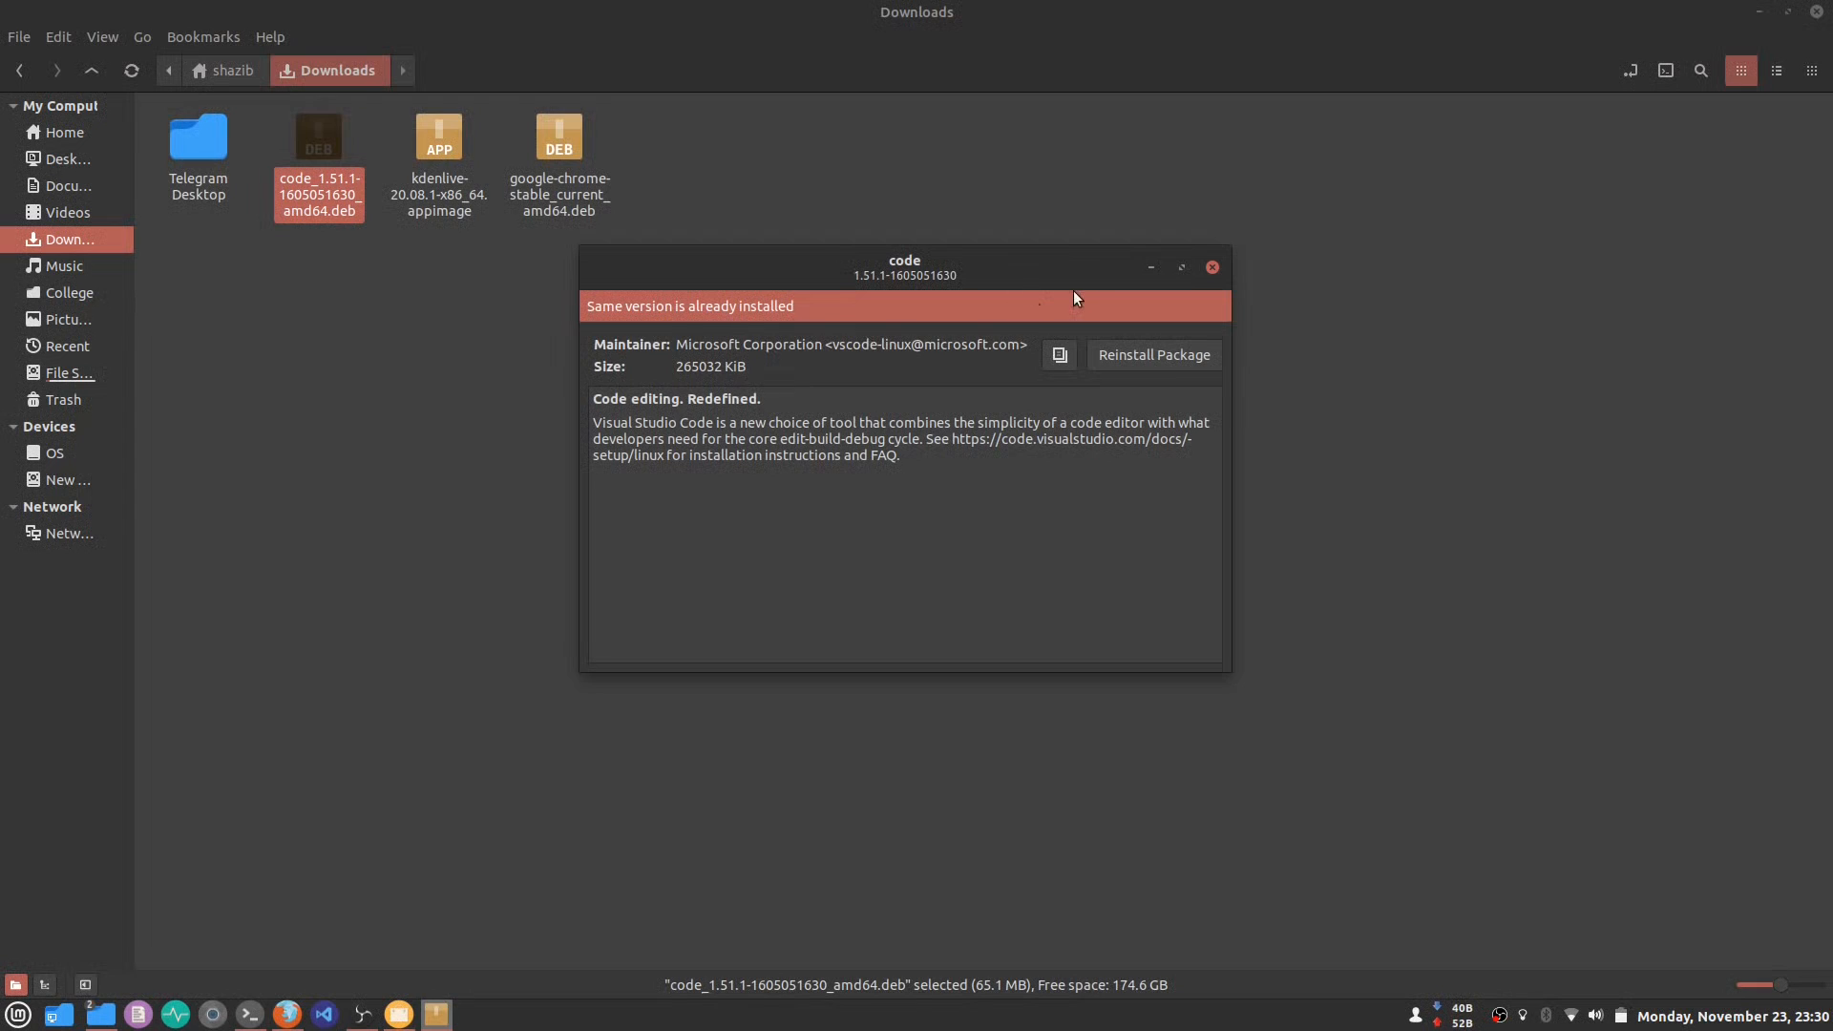
- Close GDebi, find 'vs' in the menu and uninstall Visual Studio Code
{"action": "left_click", "coordinate": [1213, 268]}
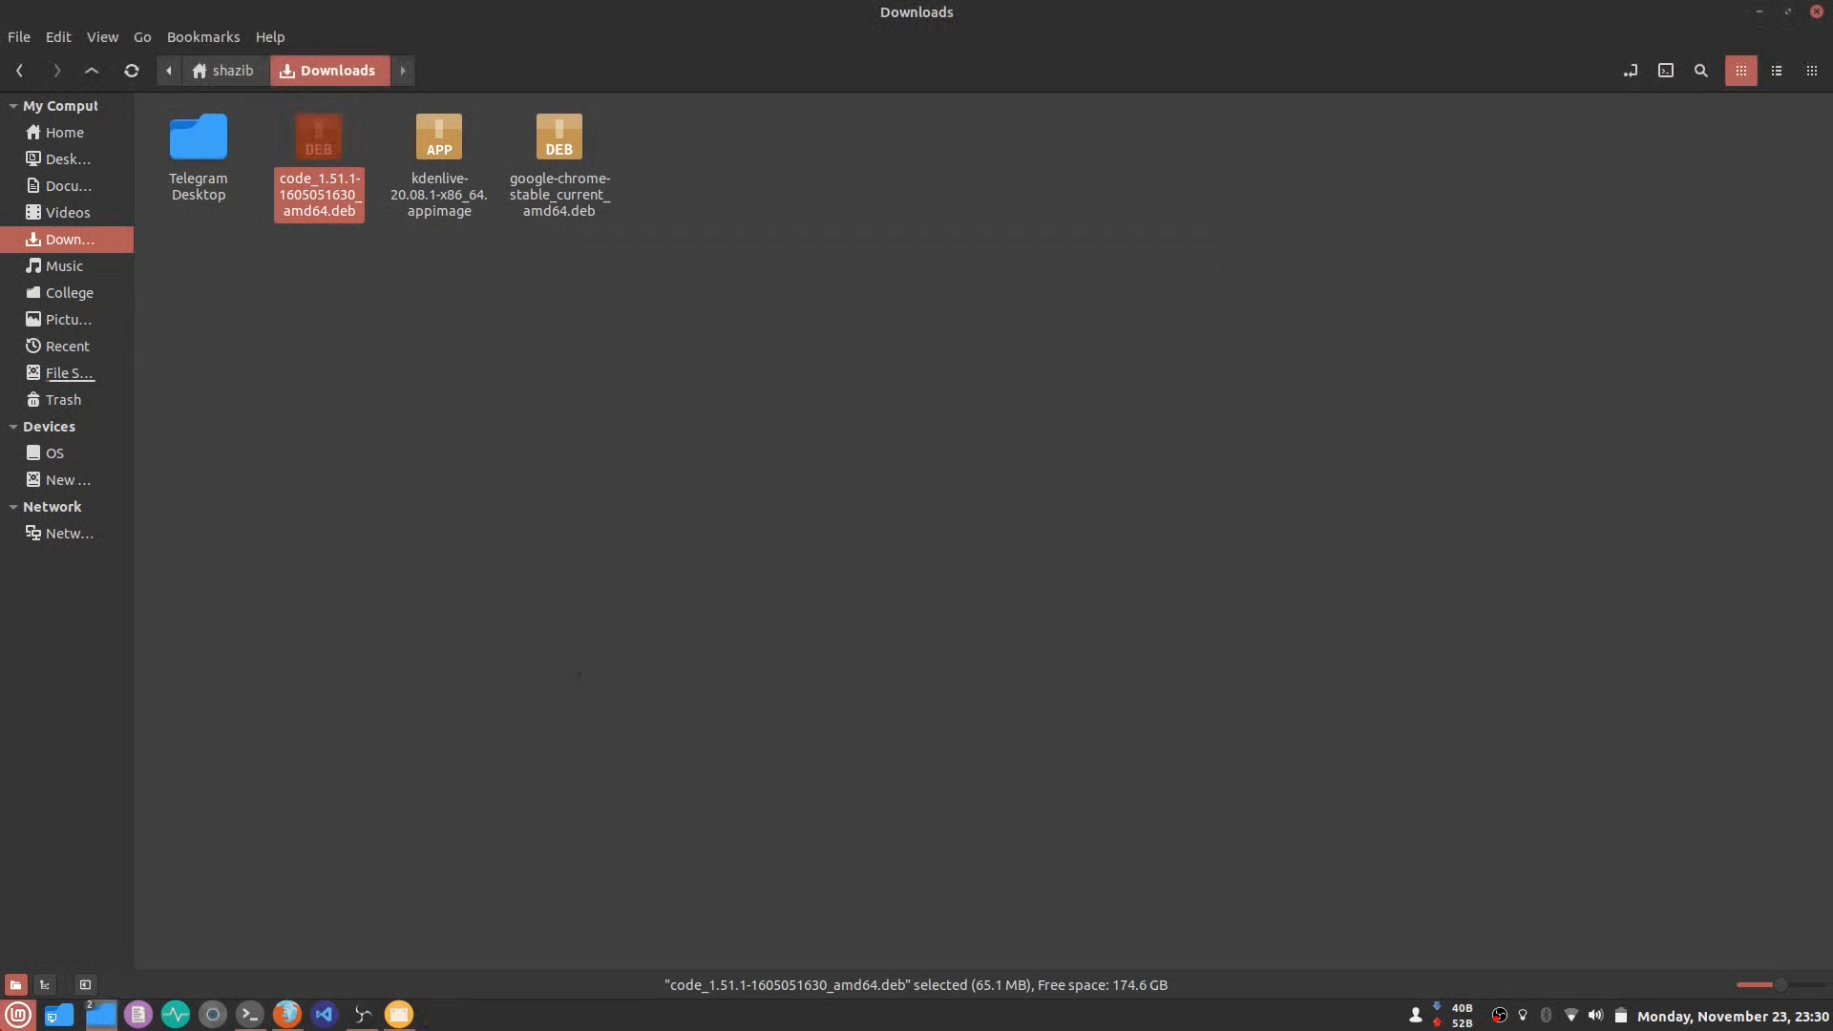
{"action": "left_click", "coordinate": [17, 1014]}
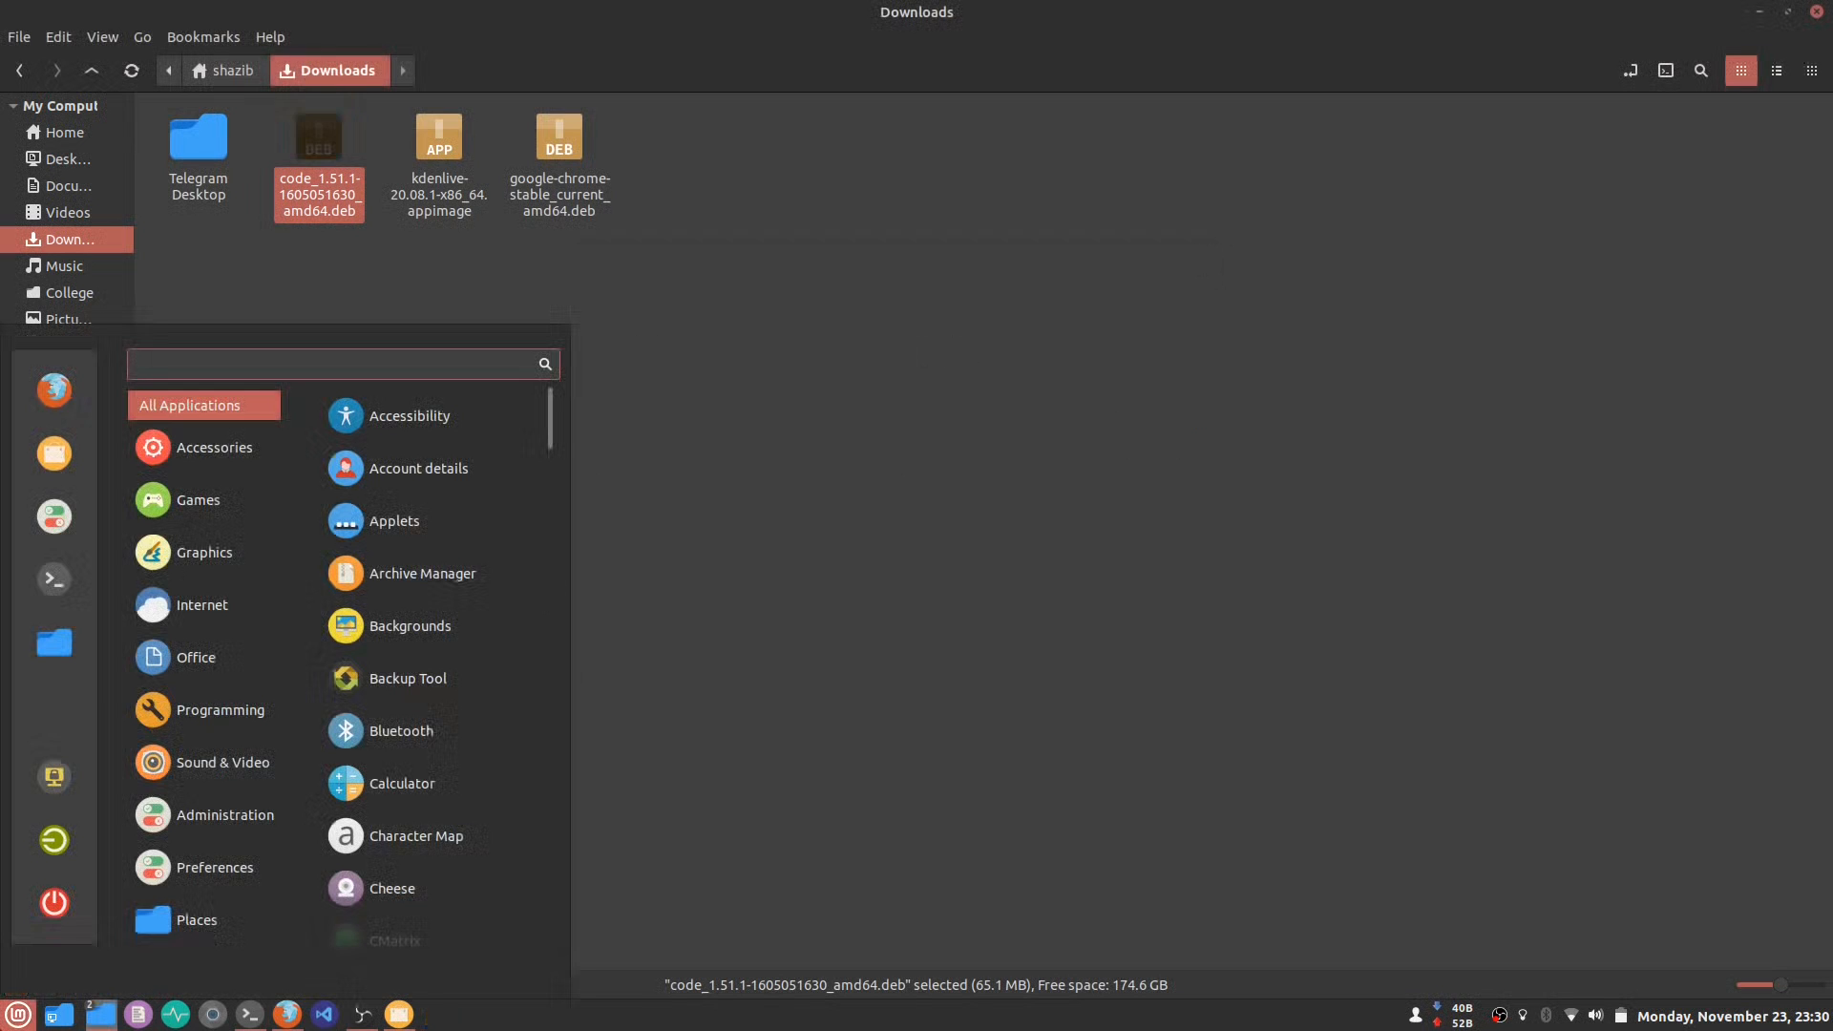
{"action": "type", "text": "vs"}
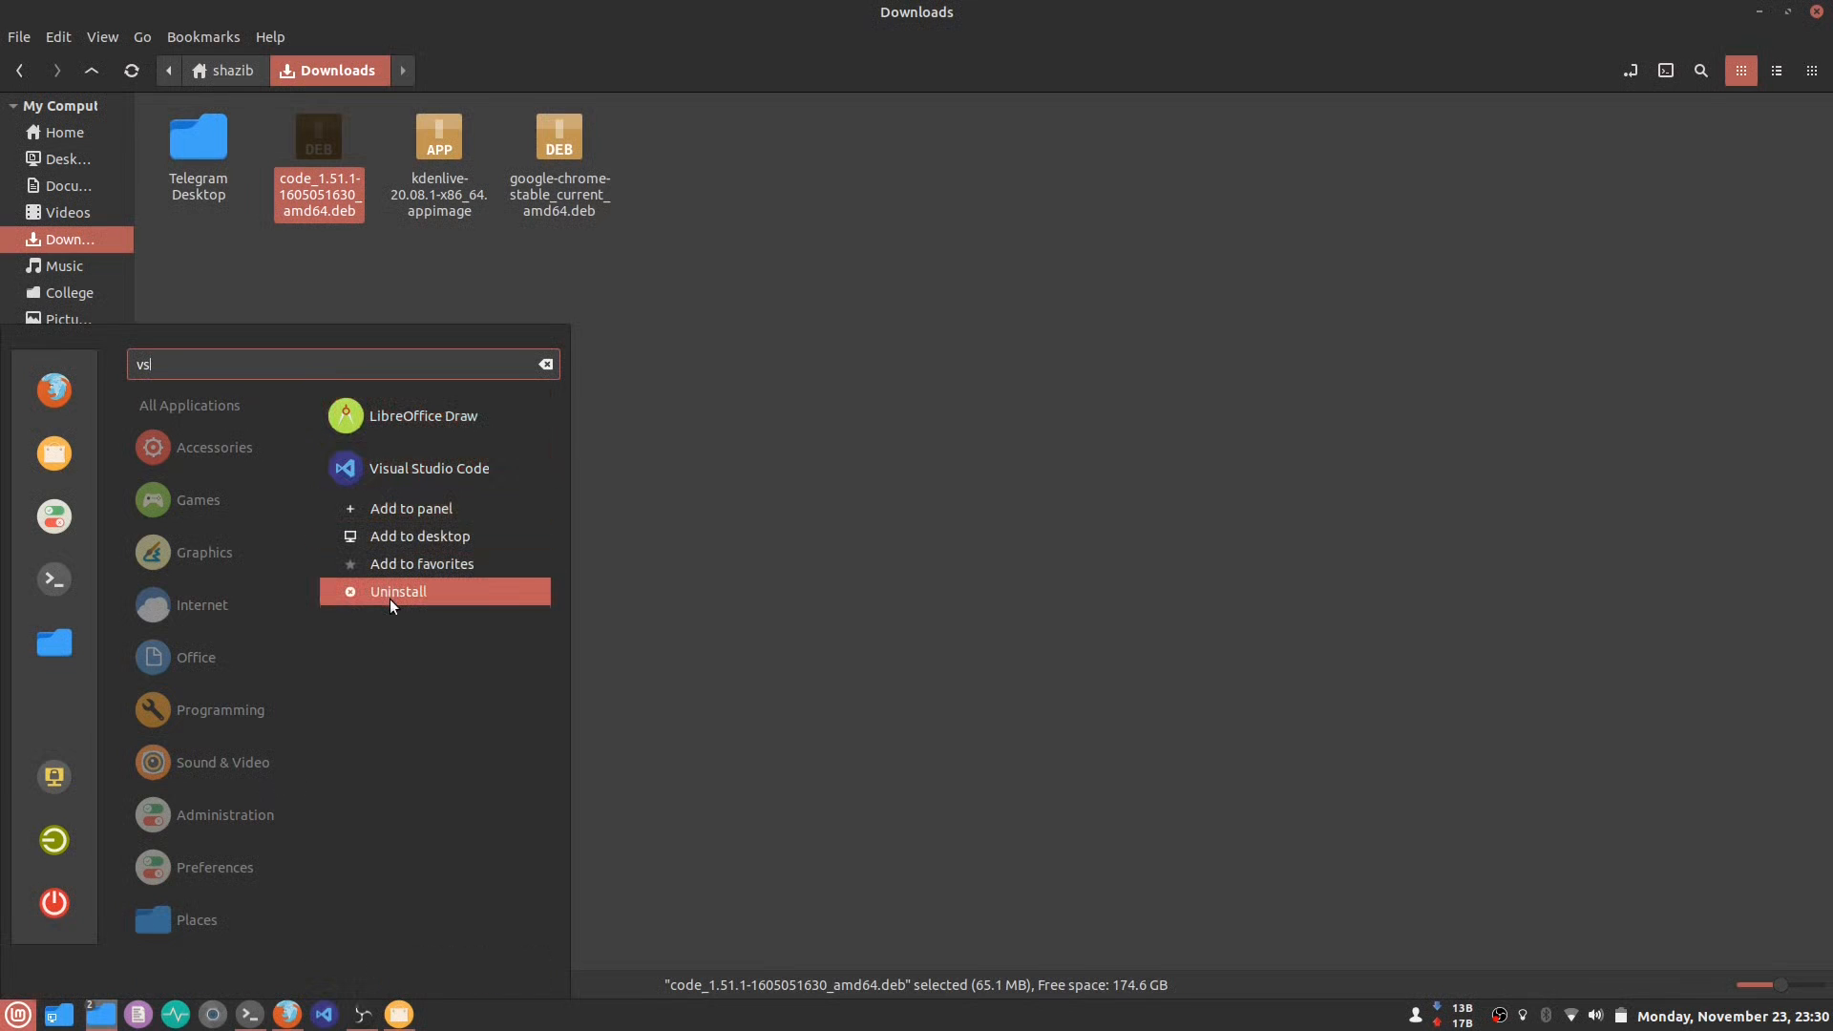
{"action": "left_click", "coordinate": [397, 590]}
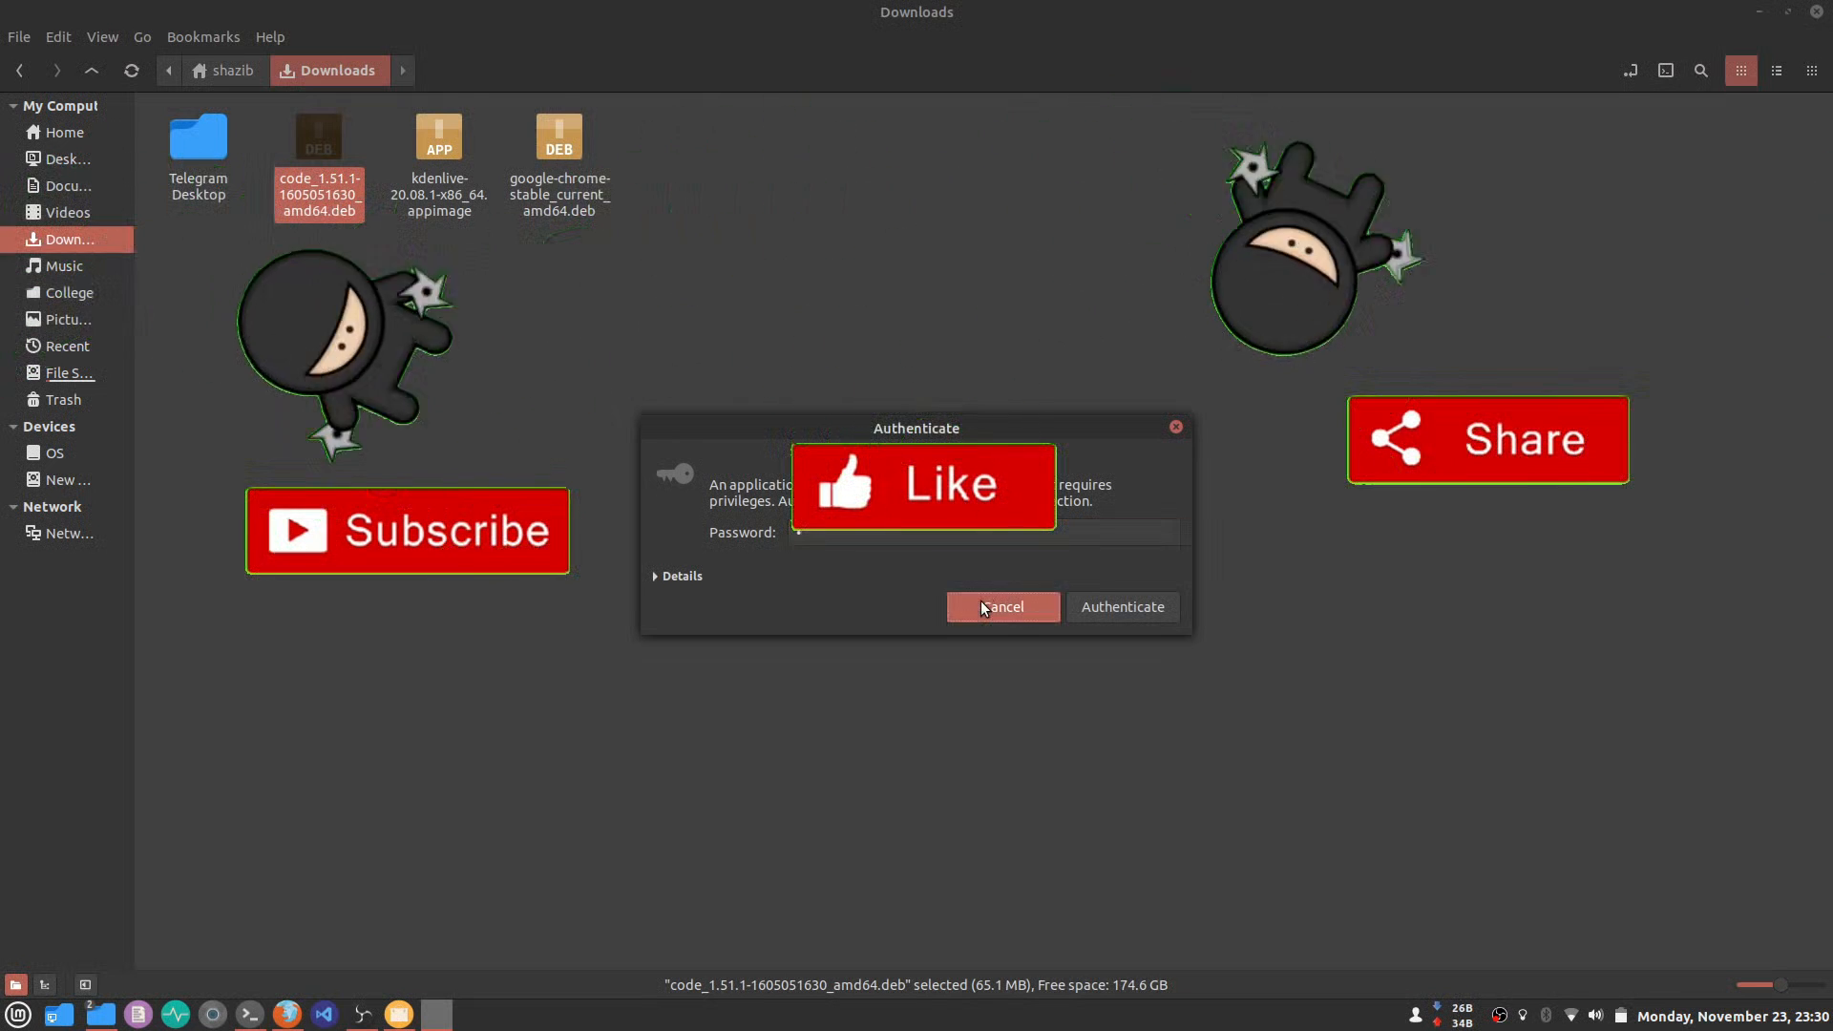
{"action": "left_click", "coordinate": [1000, 608]}
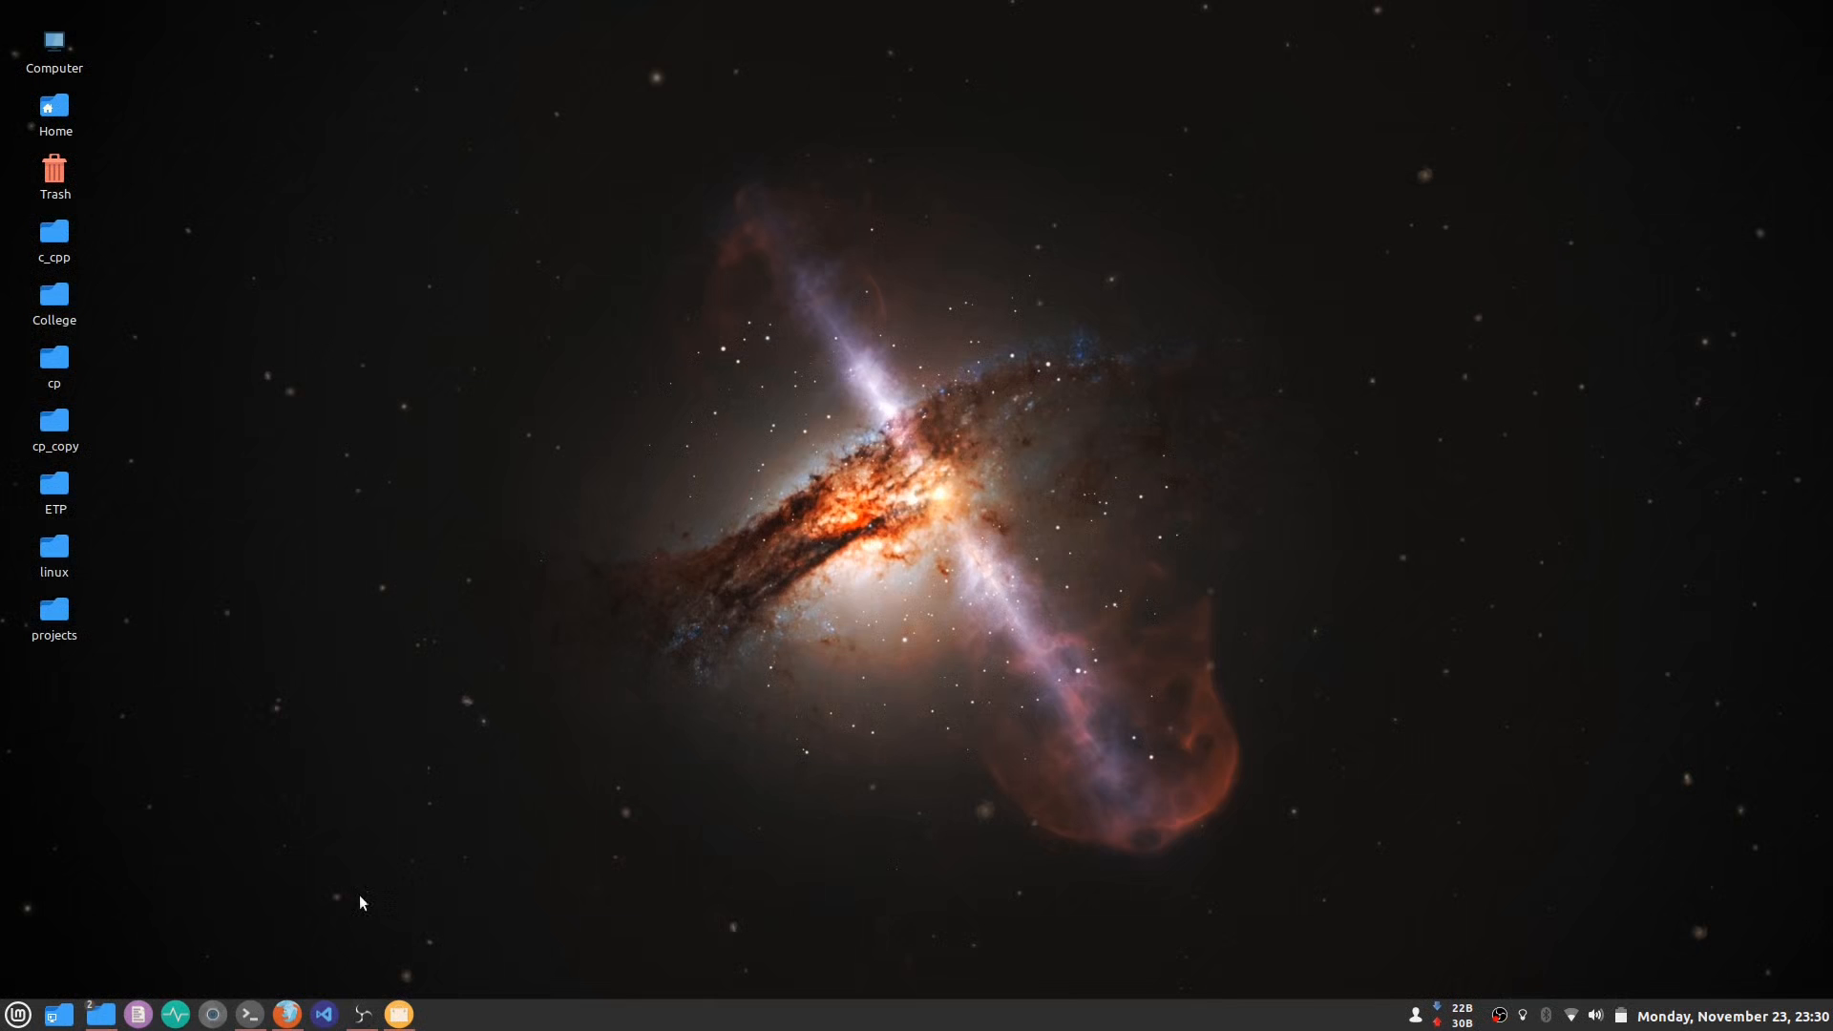
- Search 'code' in the menu, uninstall Code::Blocks IDE and authenticate the removal
{"action": "left_click", "coordinate": [401, 1014]}
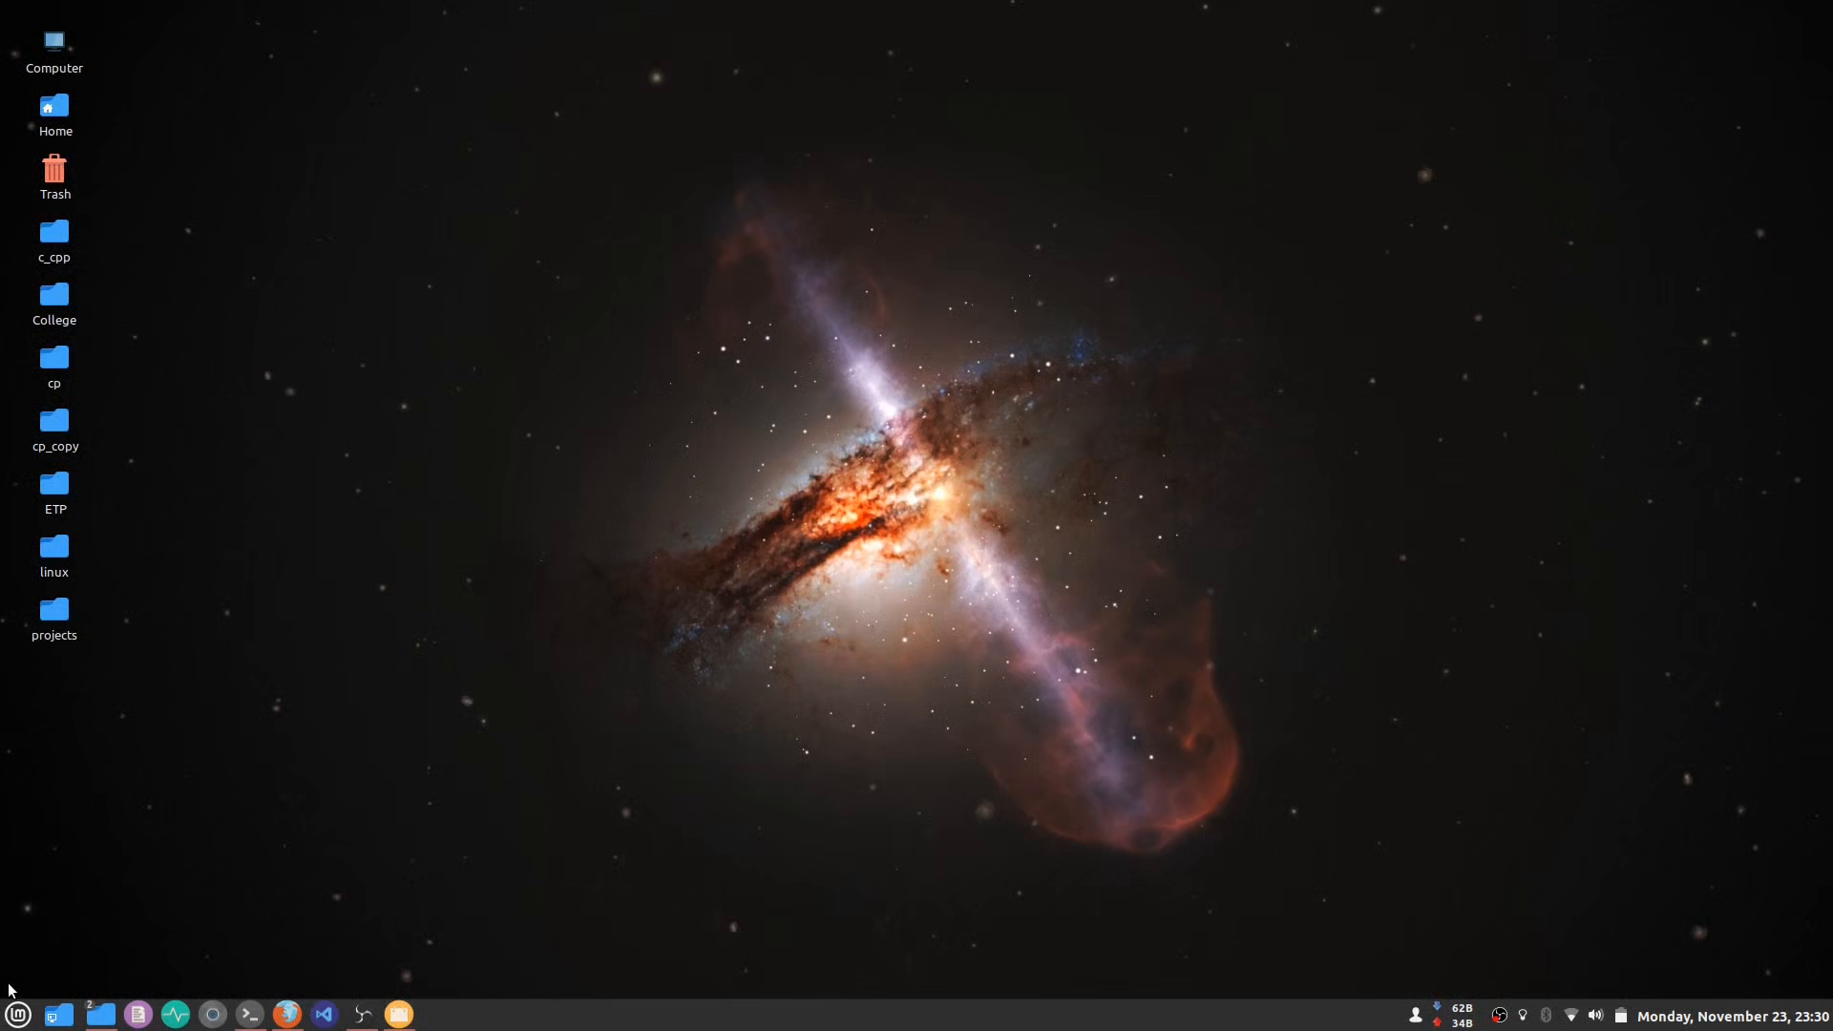
{"action": "left_click", "coordinate": [18, 1014]}
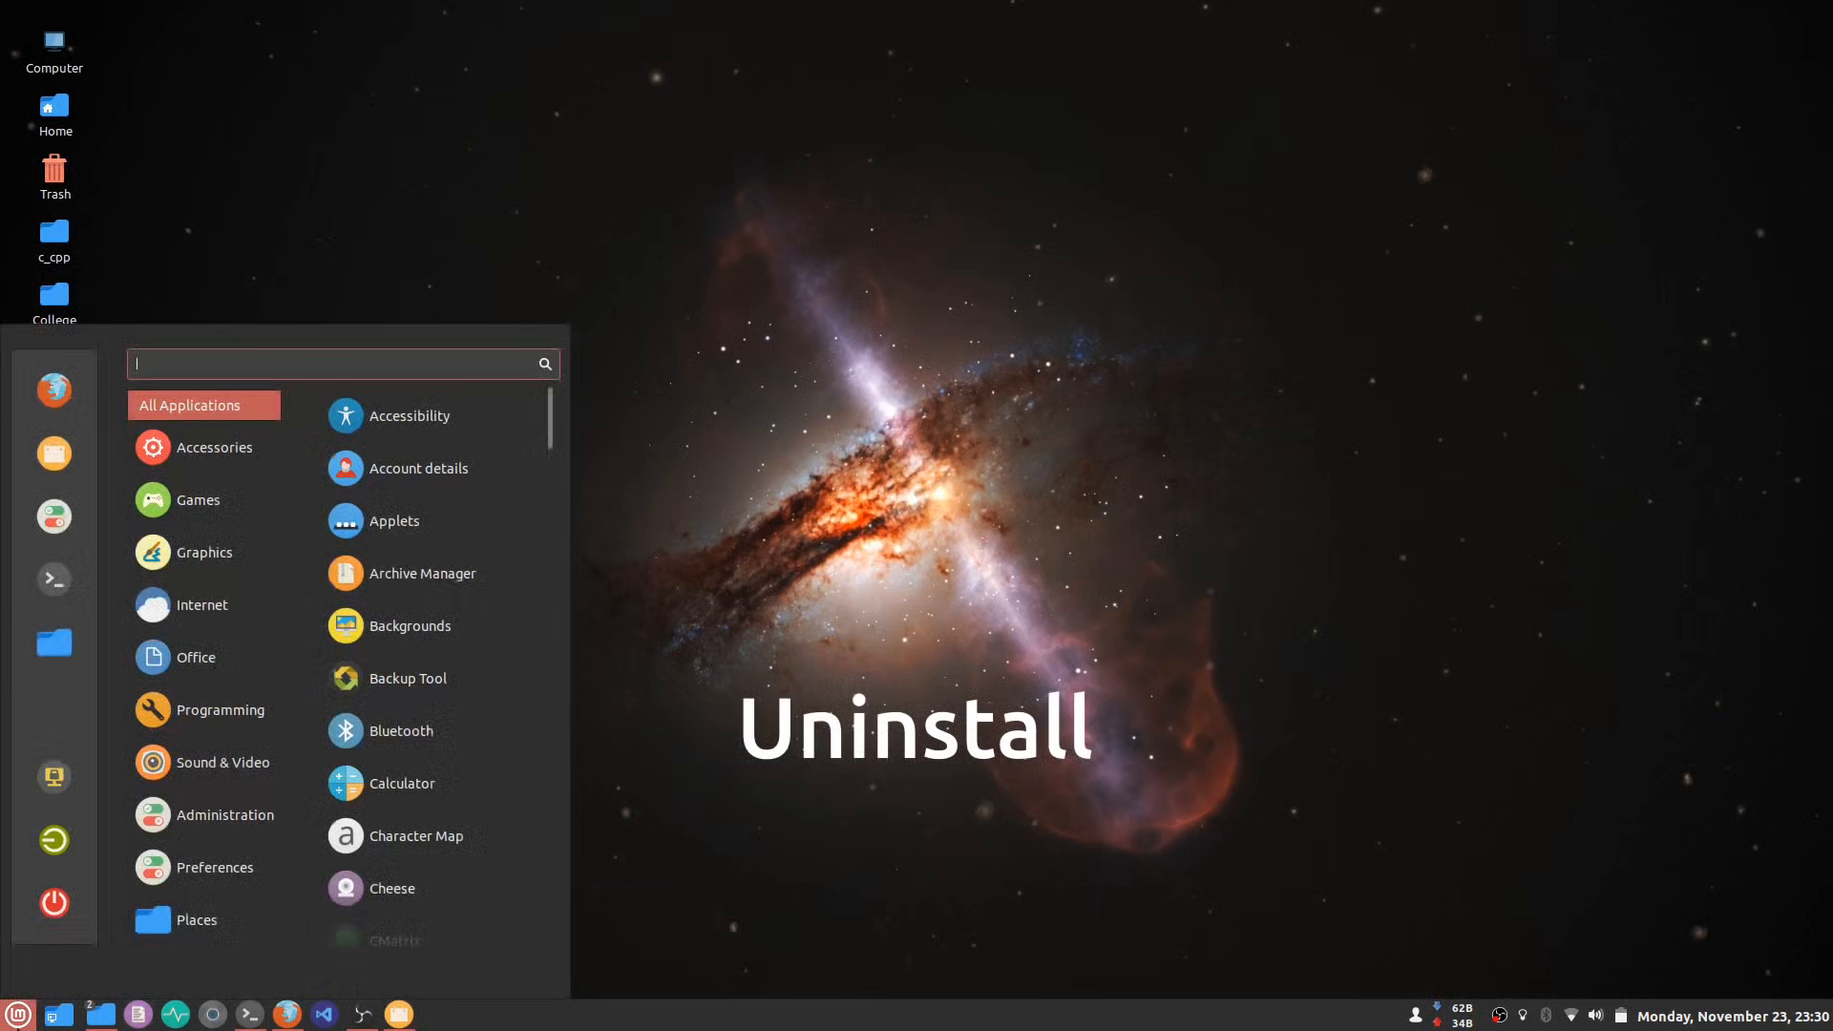
{"action": "type", "text": "code"}
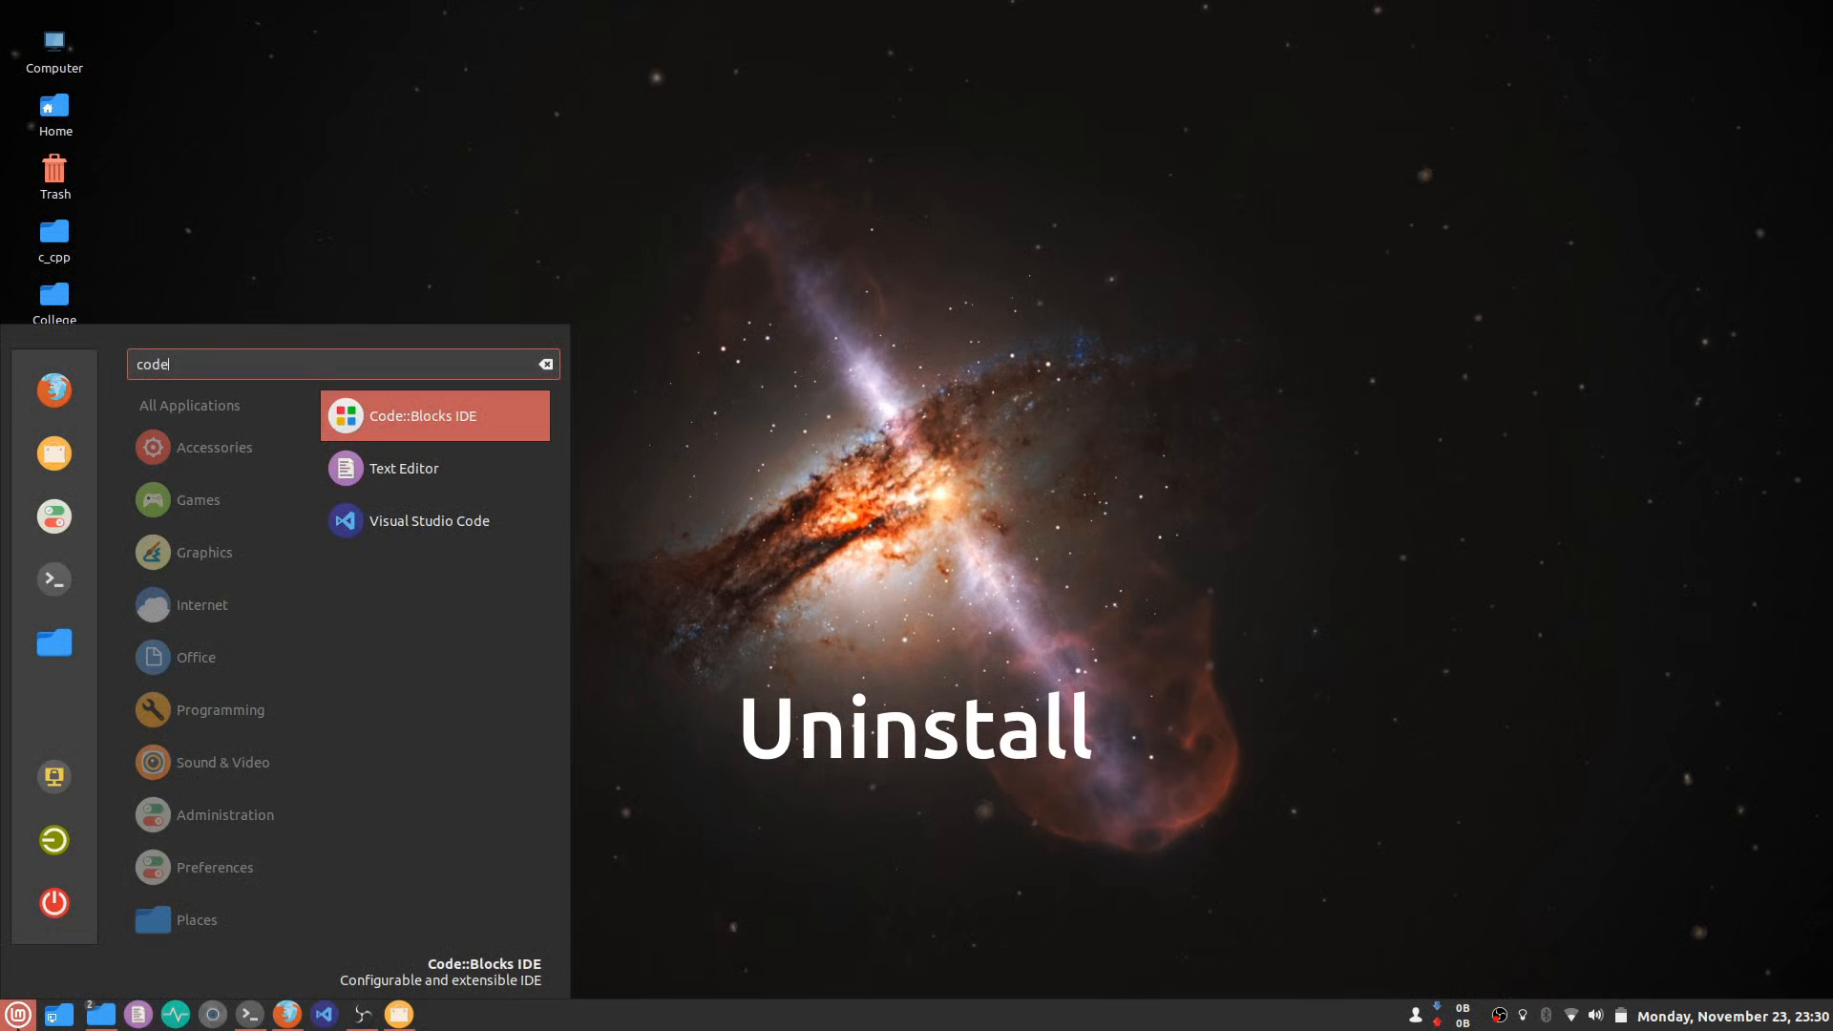
{"action": "right_click", "coordinate": [421, 416]}
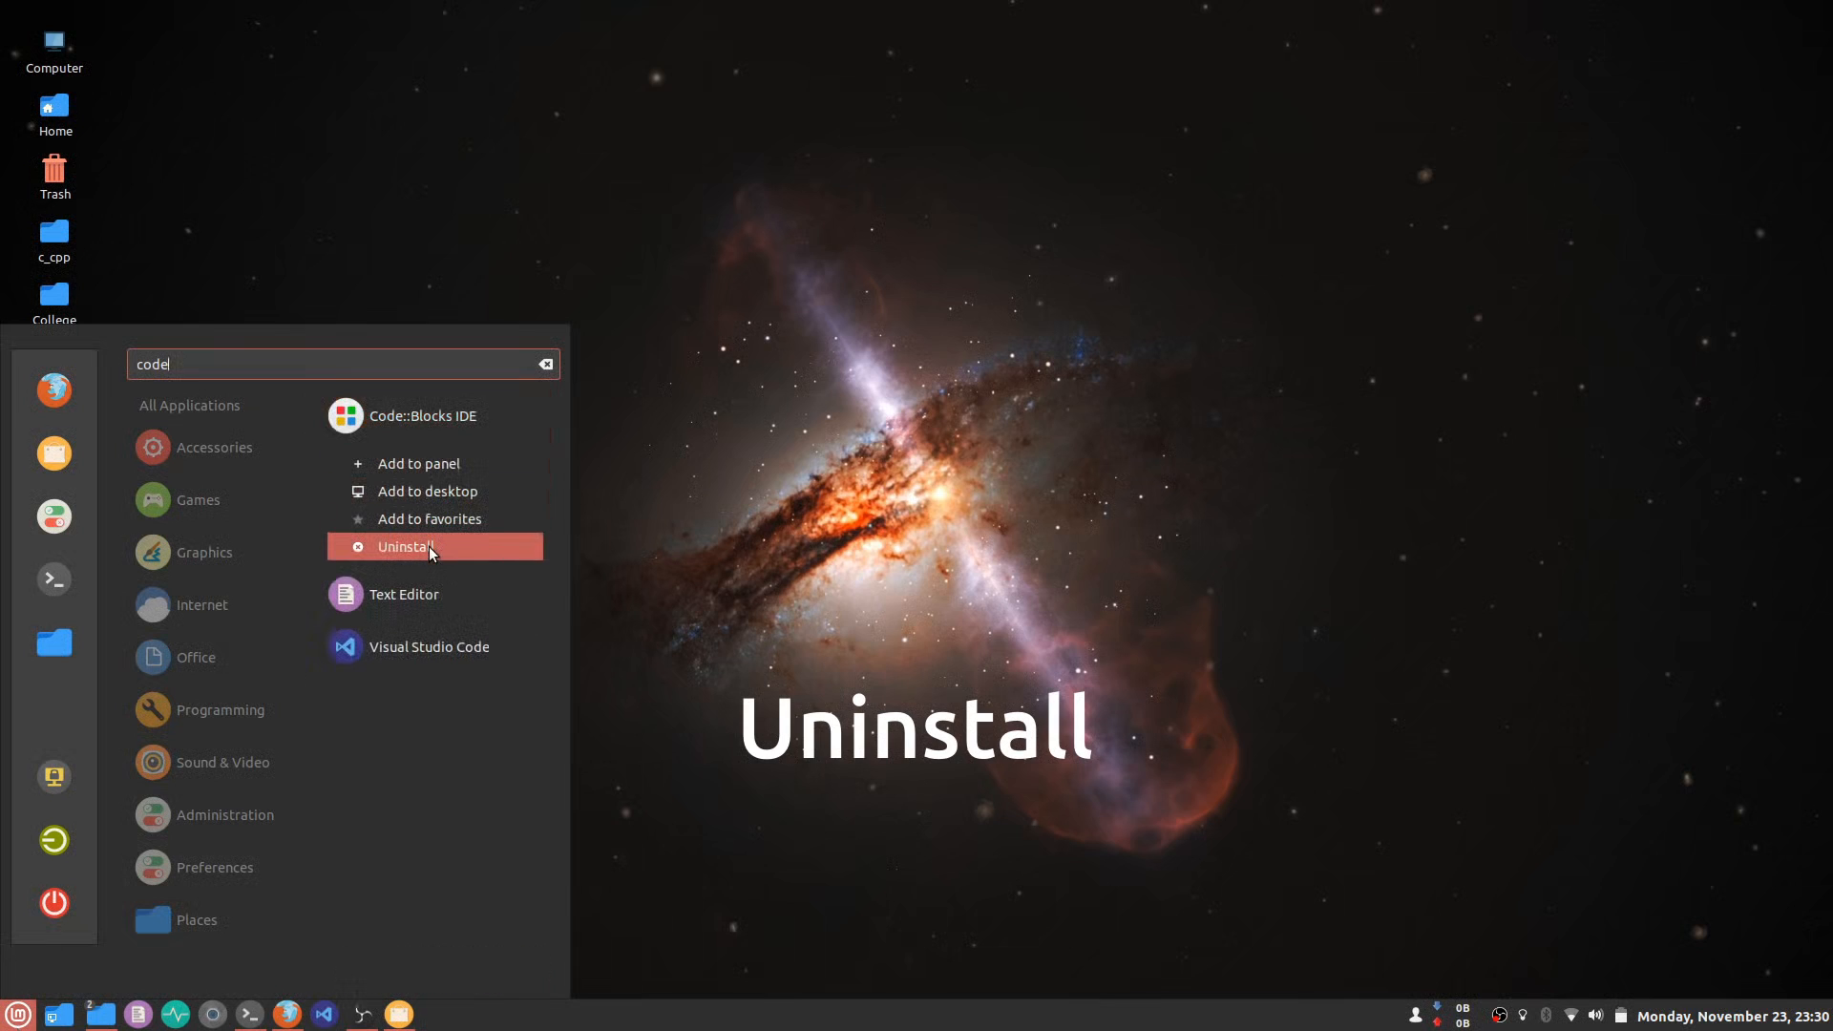
{"action": "left_click", "coordinate": [408, 546]}
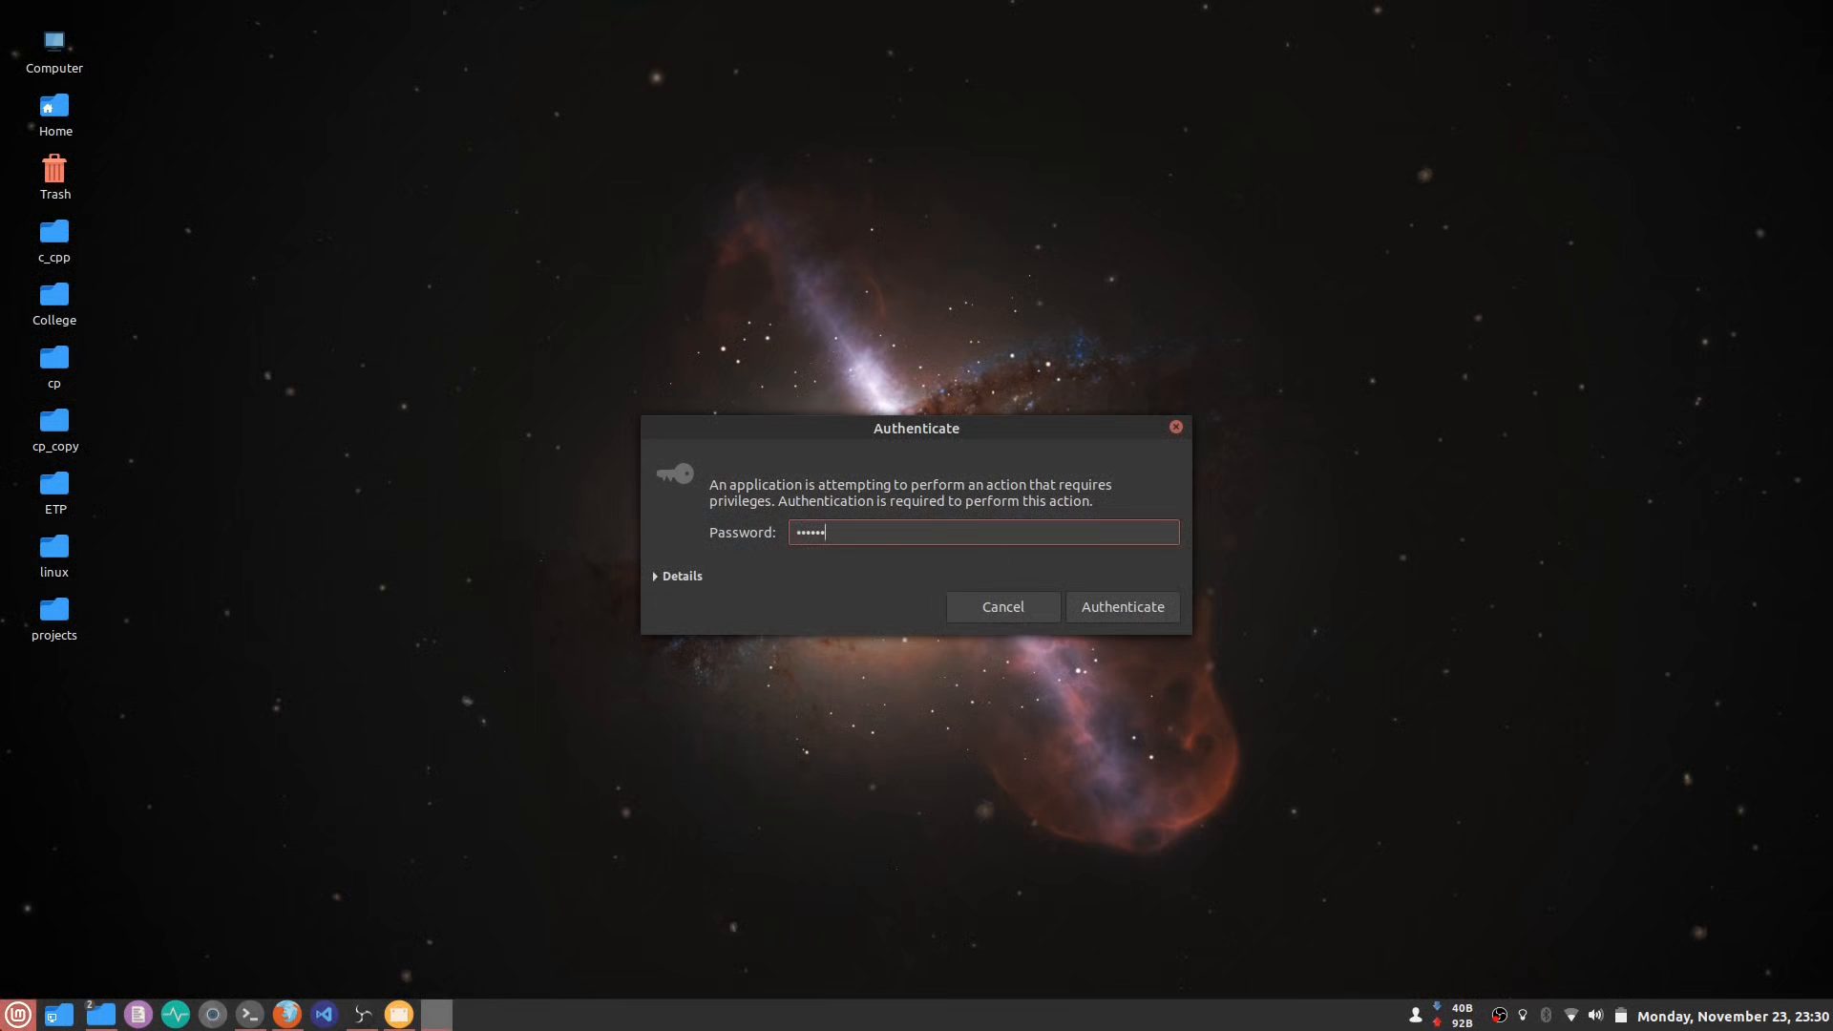
{"action": "left_click", "coordinate": [17, 1014]}
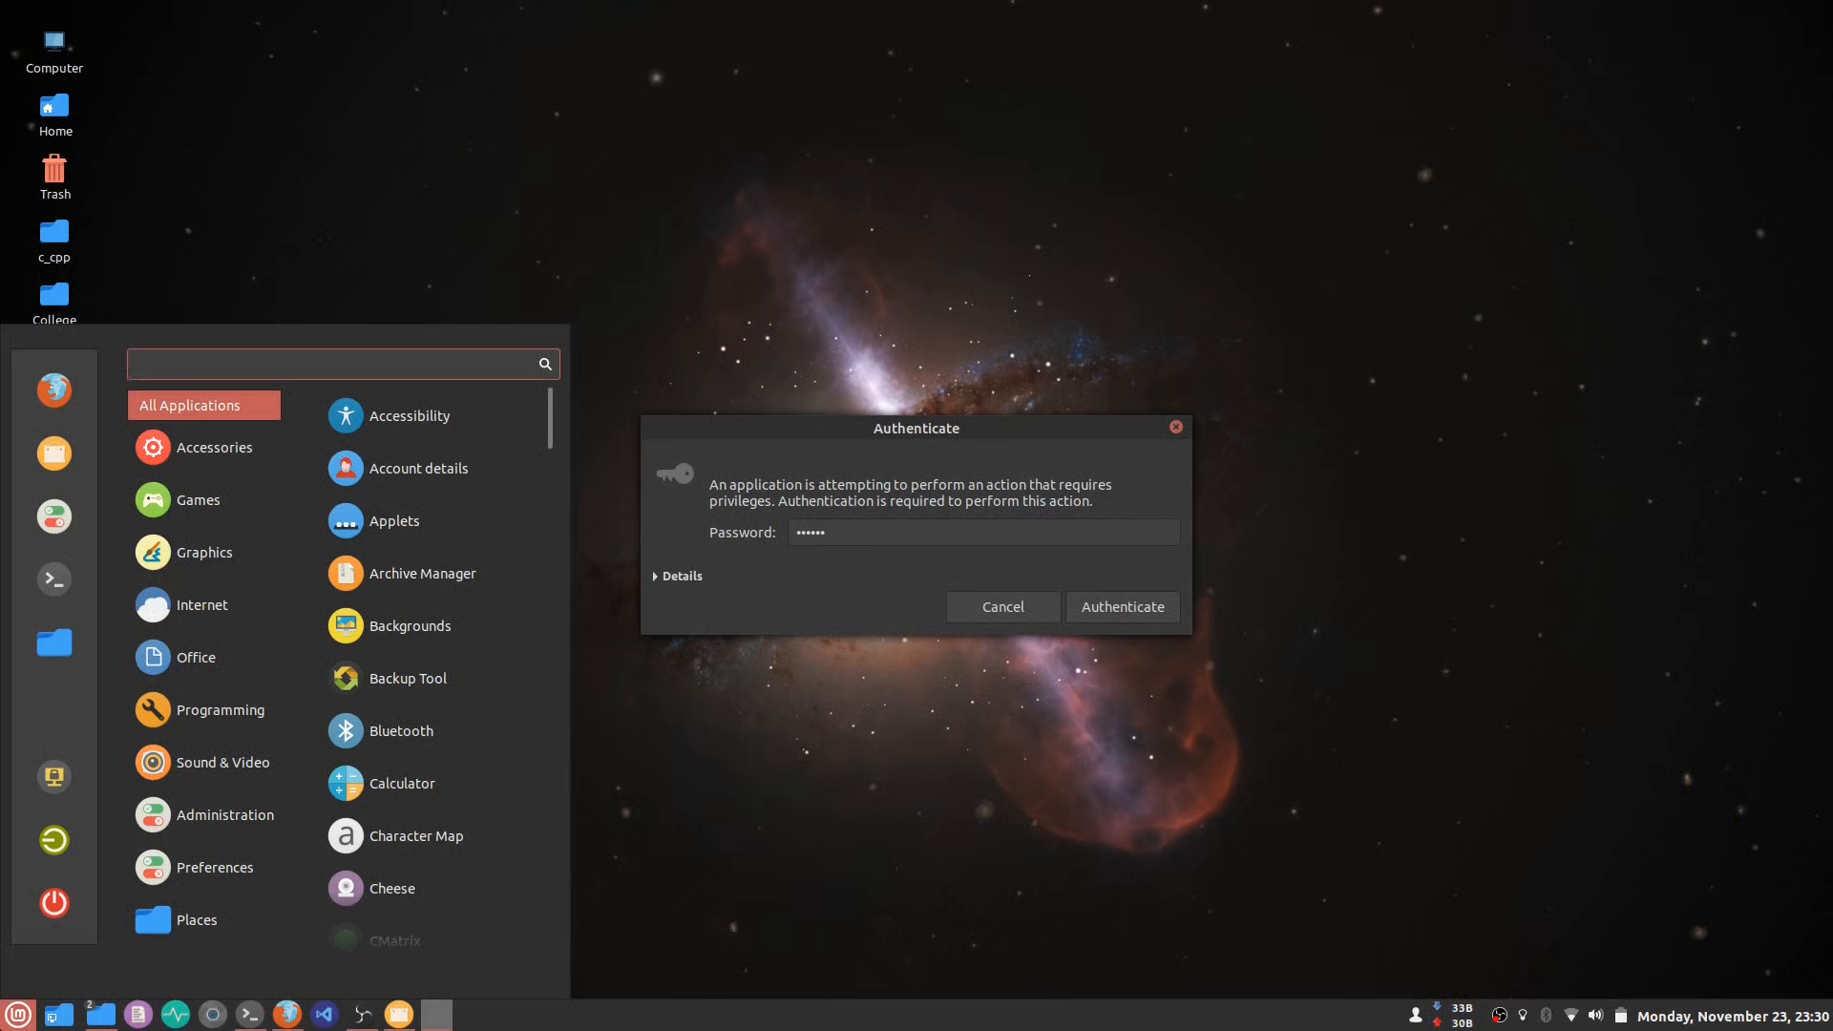
{"action": "left_click", "coordinate": [343, 364]}
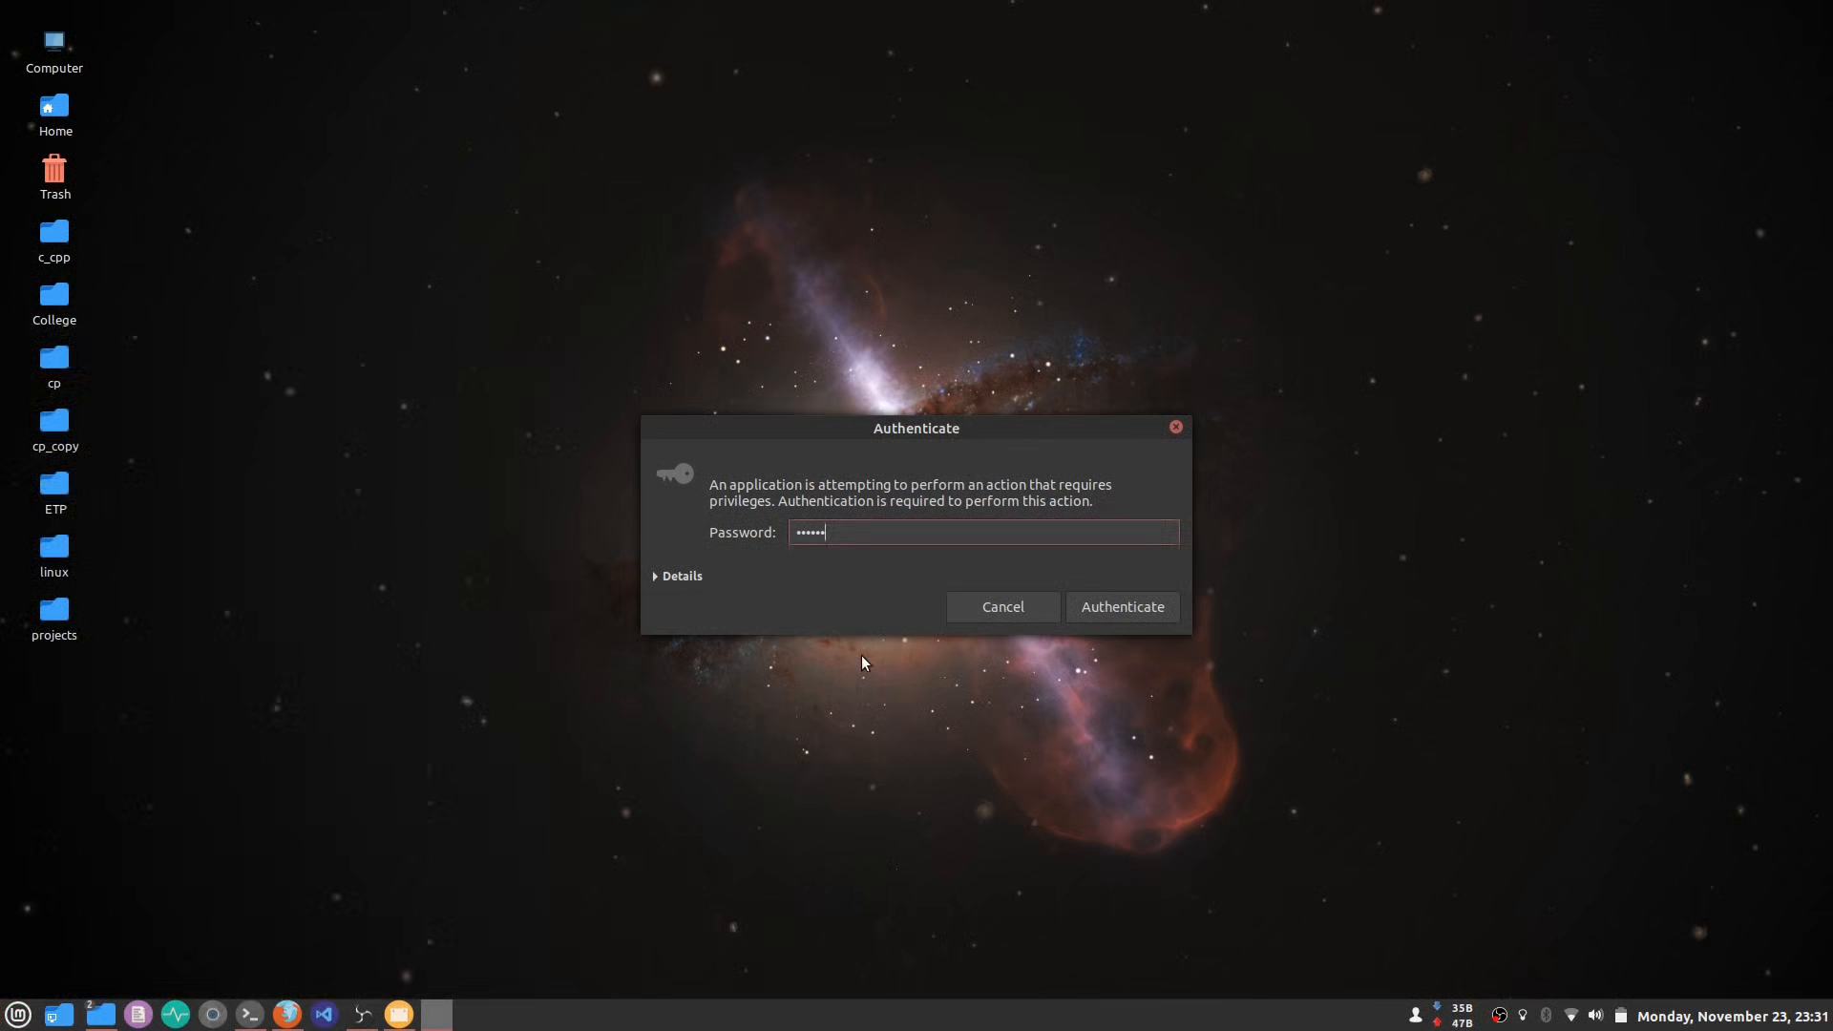
{"action": "left_click", "coordinate": [1119, 607]}
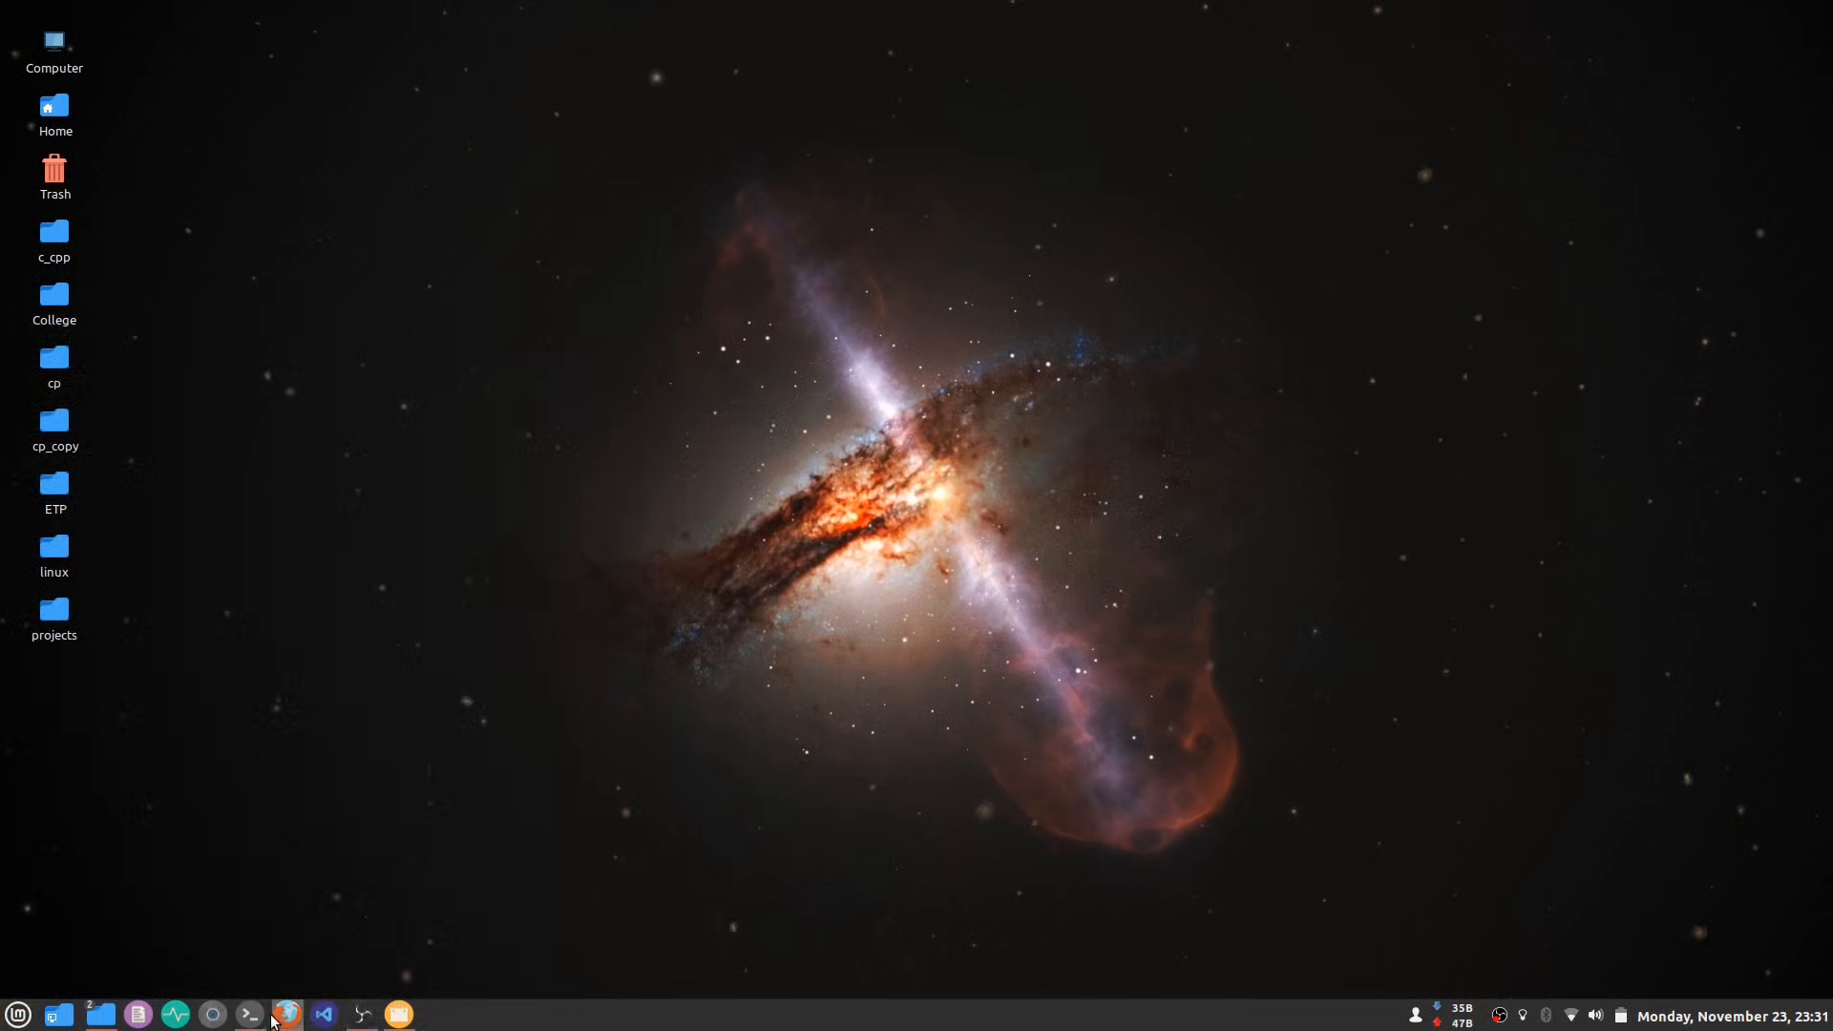
- Open a Terminal and run 'thedataguy2 && thedataguy2' to show the subscribe cow
{"action": "left_click", "coordinate": [249, 1014]}
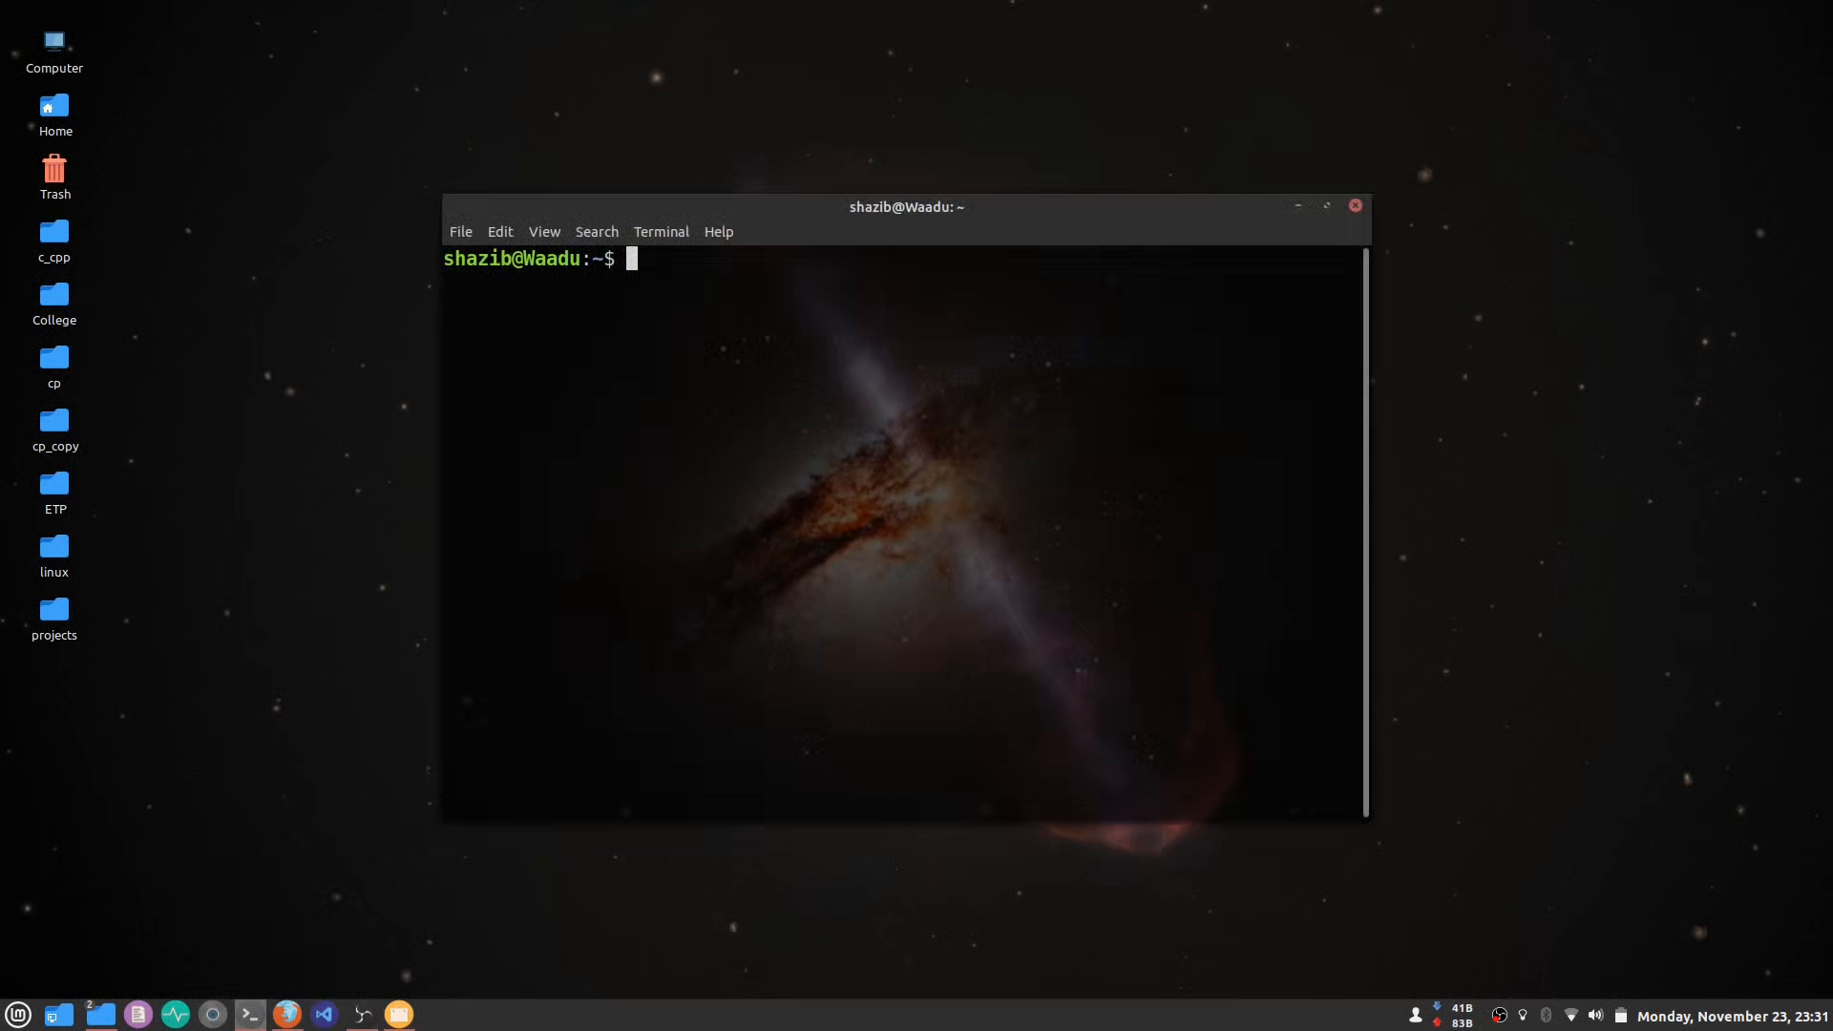
{"action": "type", "text": "thedataguy2 && thedataguy2"}
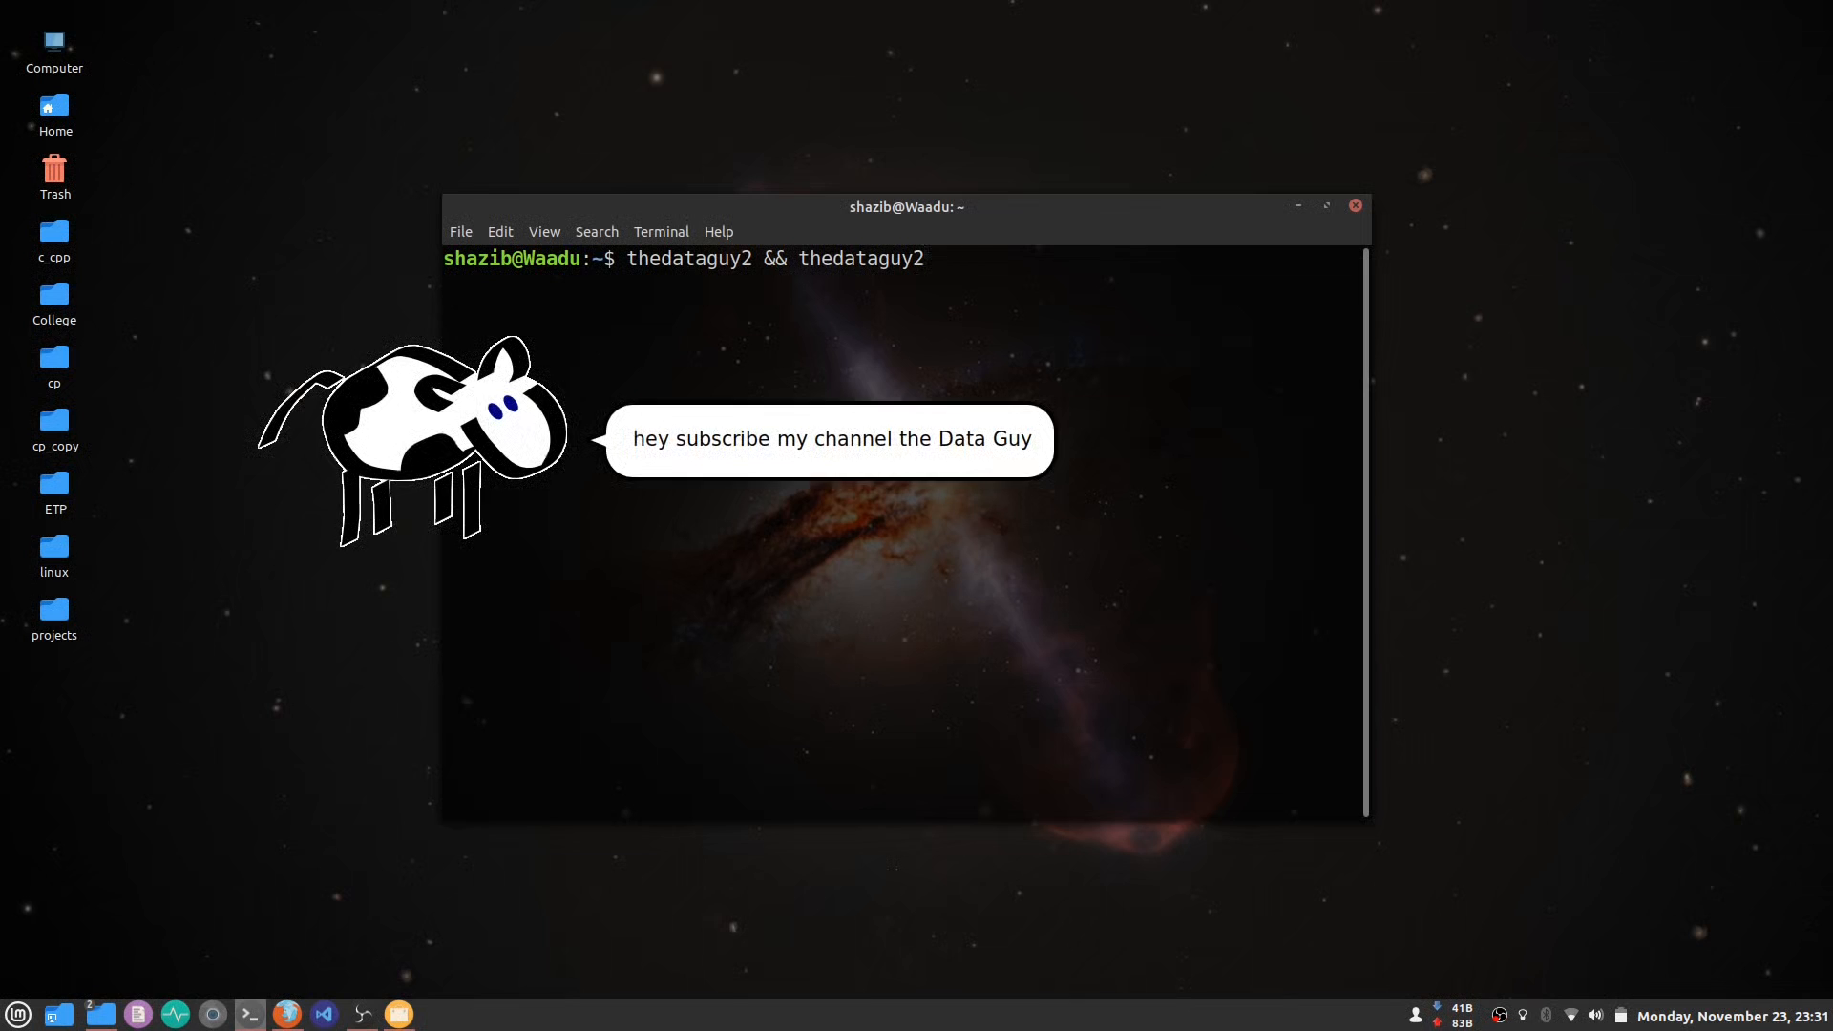